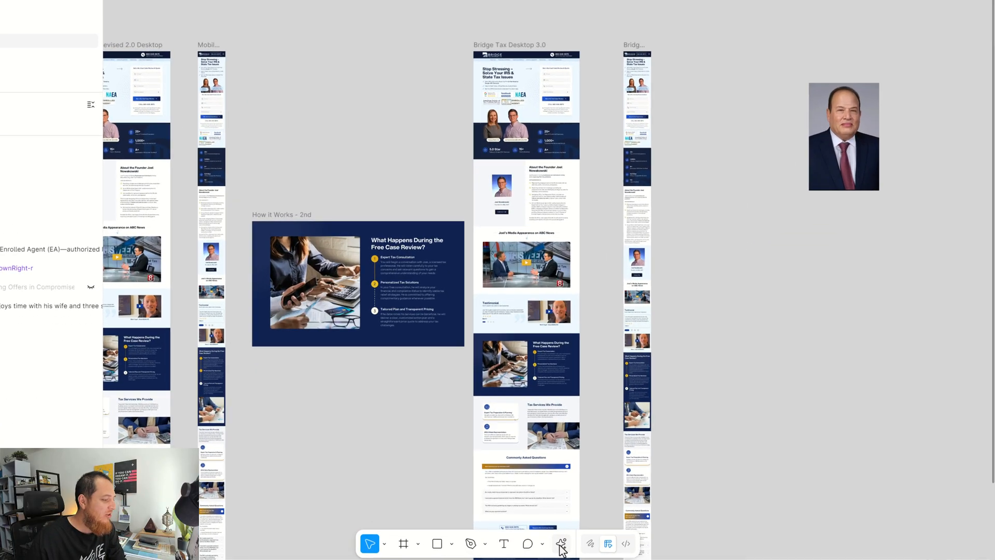
- Bring up the AI actions menu over the tax-site canvas and scroll through its tool groups
left_click(559, 545)
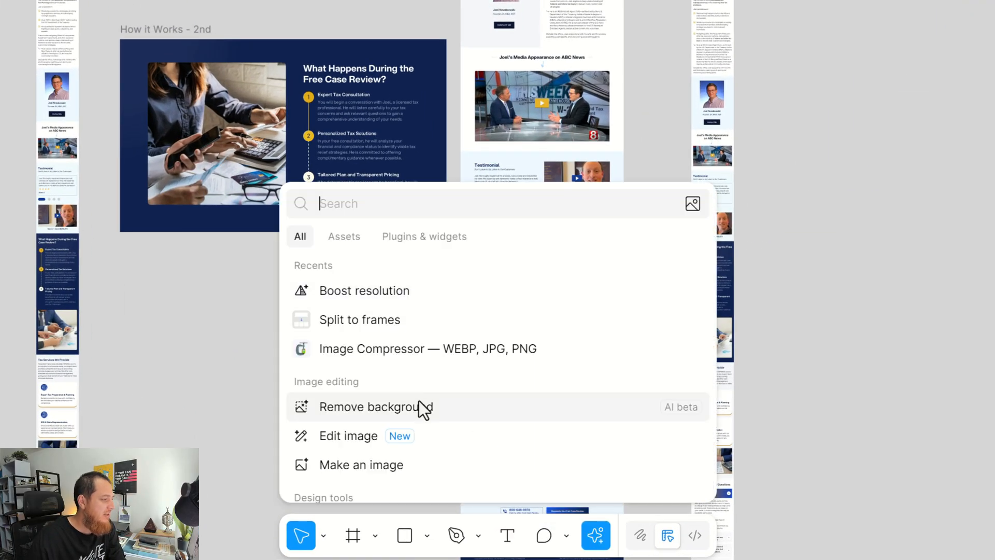
mouse_move(343, 290)
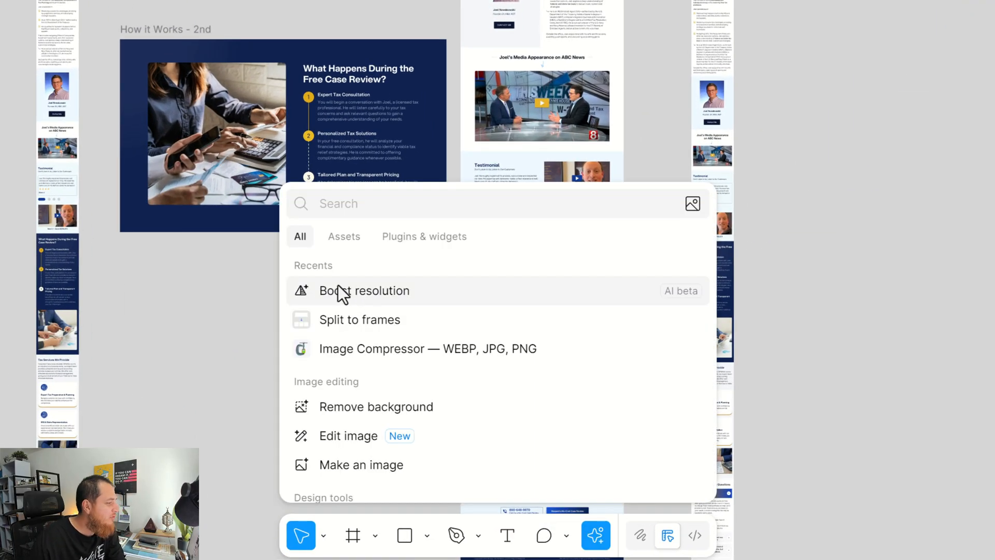
scroll("down", 3)
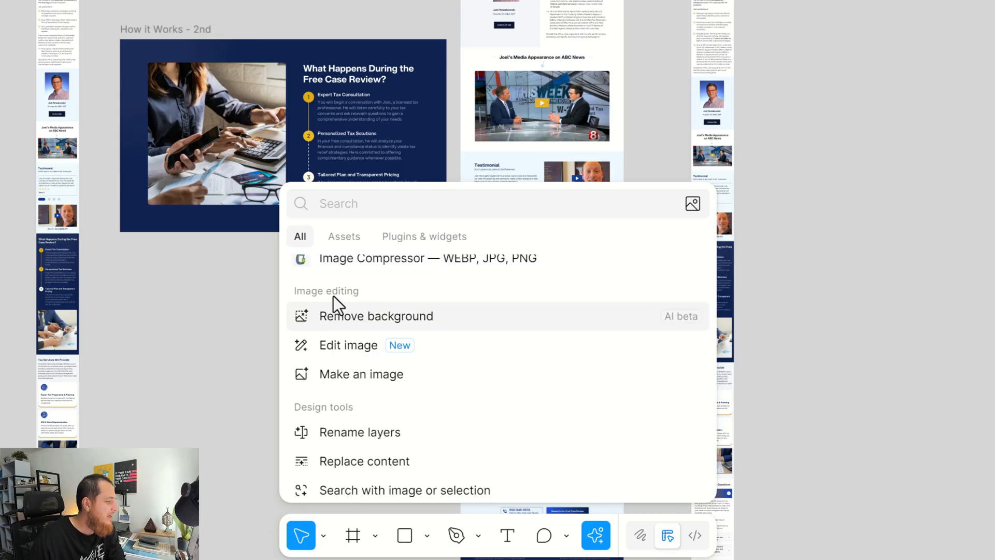
mouse_move(349, 344)
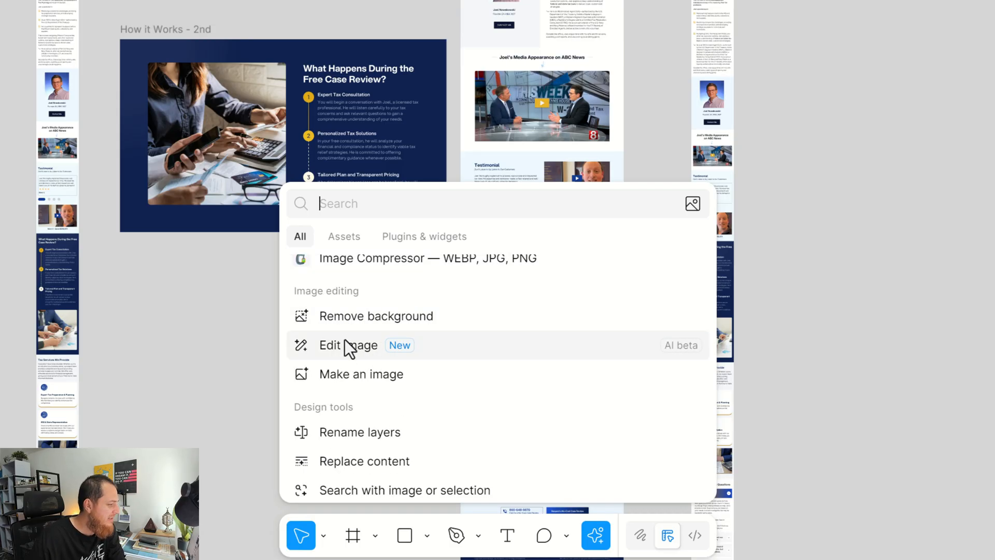
scroll("down", 3)
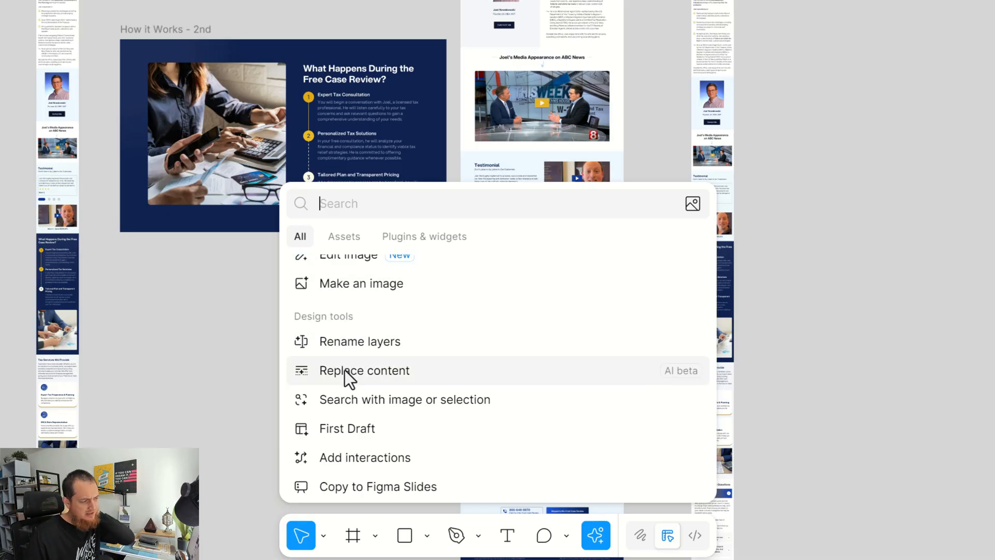
scroll("down", 3)
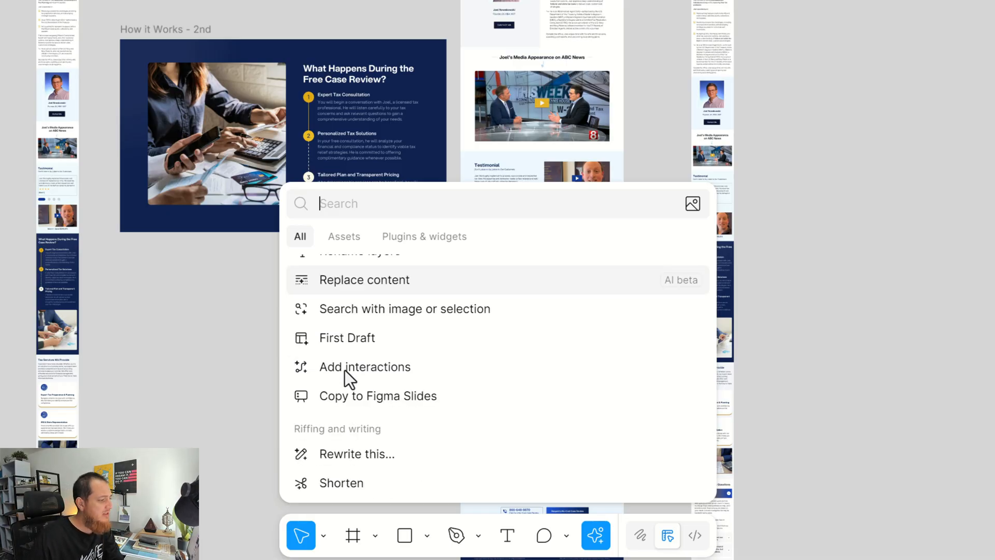
mouse_move(364, 374)
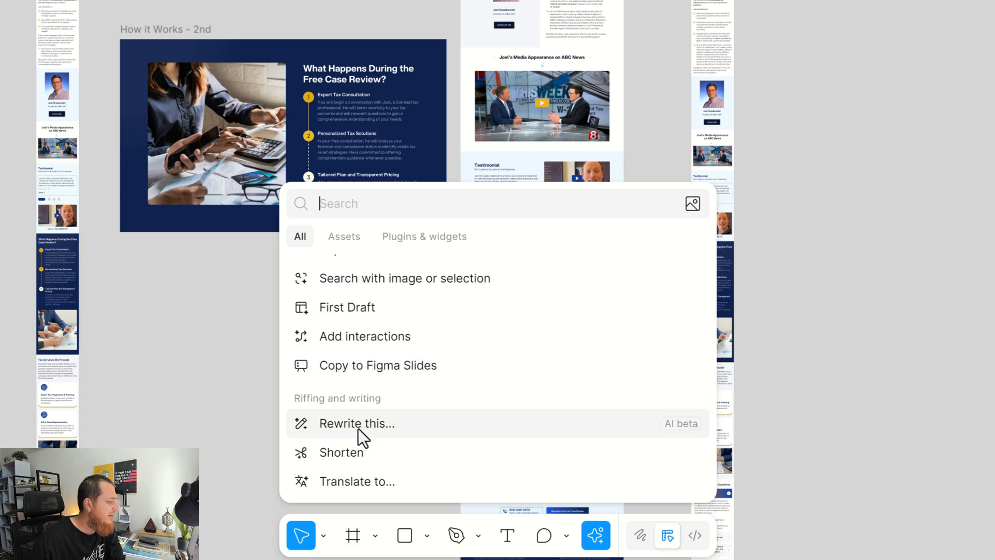
mouse_move(365, 481)
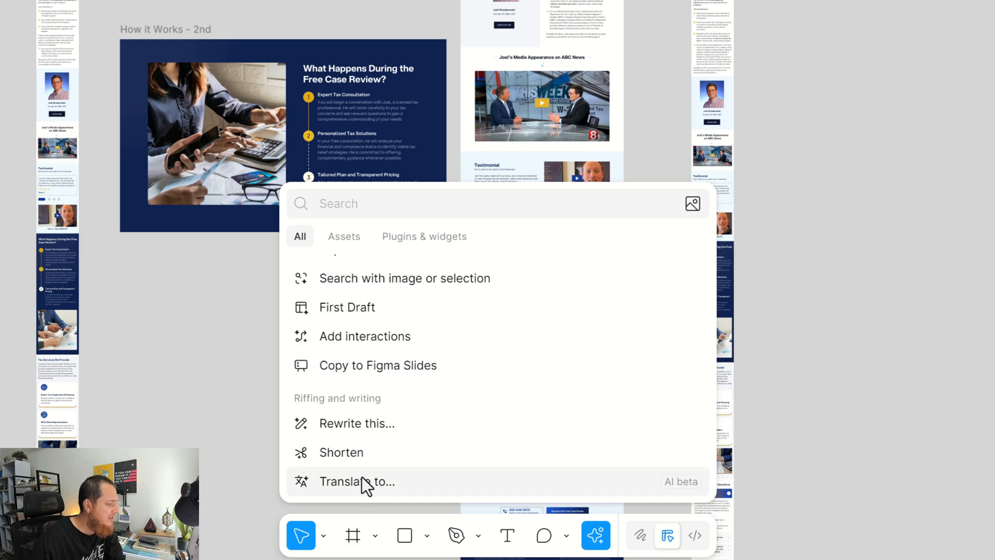
mouse_move(362, 460)
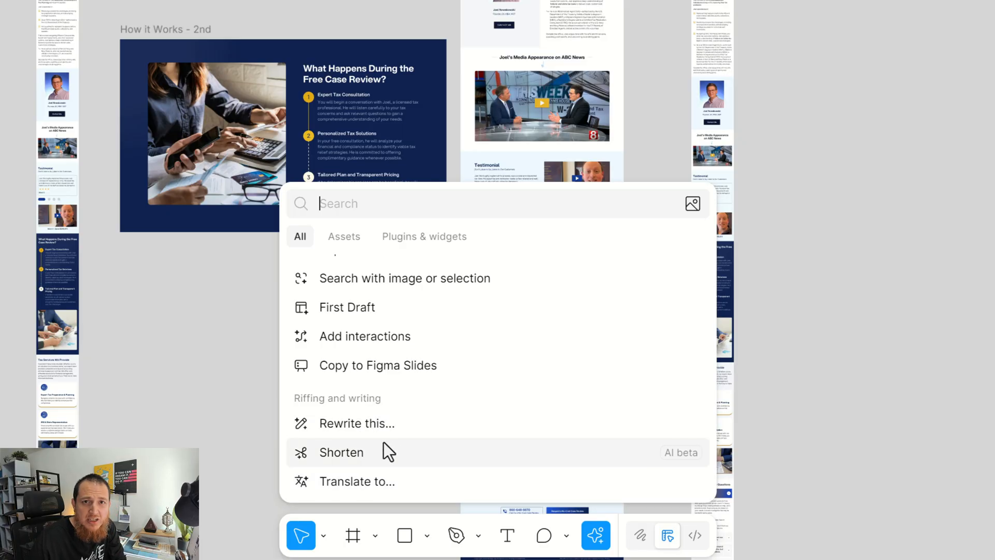
mouse_move(691, 371)
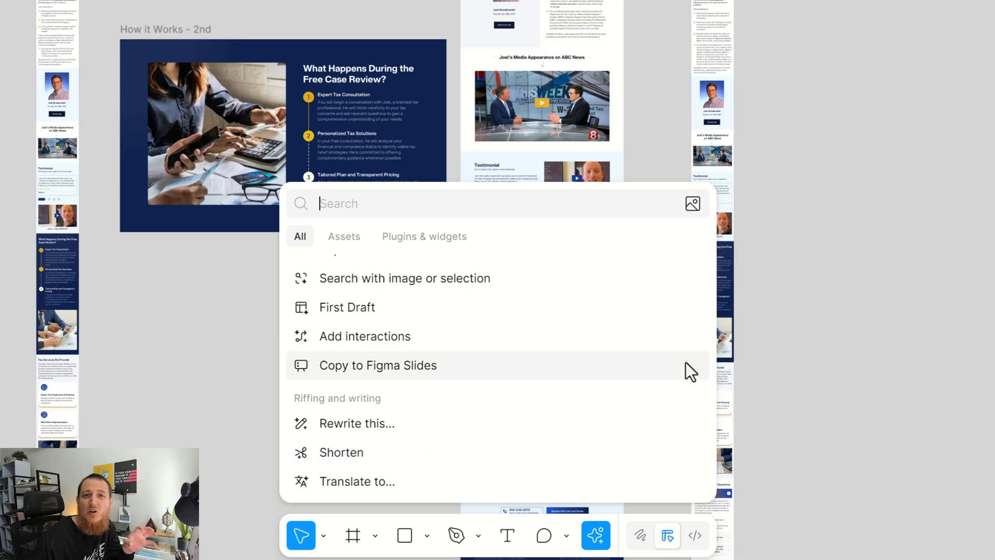
mouse_move(570, 381)
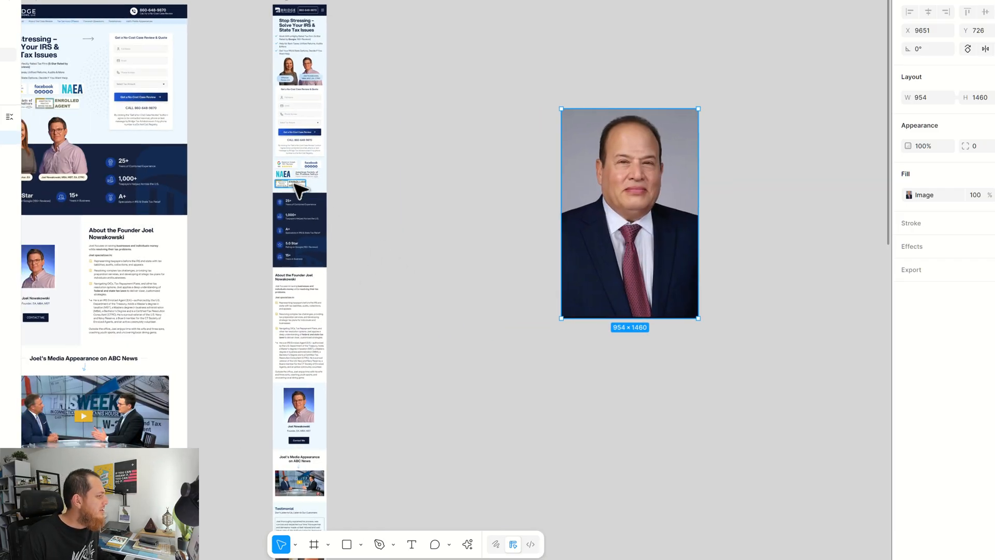
- Zoom to the ENROLLED AGENT badge, run Boost resolution on it and dismiss the Done notice
key("k")
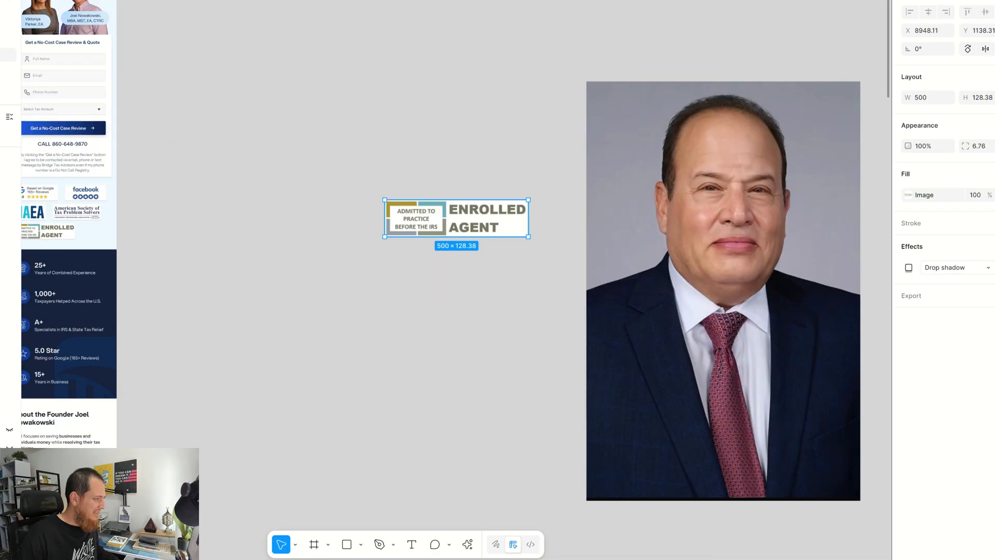
left_click(467, 545)
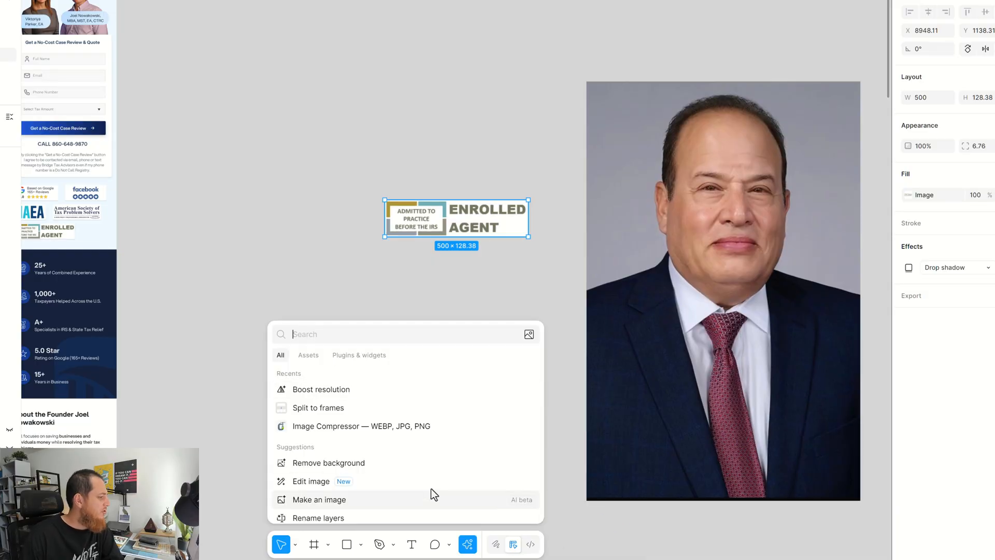
left_click(321, 388)
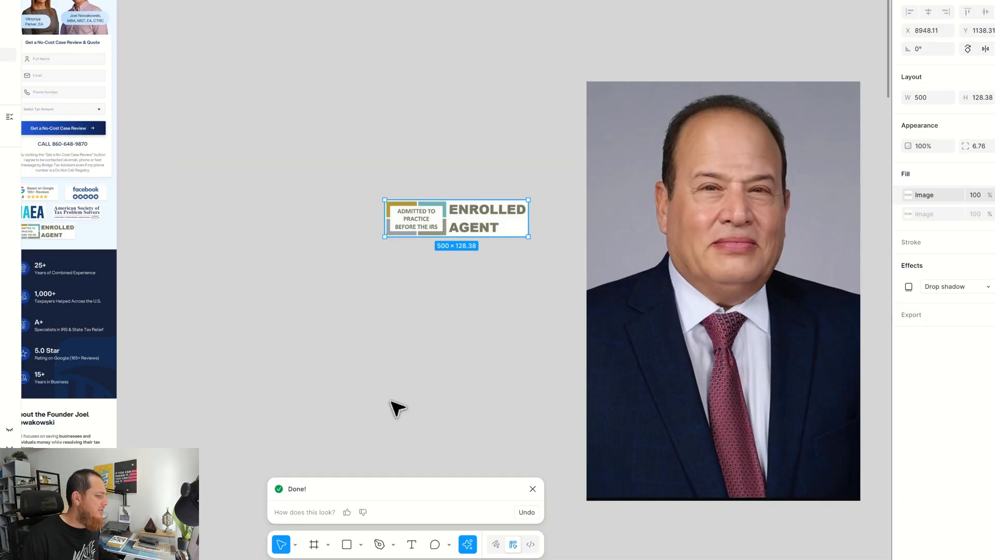
left_click(346, 512)
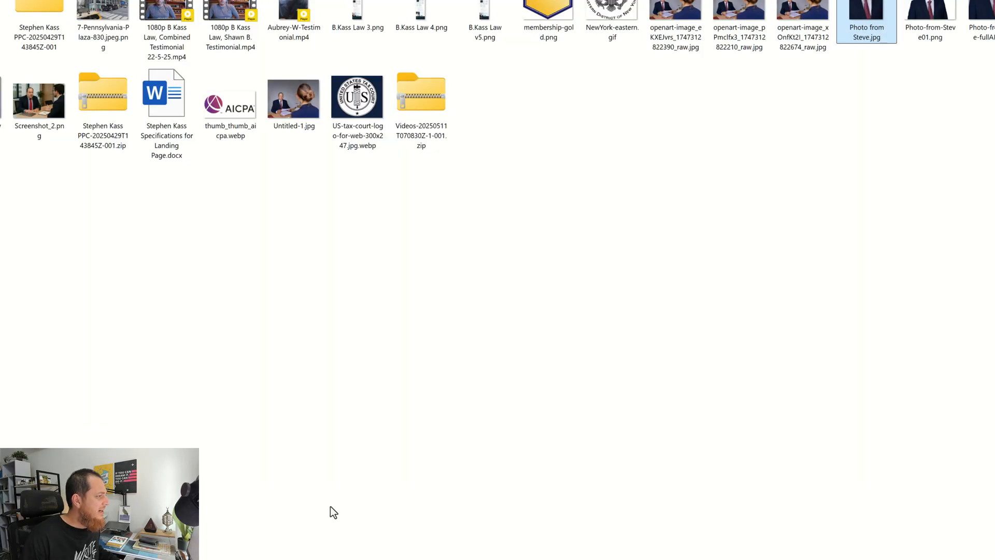
- Browse to another project folder and bring Legal Team.png onto the canvas
left_click(166, 93)
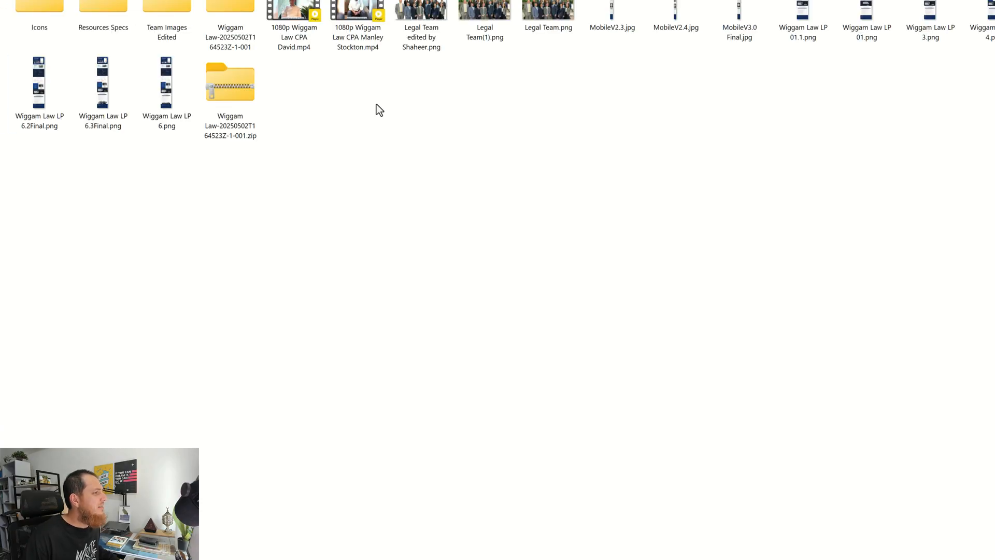
left_click(549, 10)
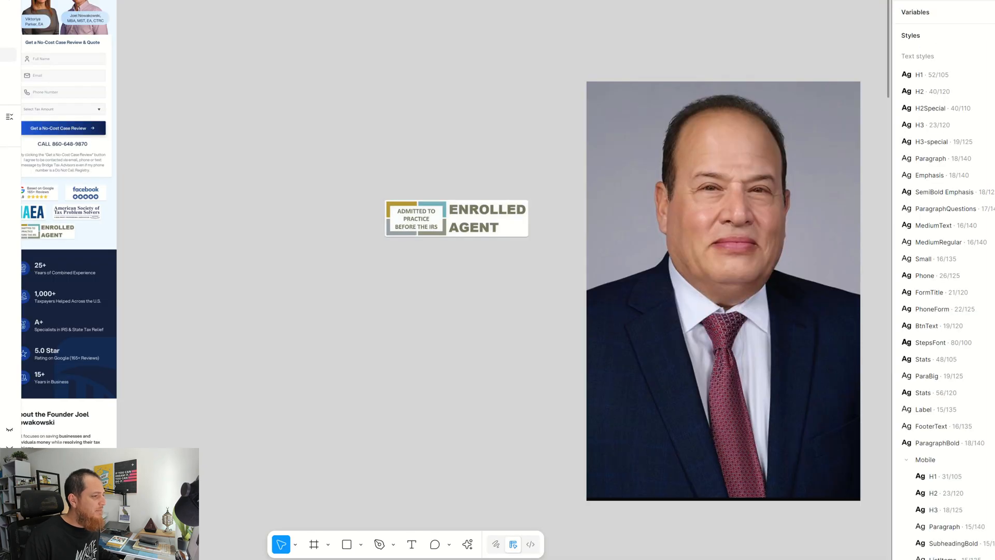
mouse_move(449, 16)
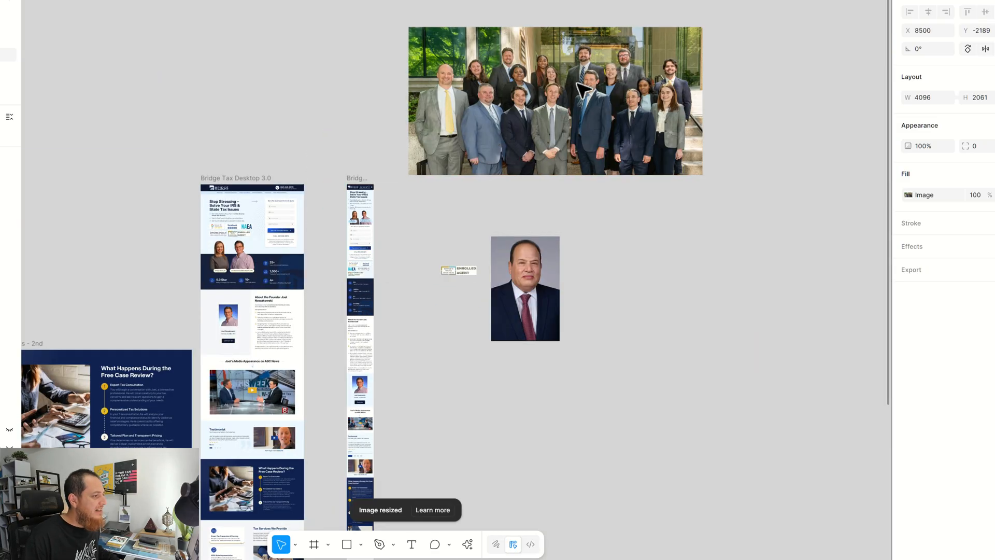
- Run Remove background on the legal team group photo so only the people remain
left_click(467, 544)
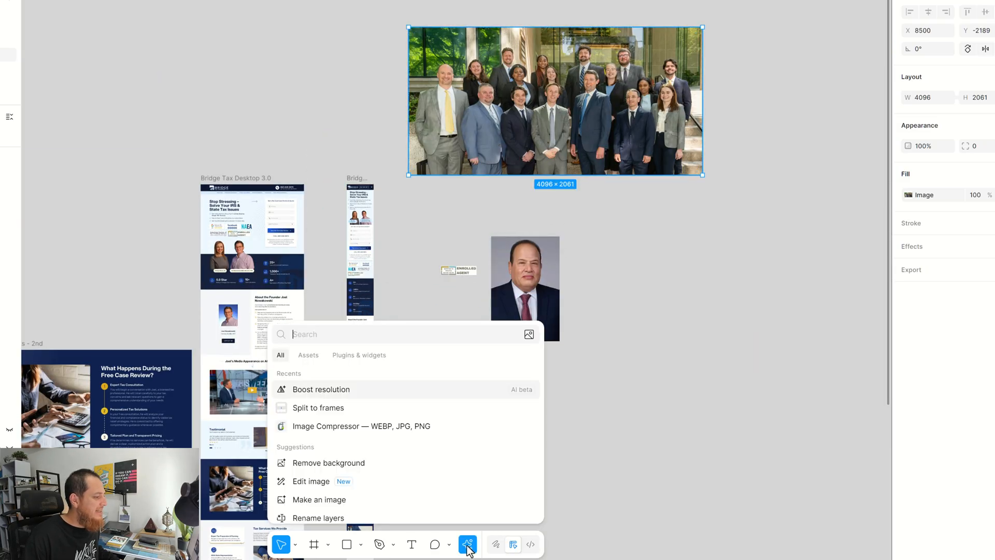
left_click(329, 462)
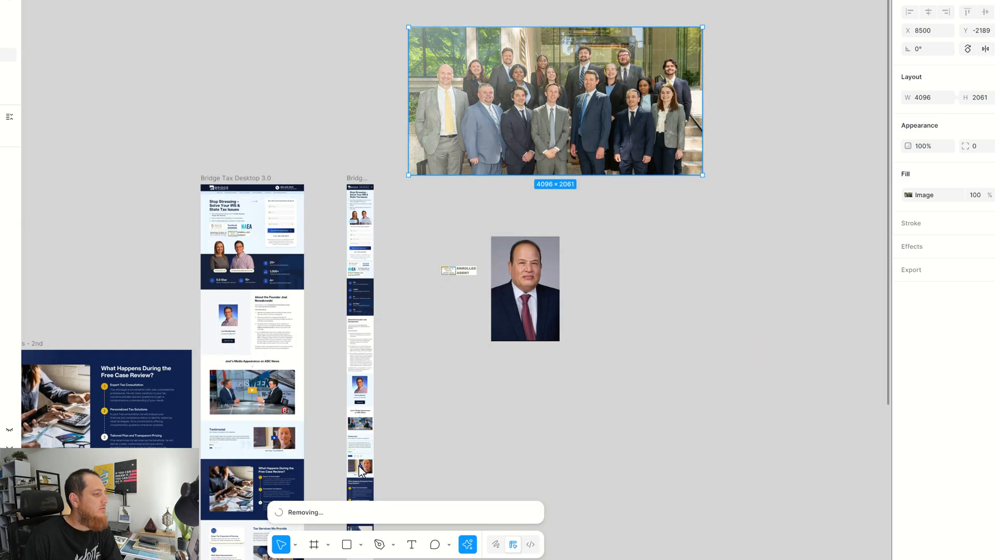
mouse_move(440, 382)
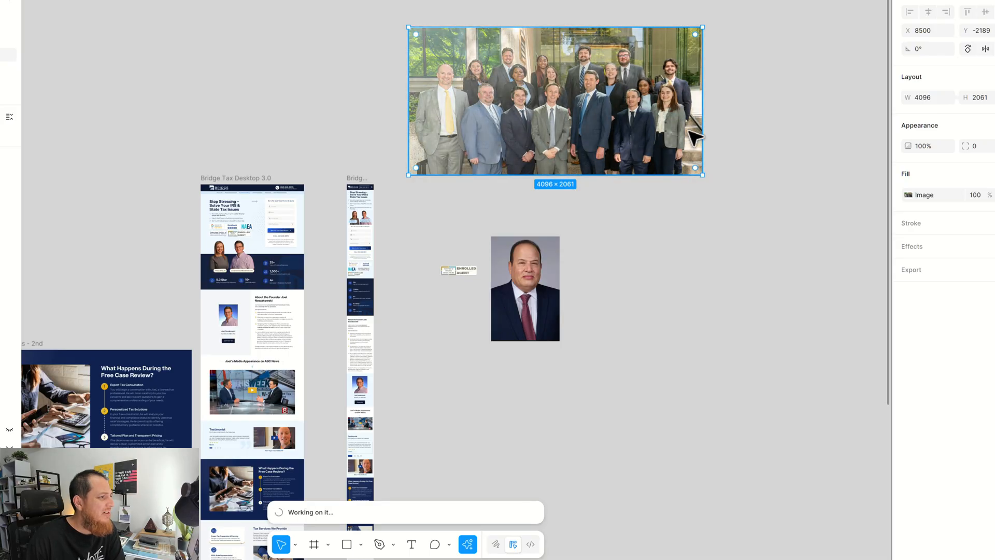
mouse_move(458, 58)
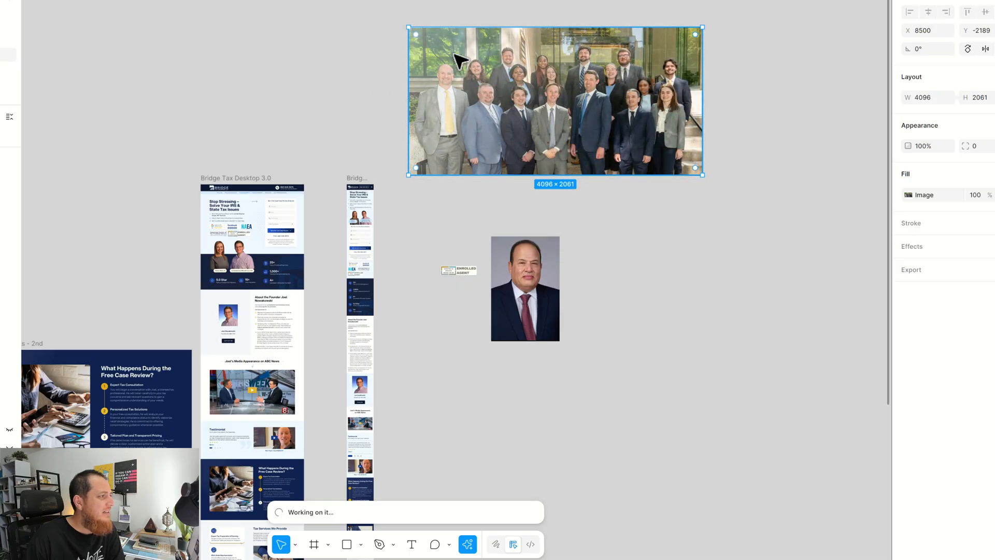
mouse_move(688, 86)
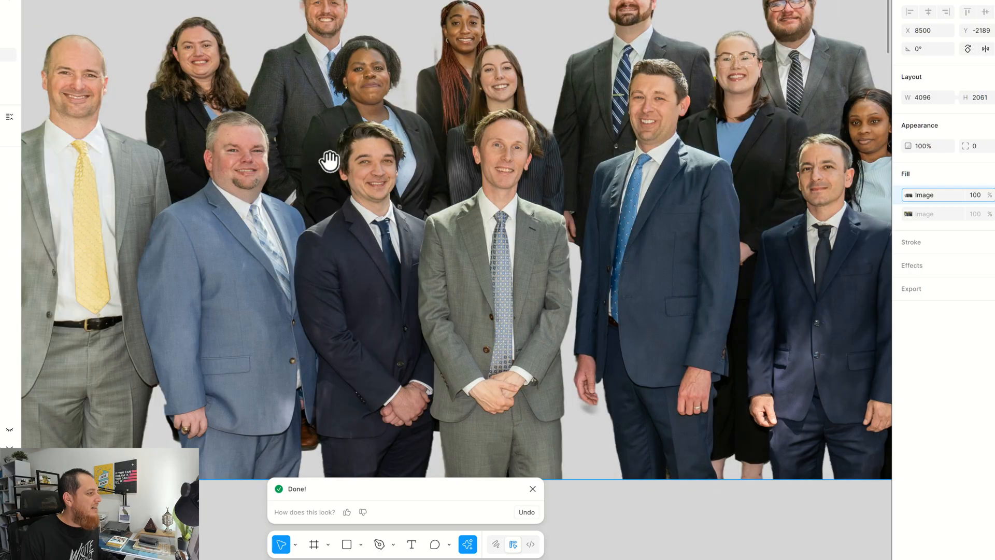
scroll("down", 3)
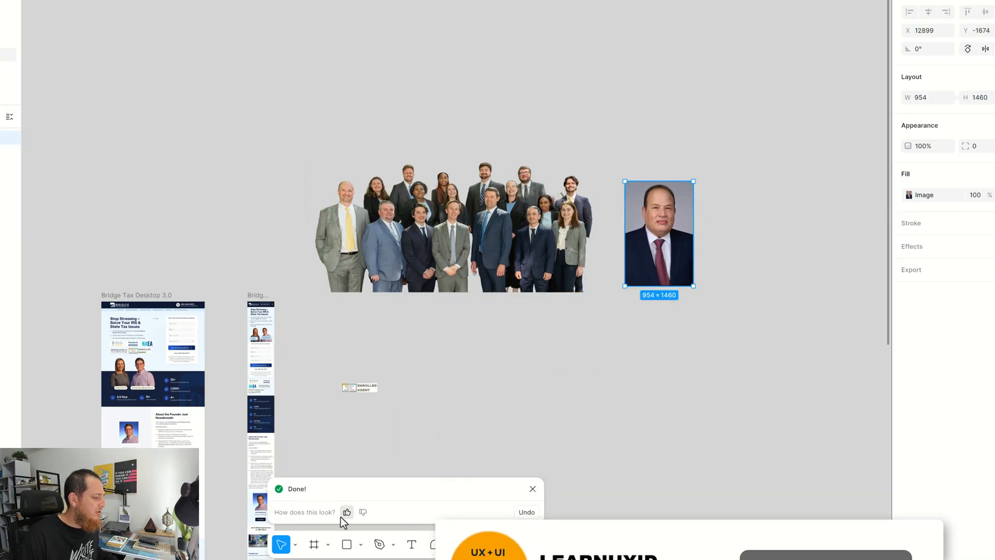
- Thumbs-up the cutout, then ask Edit image to extend the portrait's shoulders into a perfect portrait
left_click(532, 489)
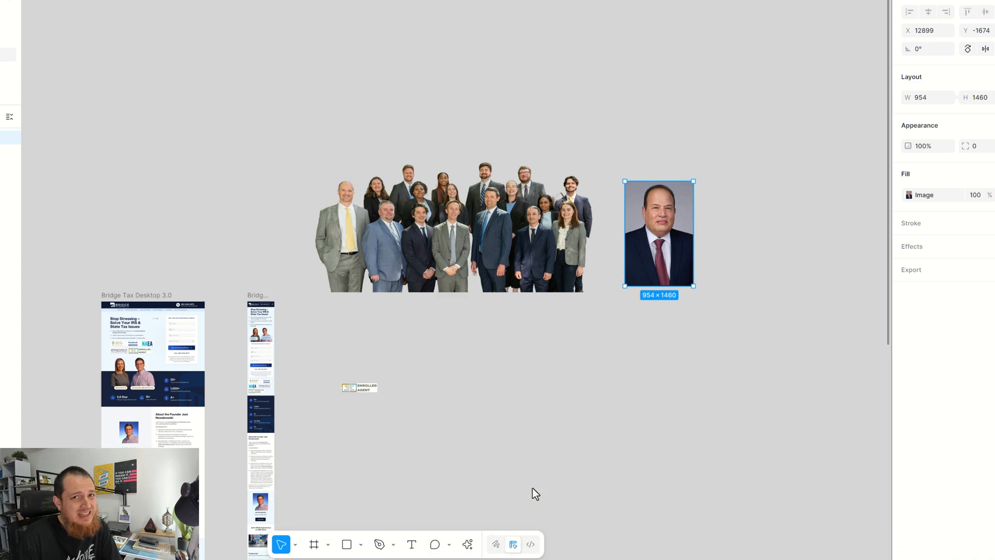
mouse_move(517, 497)
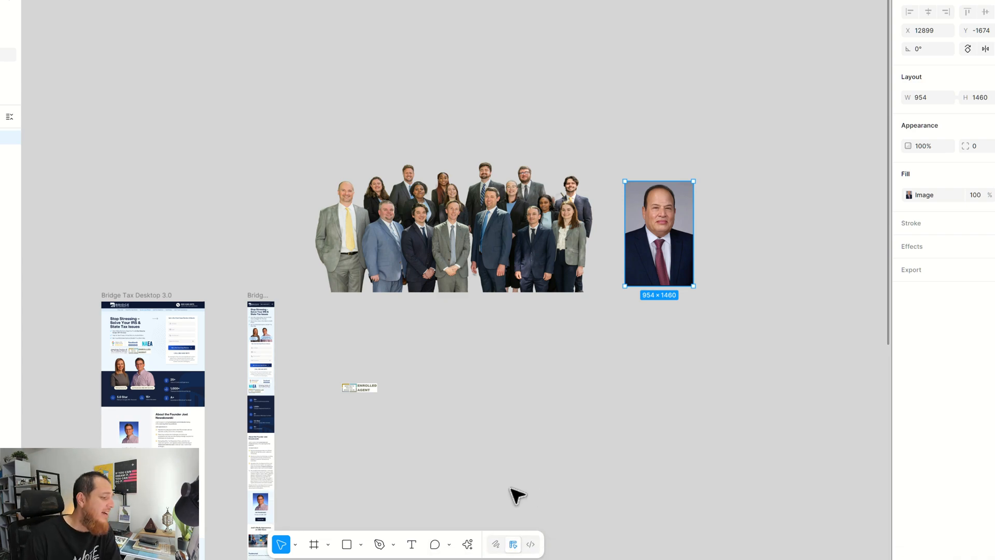
left_click(467, 544)
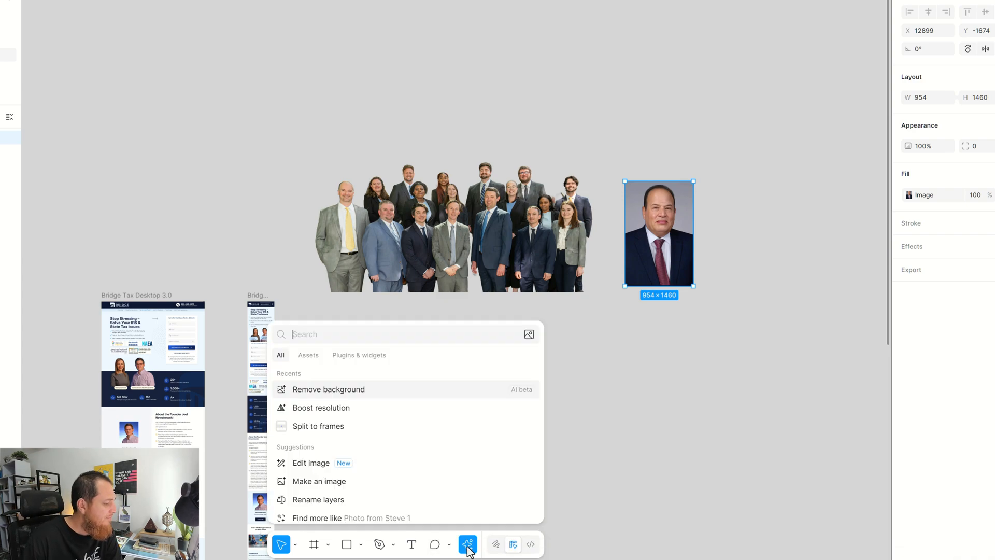
mouse_move(317, 462)
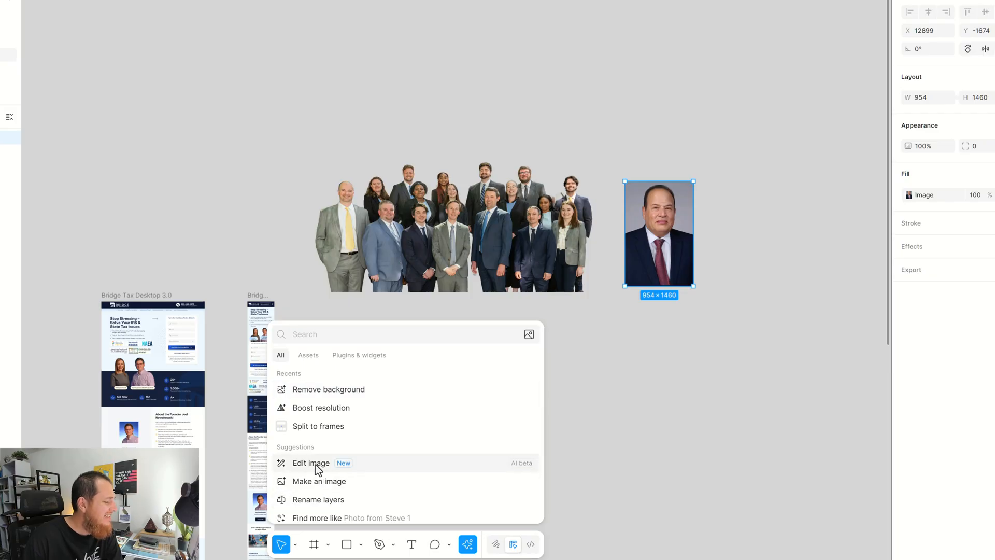
left_click(311, 463)
type("Can you extend this image by showing")
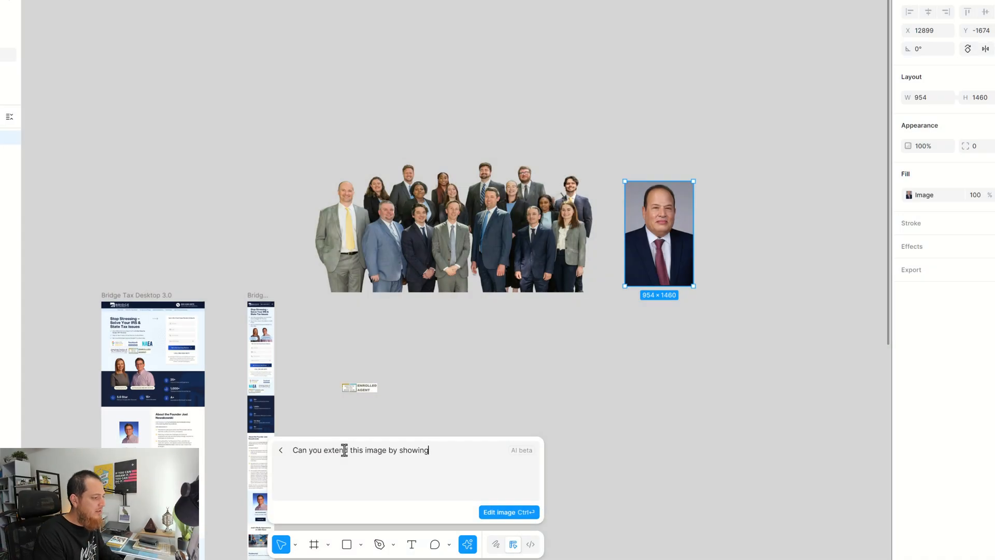
type("the shoulders and make it look like a perfect portrait of this person")
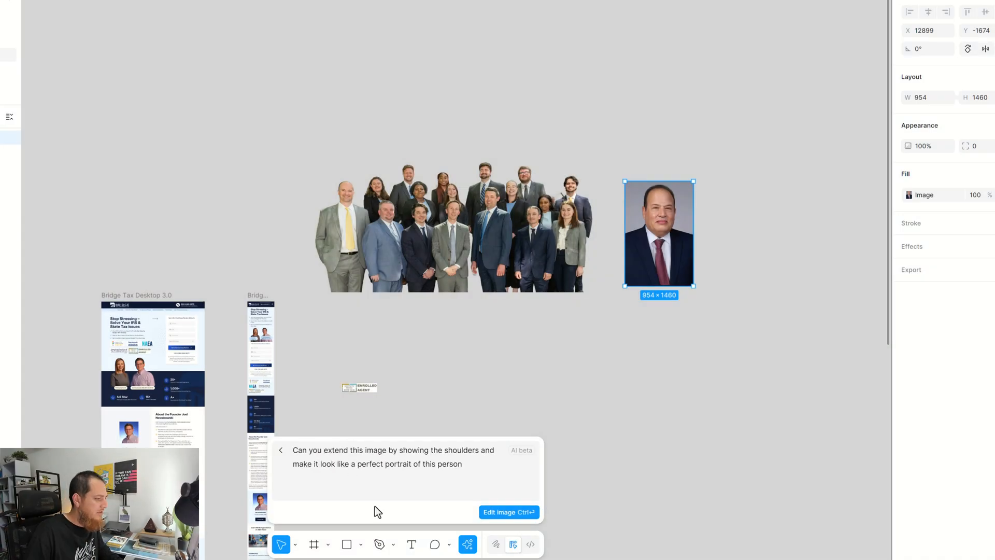
left_click(501, 512)
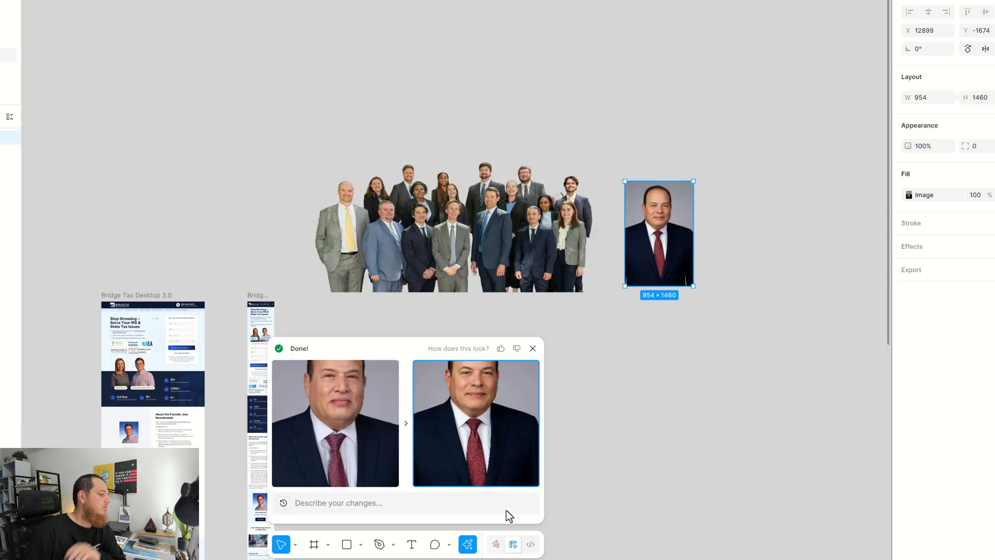
mouse_move(455, 452)
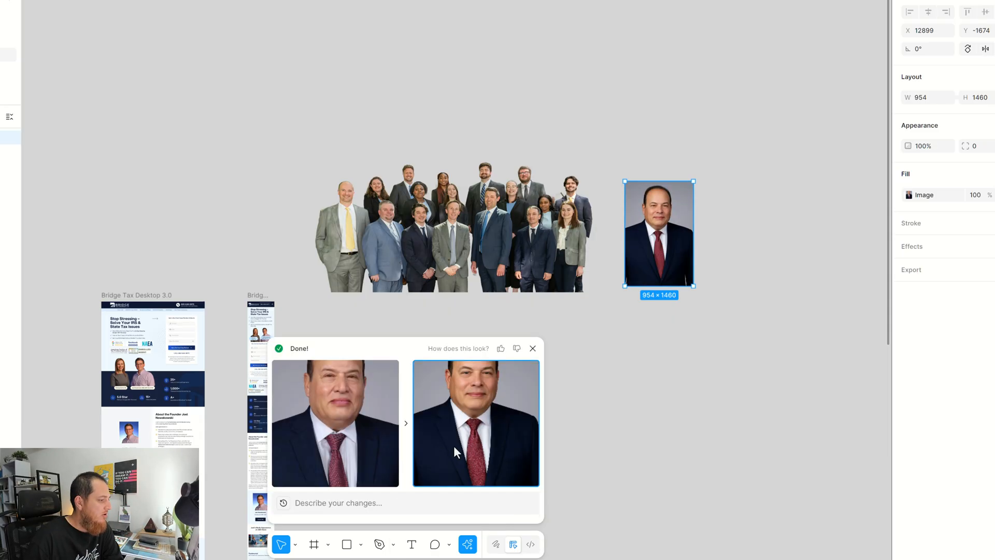
mouse_move(343, 401)
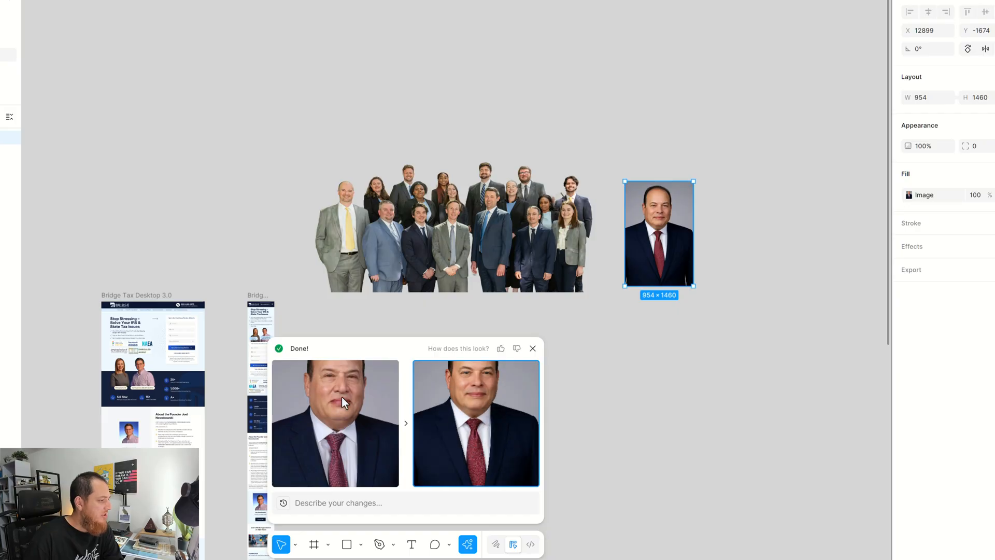
mouse_move(362, 410)
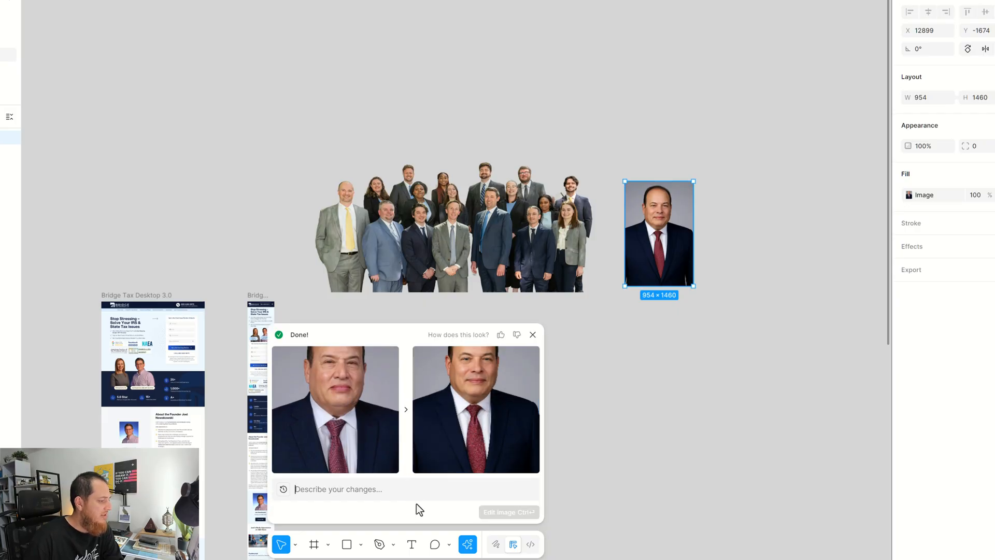
- Send a follow-up asking to keep the face the same and only extend the image
type("Please don't change the face, keep it same, just extend the image so")
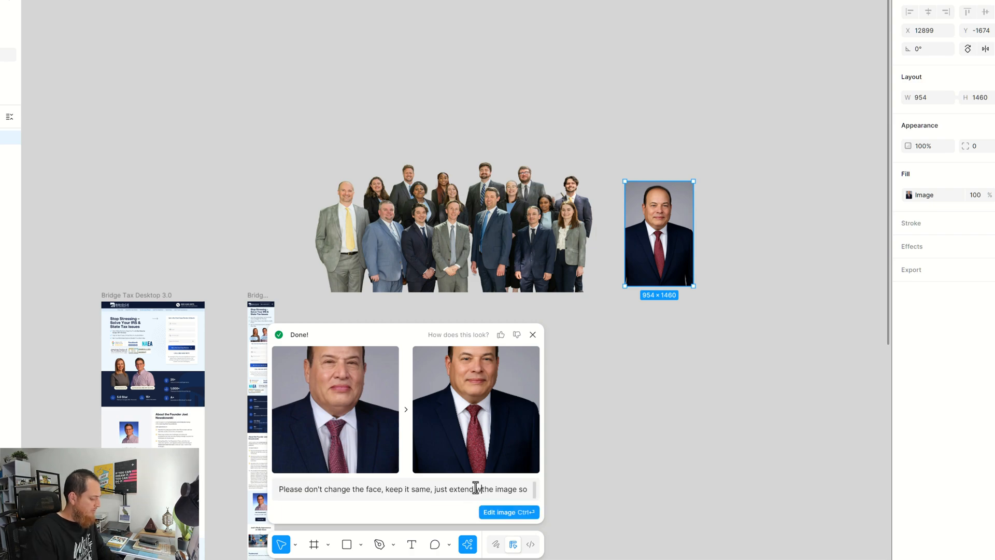
left_click(505, 512)
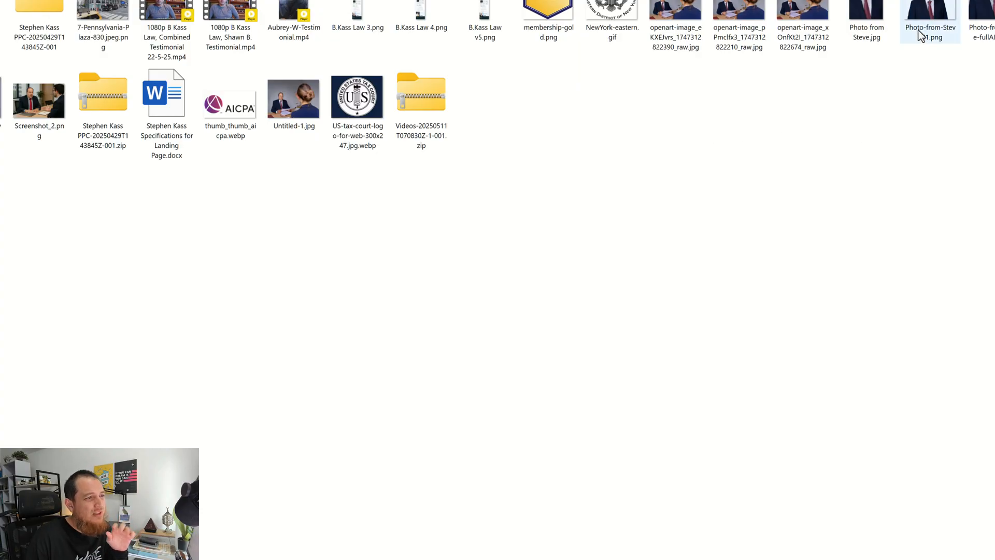
- Preview the dark-background cutout, original grey portrait and AI-extended square portrait in Photos
double_click(931, 9)
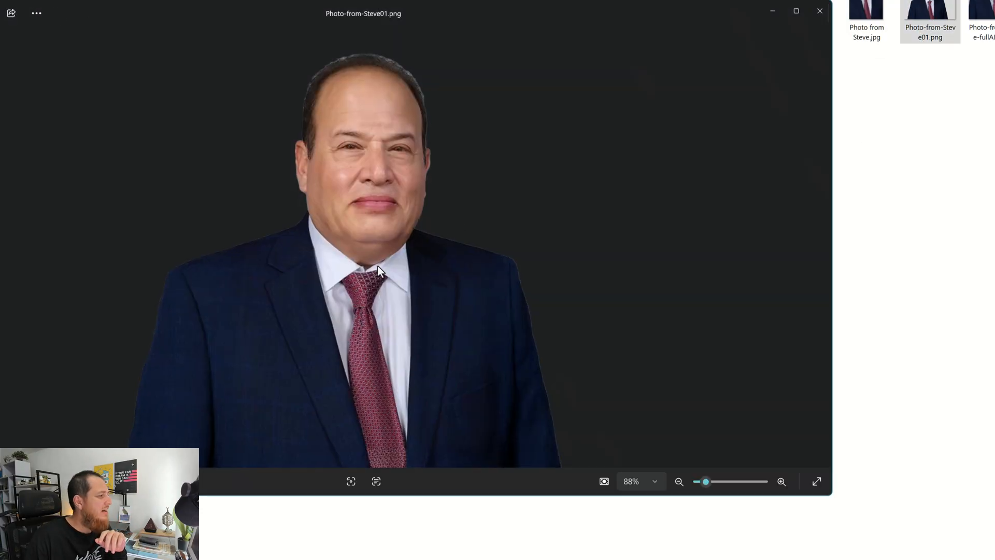
mouse_move(244, 261)
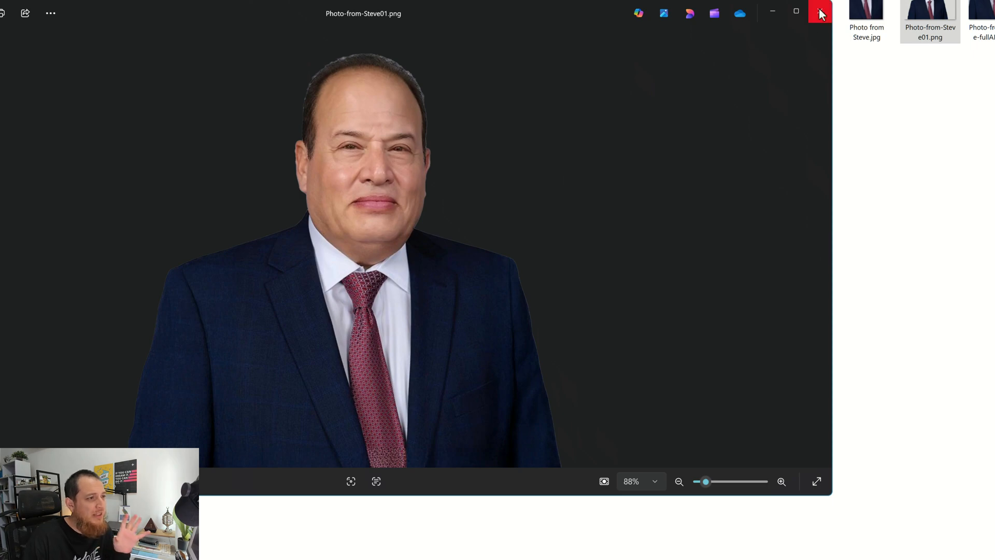
left_click(867, 21)
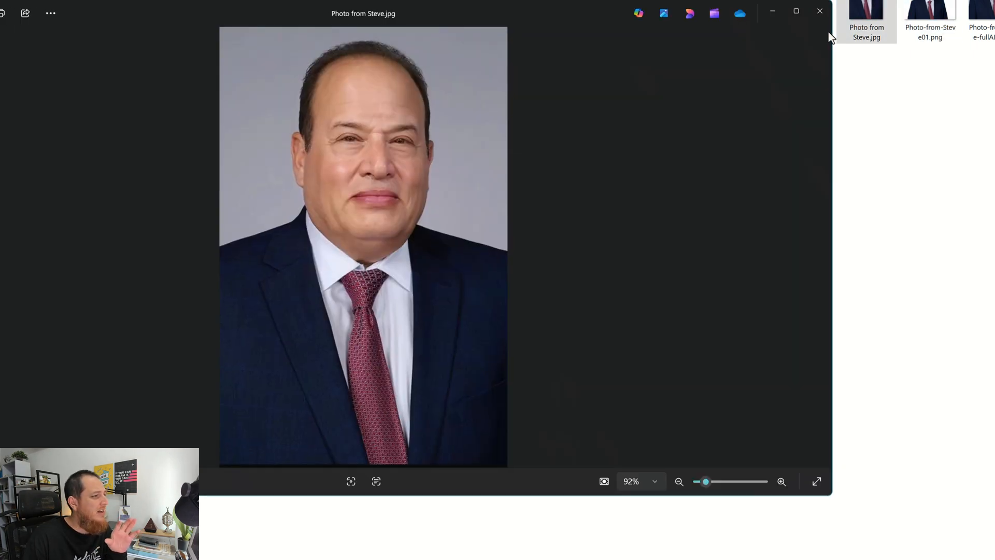
left_click(981, 15)
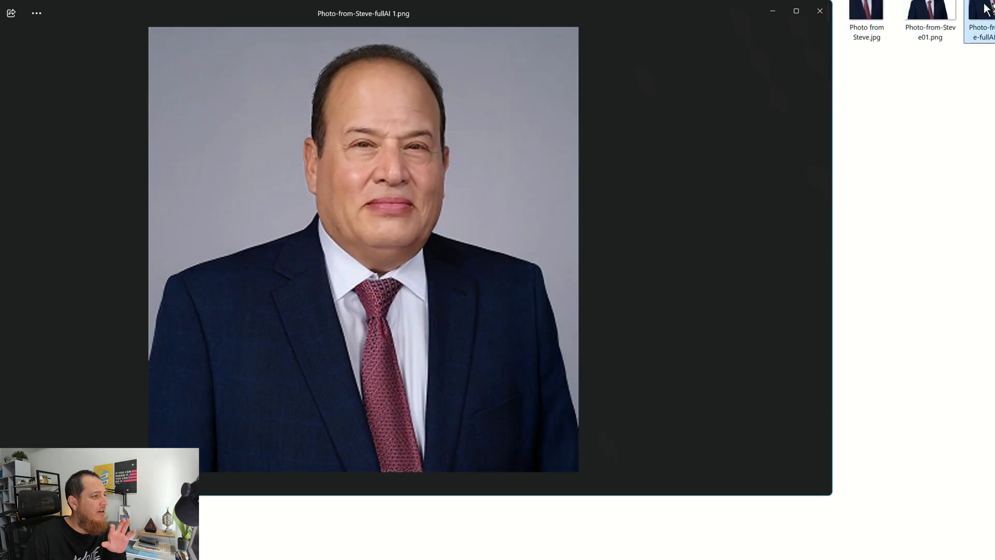
left_click(819, 11)
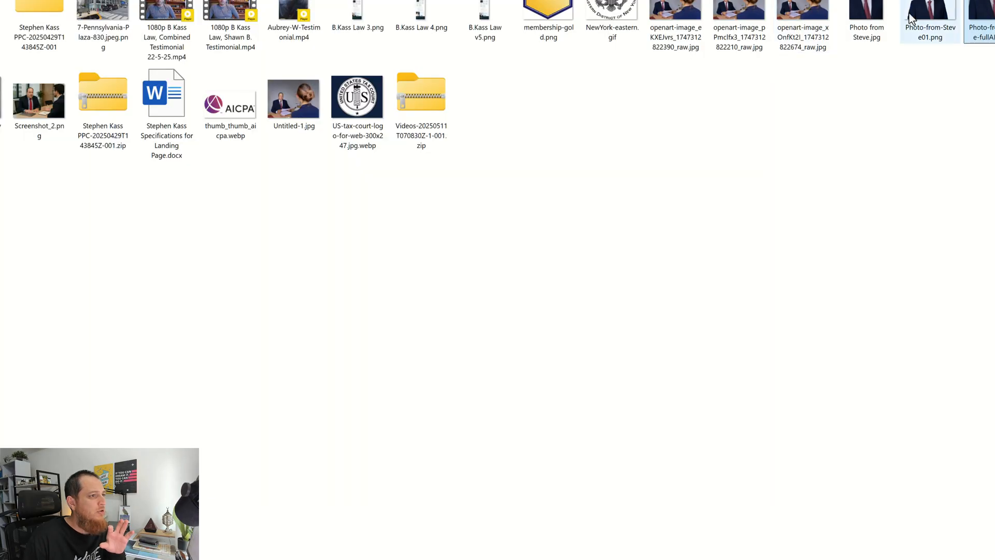
double_click(931, 10)
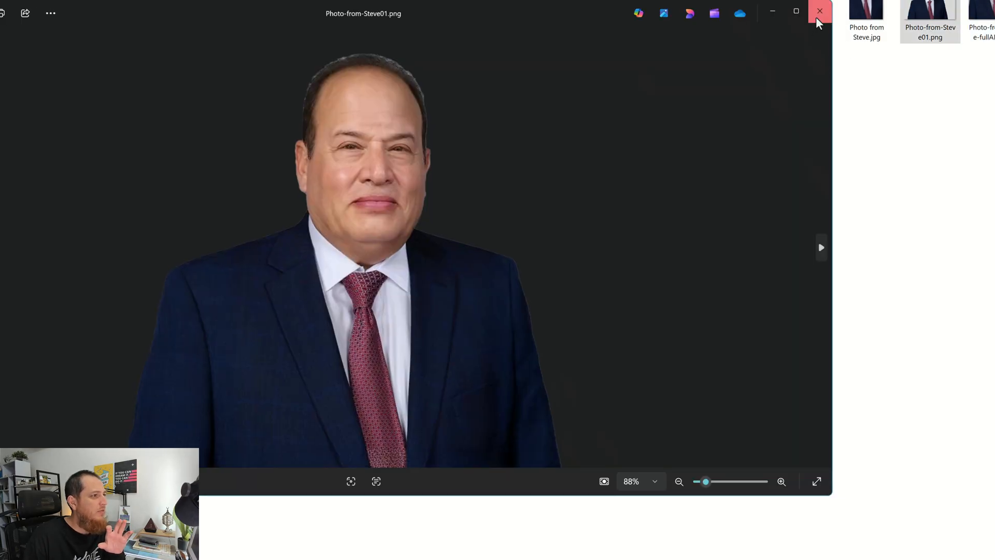
left_click(819, 12)
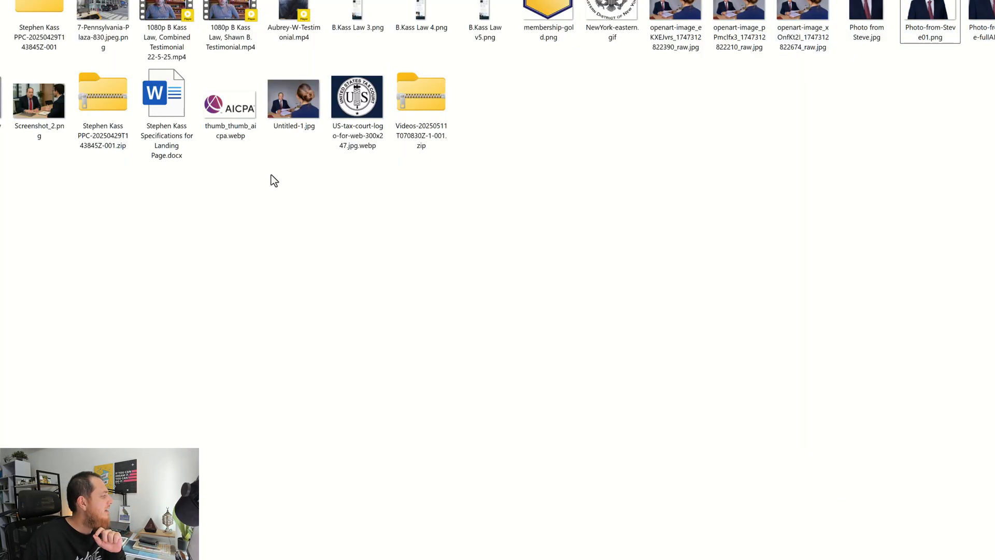
- Preview the office meeting screenshot, Untitled-1.jpg and another AI-generated office scene in Photos
double_click(38, 98)
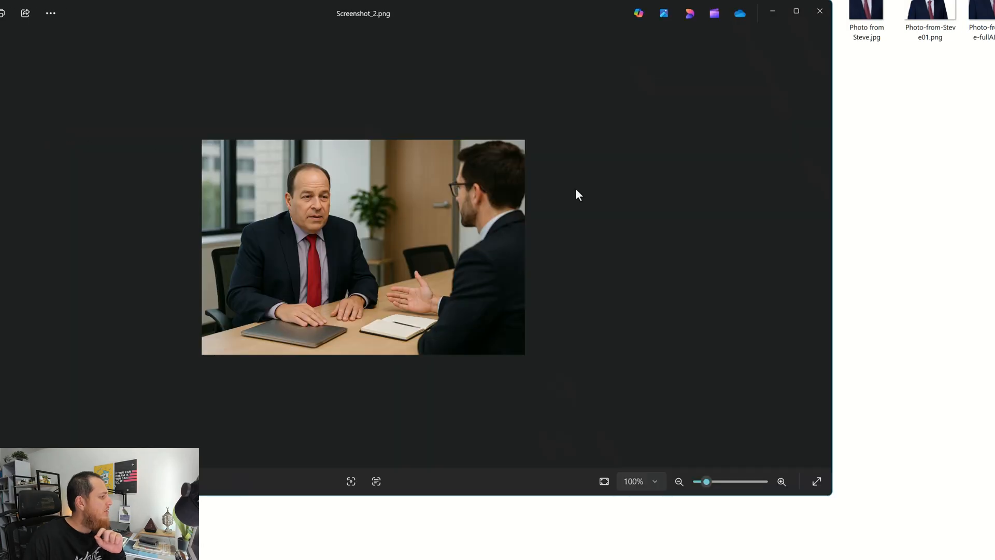
mouse_move(819, 11)
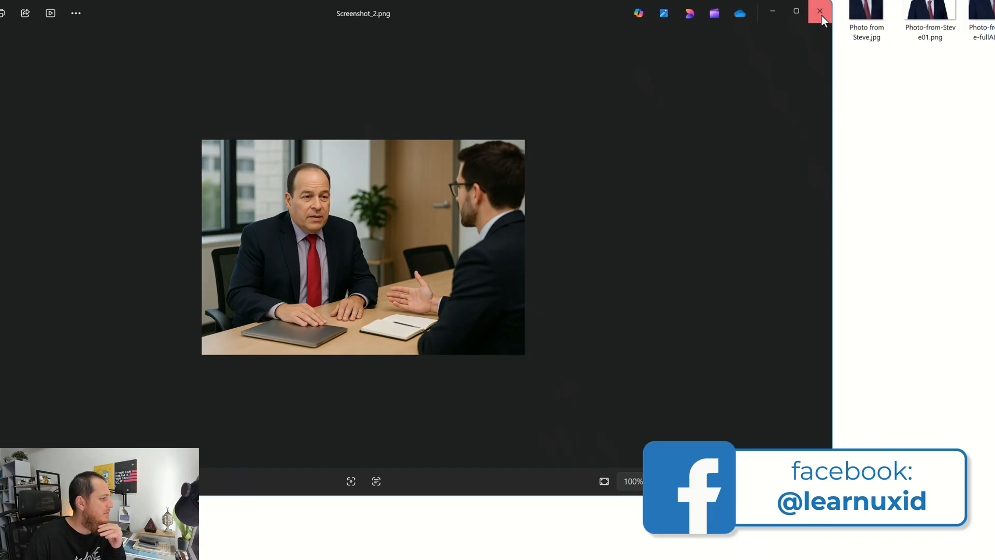
left_click(819, 12)
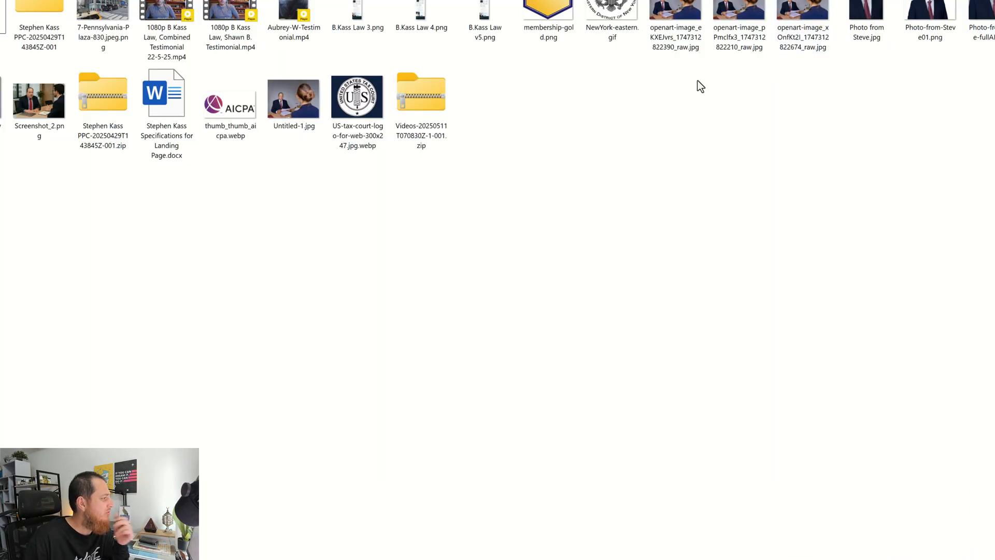
left_click(293, 96)
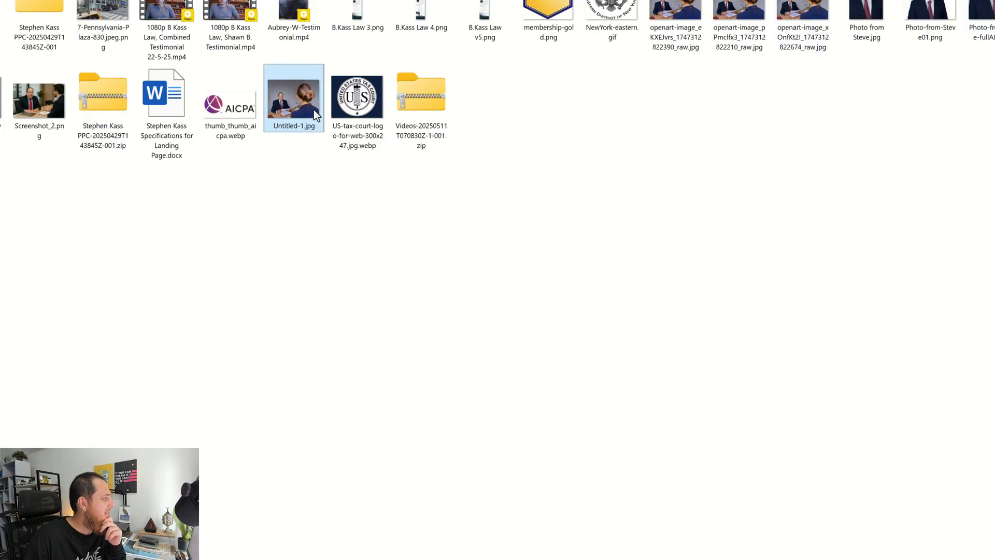
double_click(293, 96)
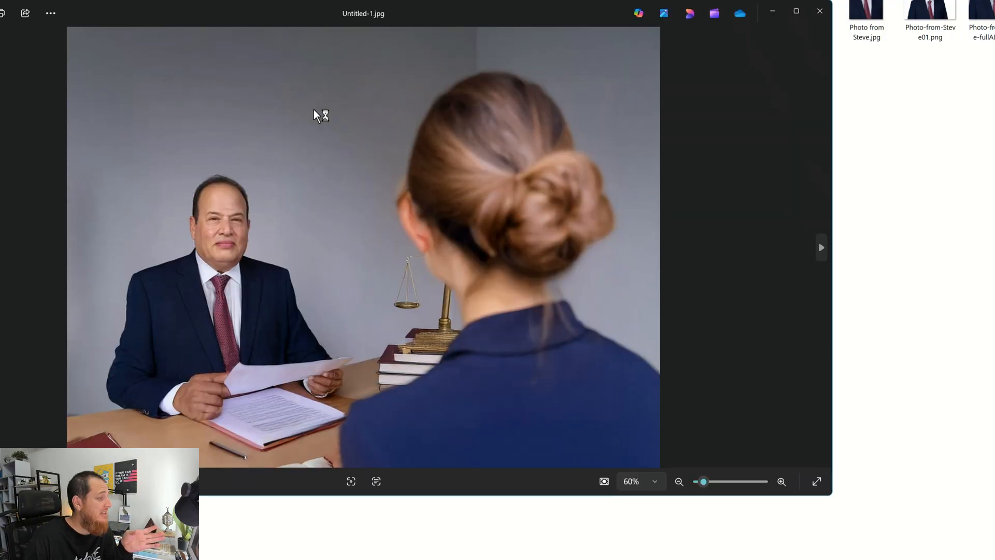
mouse_move(388, 222)
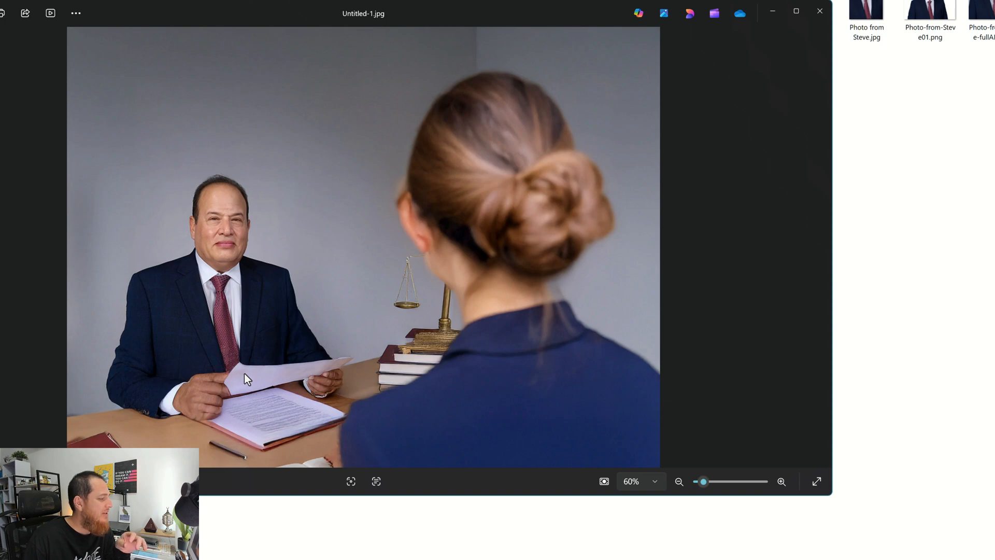
left_click(819, 11)
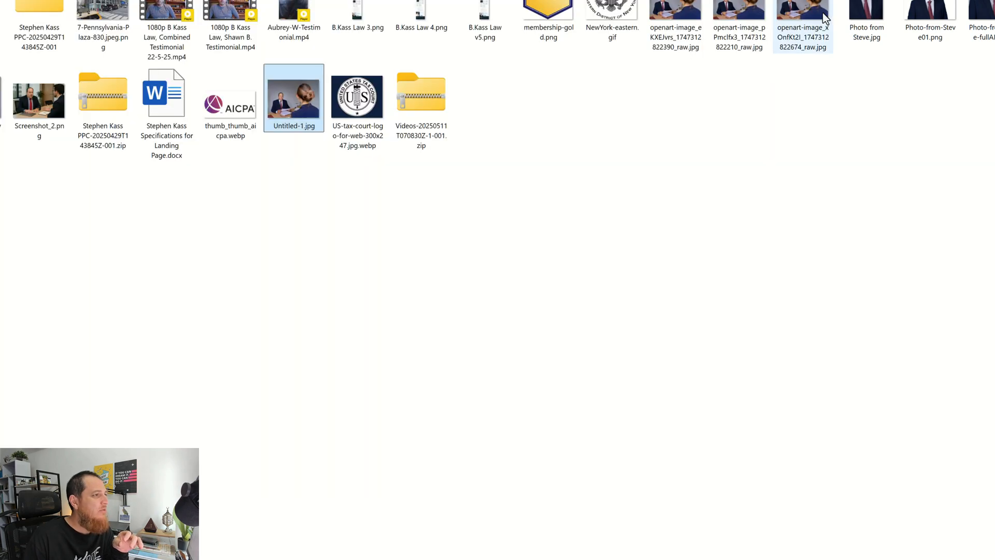
double_click(675, 9)
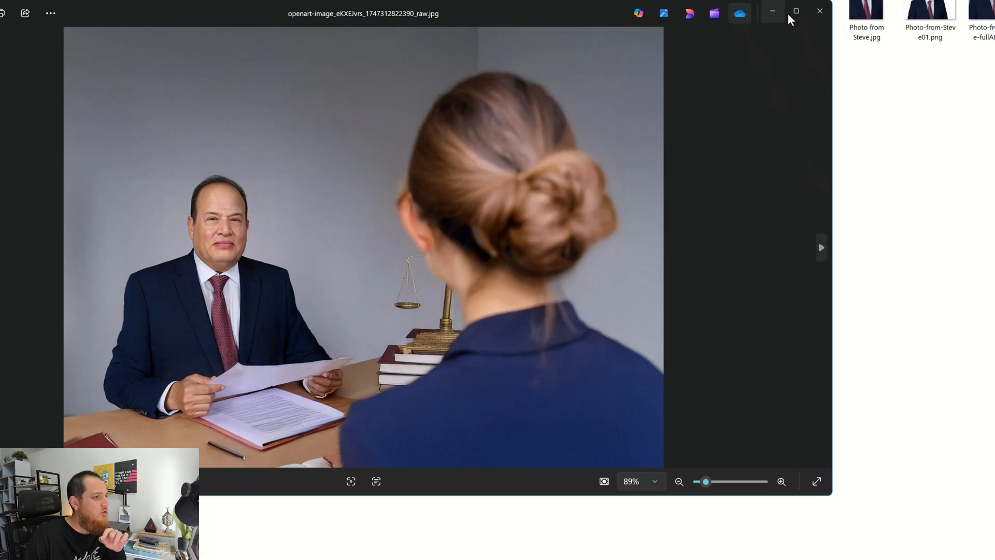
left_click(819, 11)
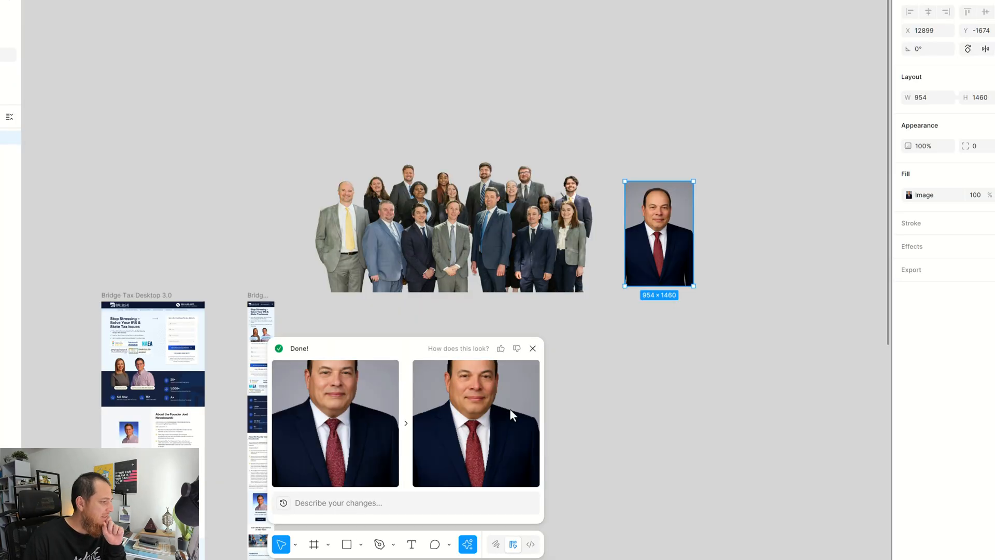
- Preview the first portrait variation, then request 'Can you extend to show the shoulders'
left_click(334, 422)
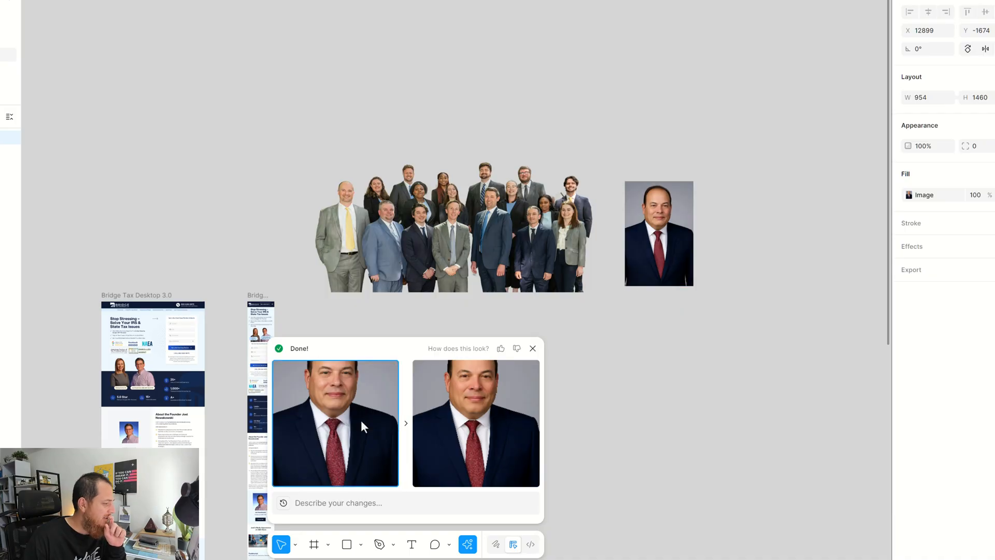
left_click(659, 234)
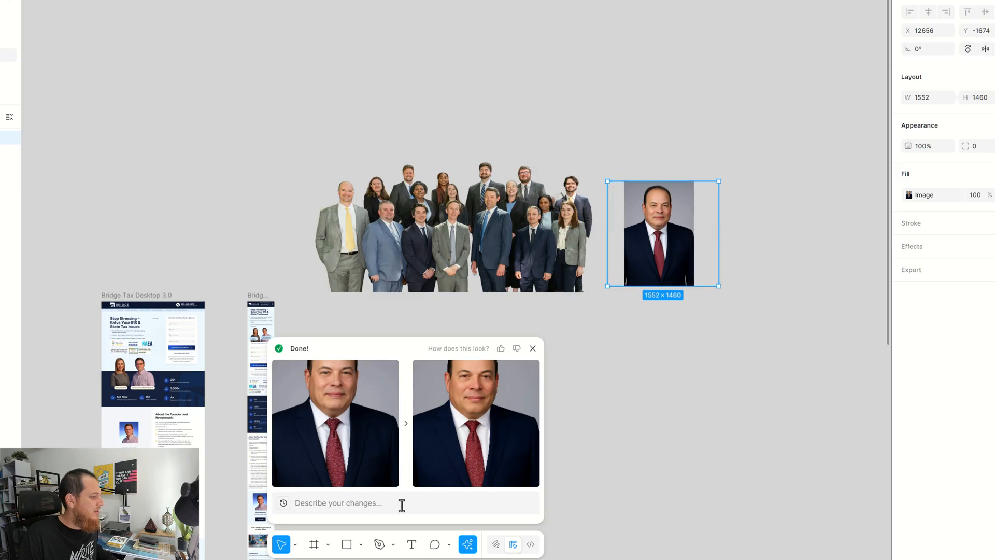
type("Can you extend to show the shoulders")
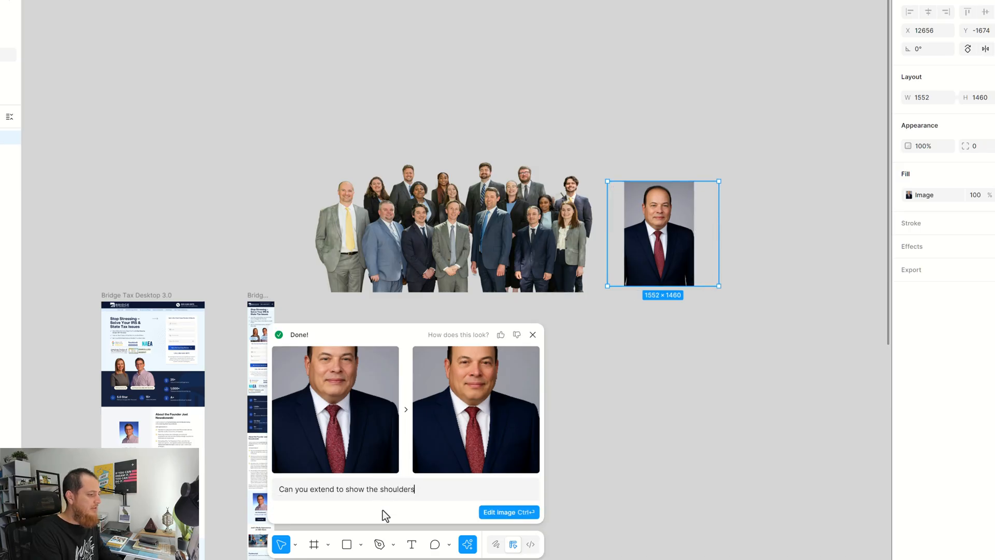
left_click(508, 512)
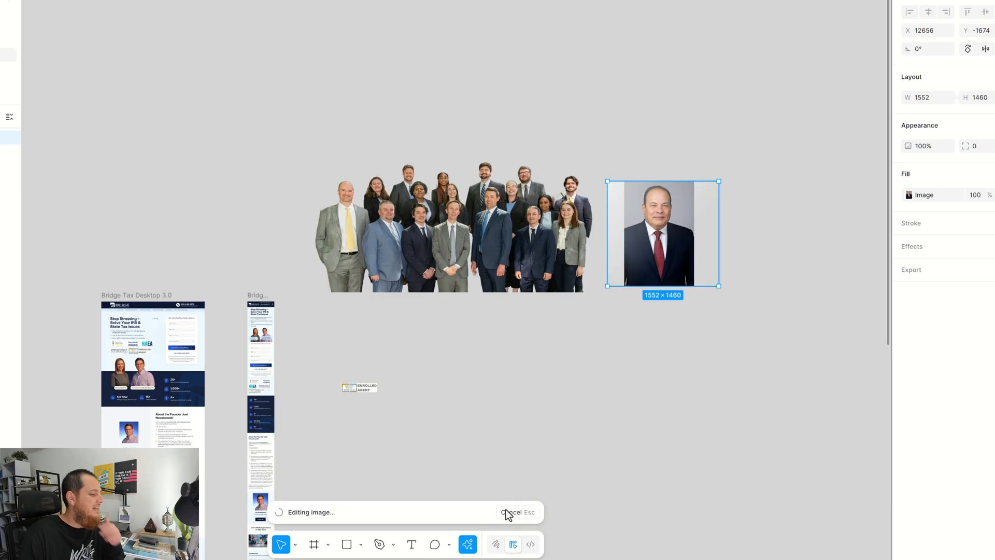
mouse_move(502, 448)
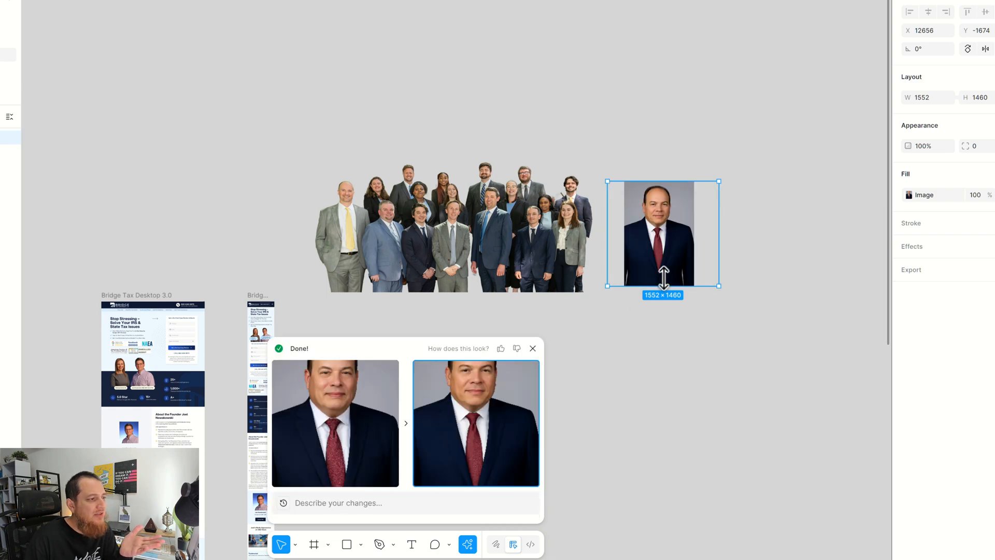
mouse_move(674, 237)
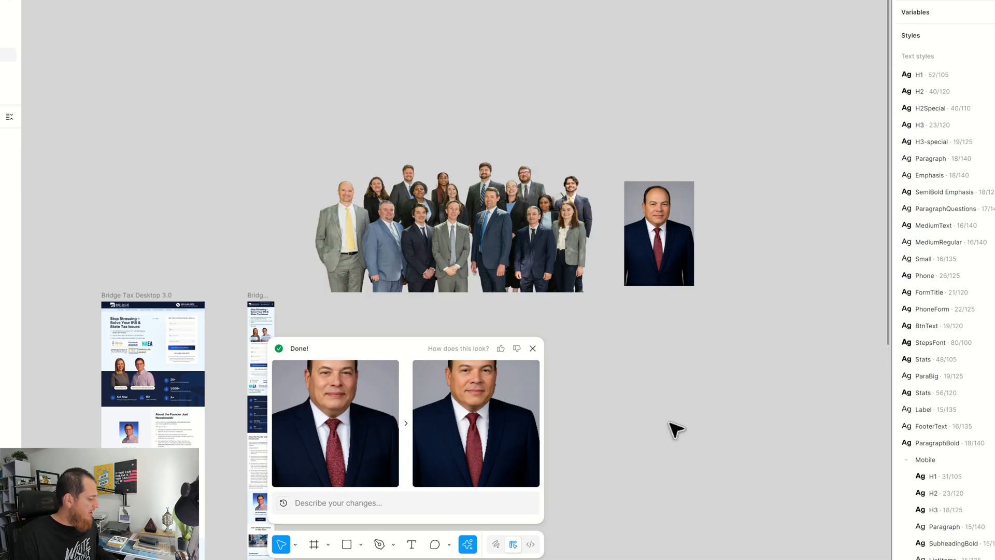
mouse_move(533, 348)
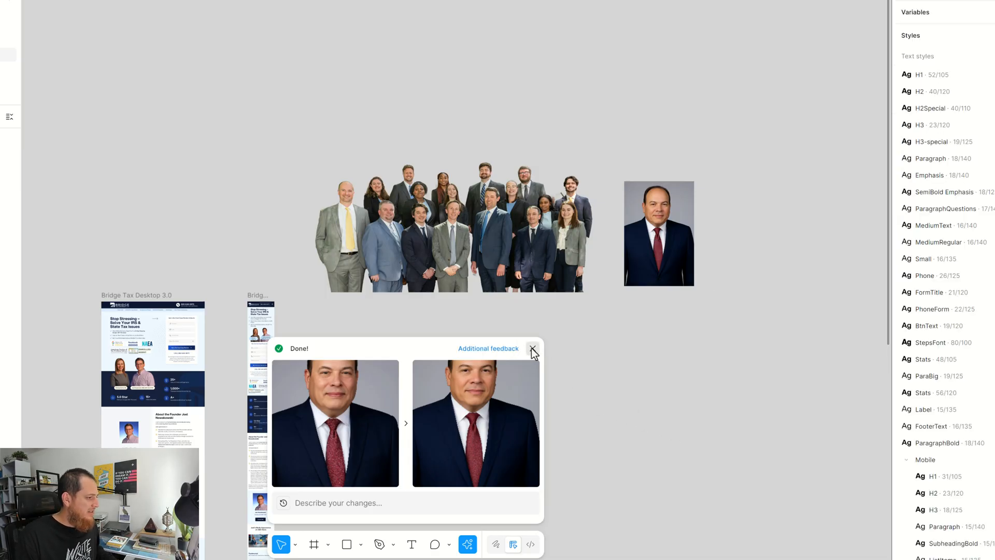
- Use Make an image with a prompt for a lawyer and client at a desk with documents, calculator and PC
left_click(533, 350)
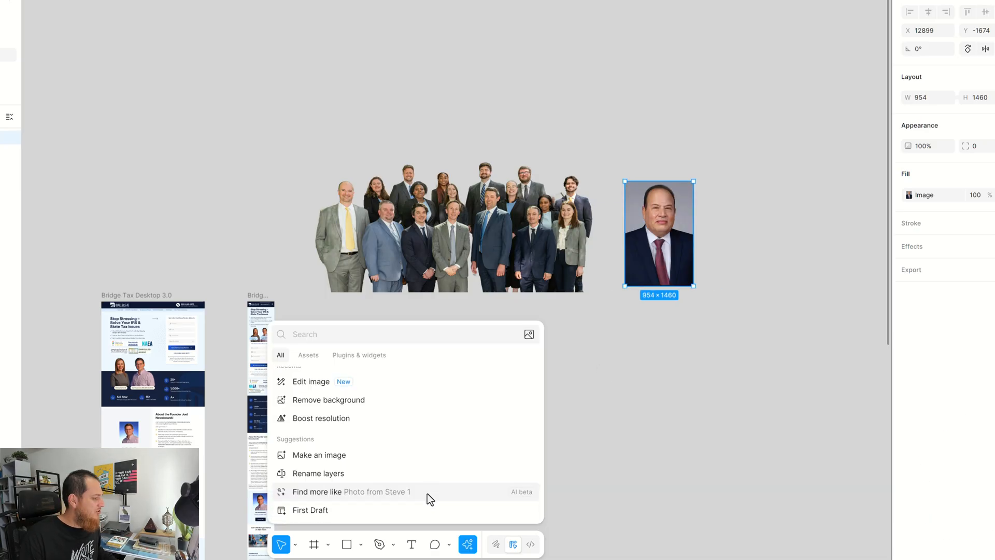
left_click(319, 455)
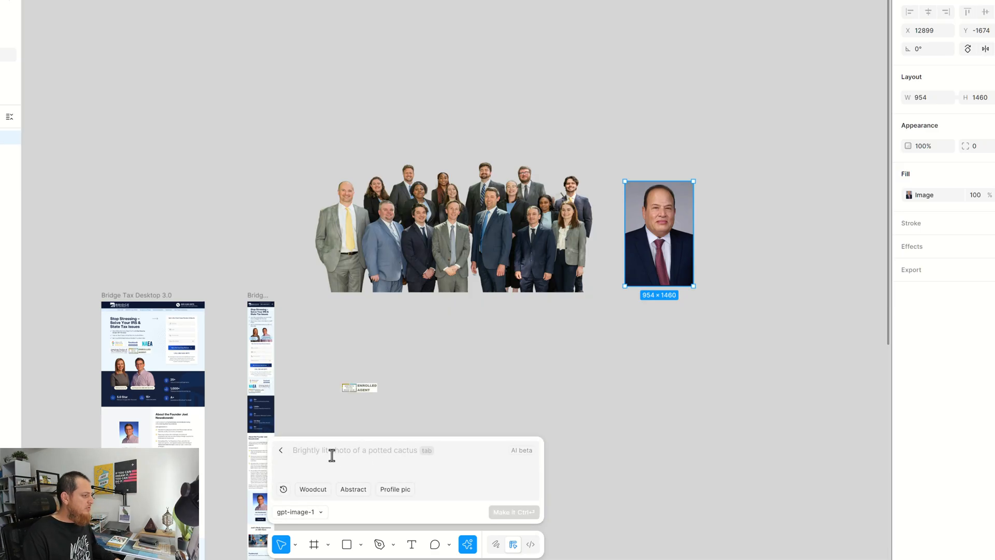
type("show me an image where two")
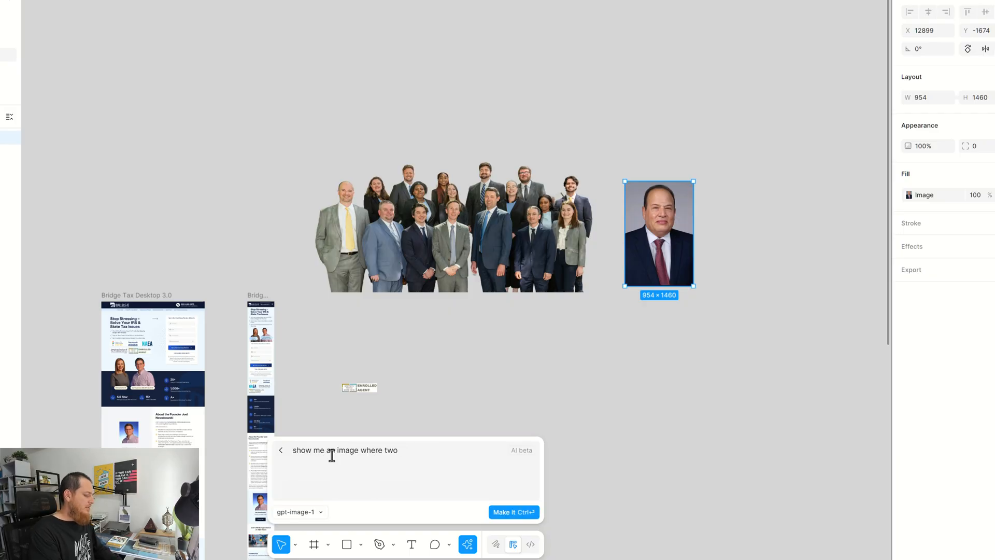
type("persons are talking sitting on a table with a well lit room, documents and")
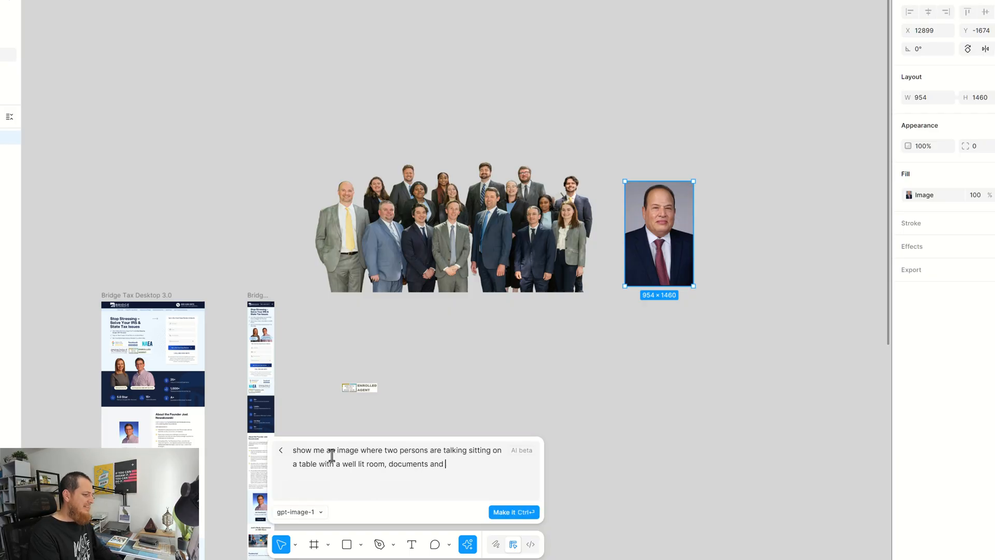
type("calculator and a pc screen is visible on the table and they")
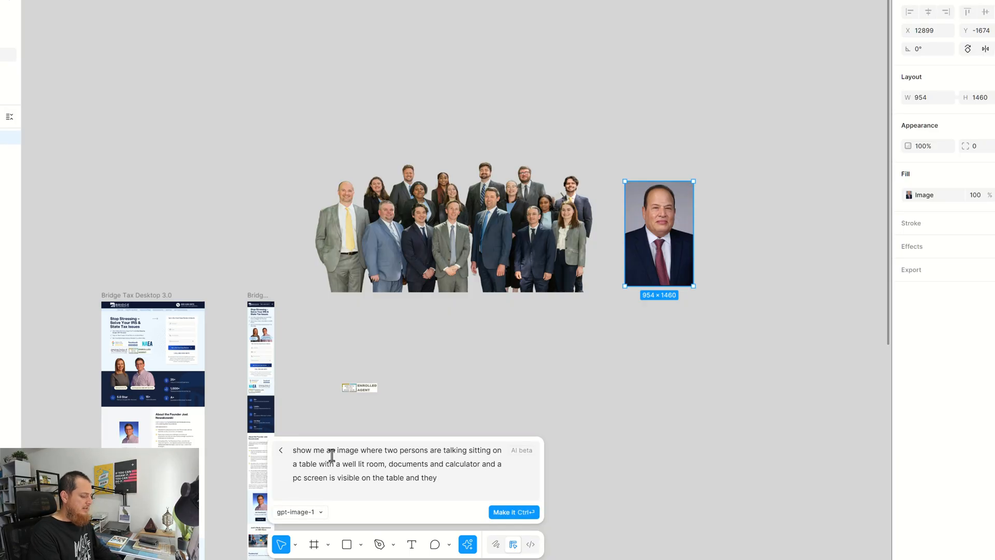
type("are wearing professional dress of lawyers. Let's")
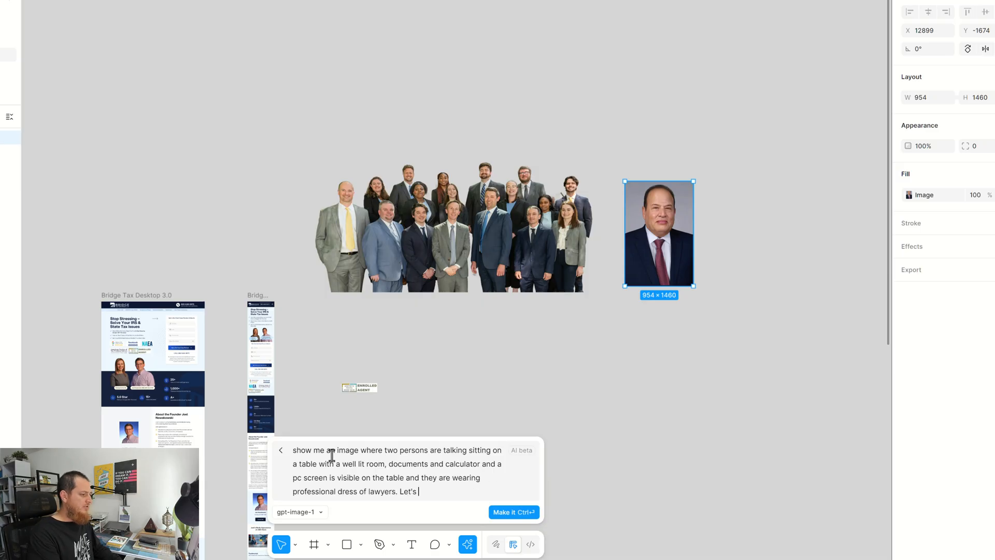
type("Show me one lawyer sitting with a client in this whole sit")
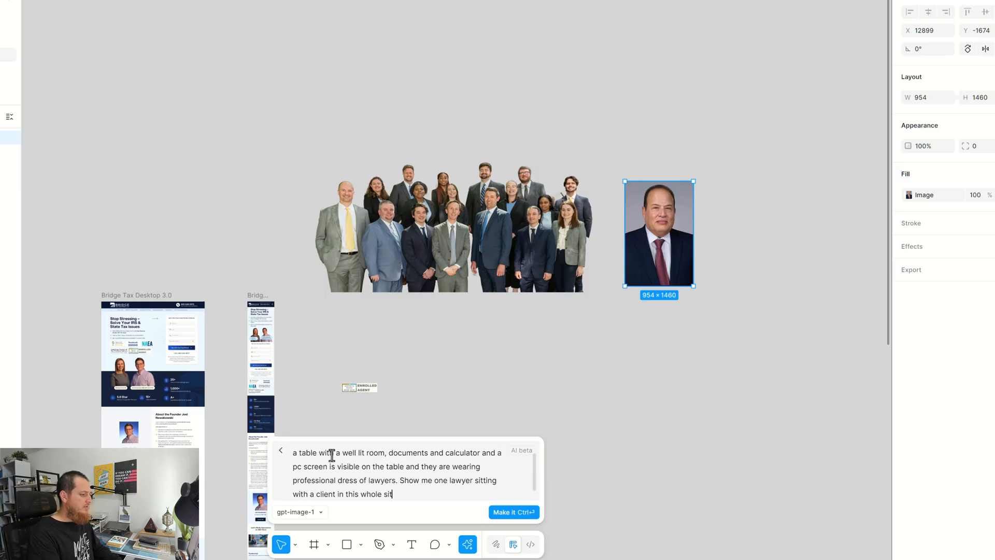
left_click(513, 512)
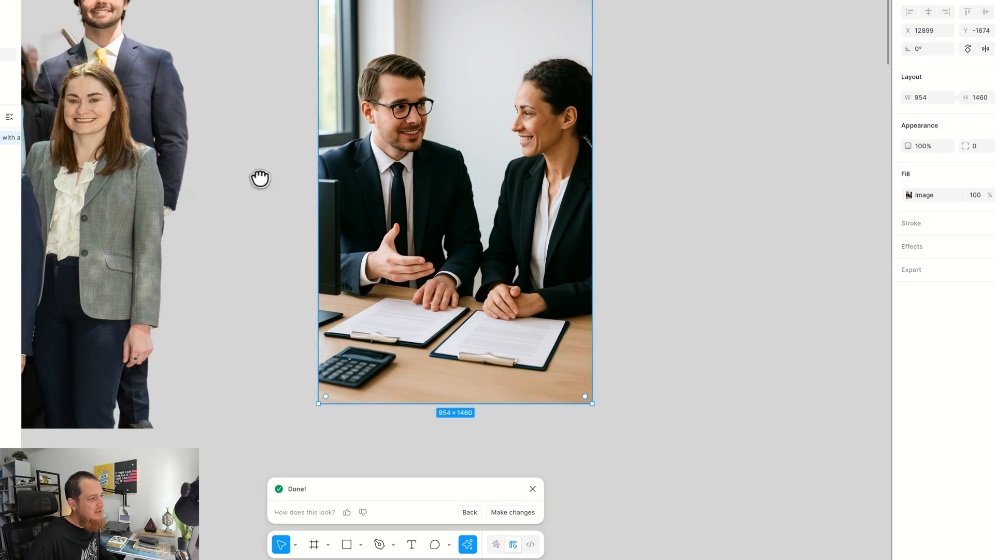
mouse_move(434, 195)
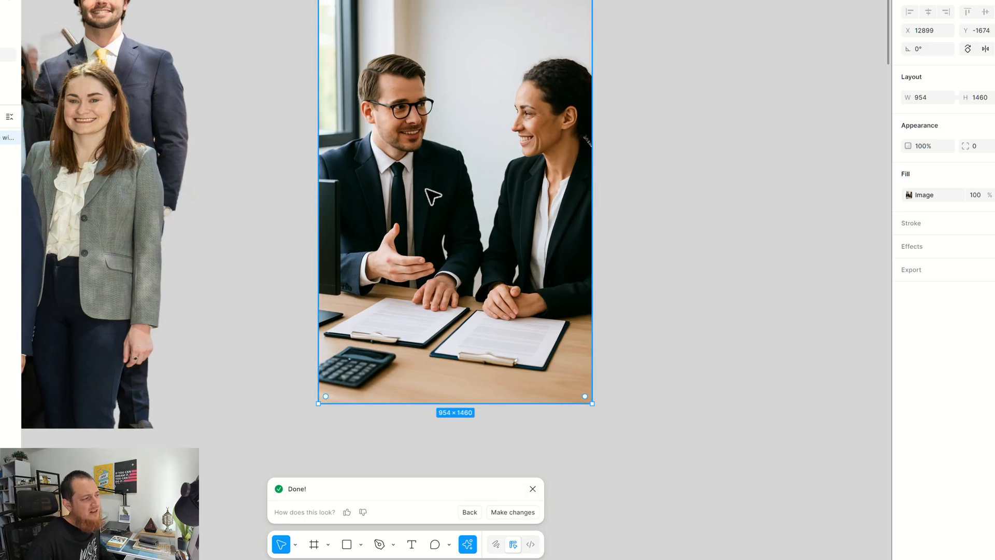
mouse_move(475, 224)
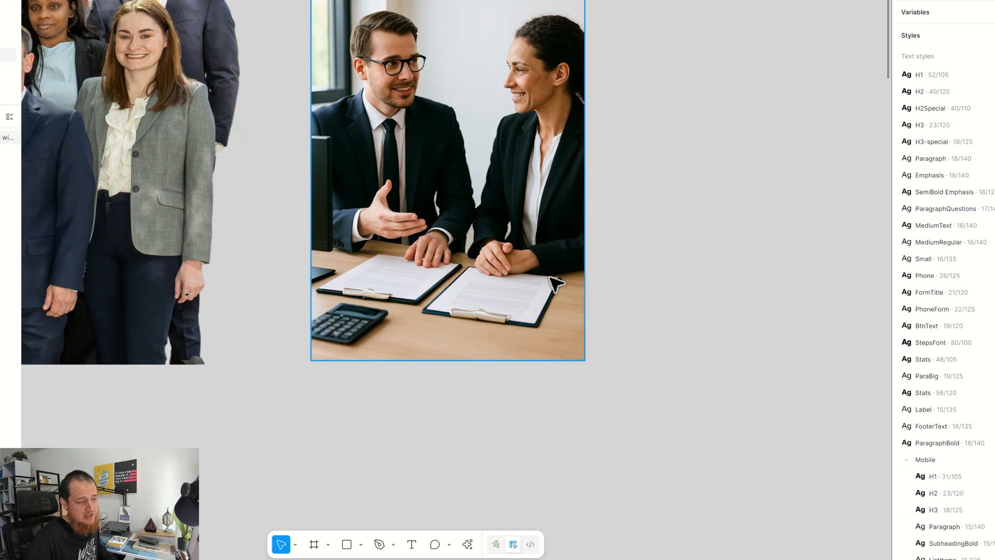
- Select the Google Badge and Badge Text layers and run Rename layers, getting 'No layers need naming'
left_click(468, 545)
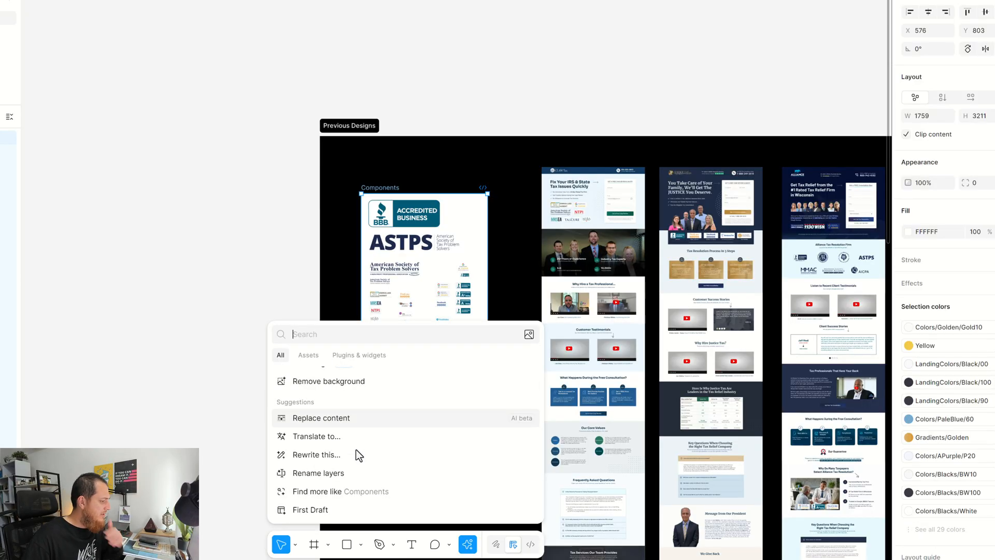
left_click(319, 473)
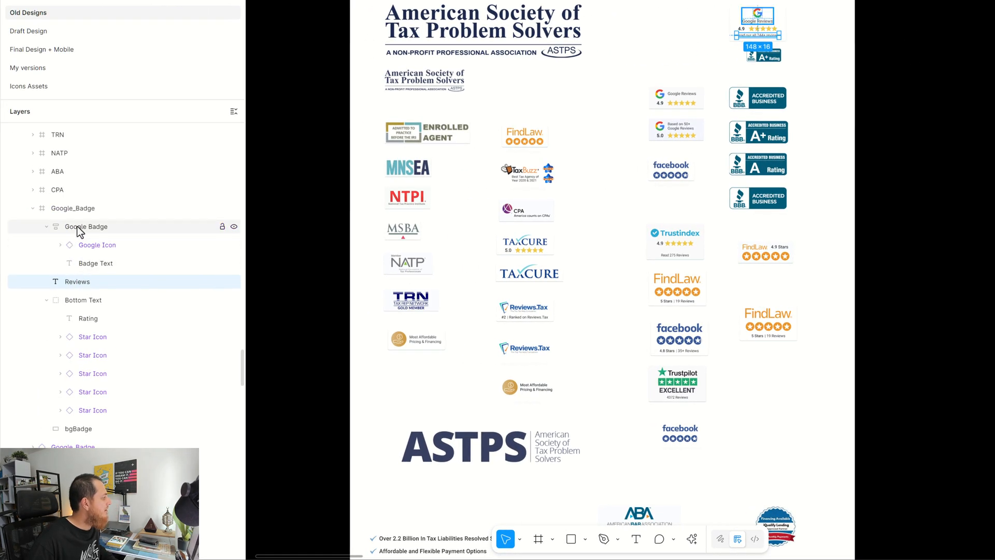
left_click(96, 262)
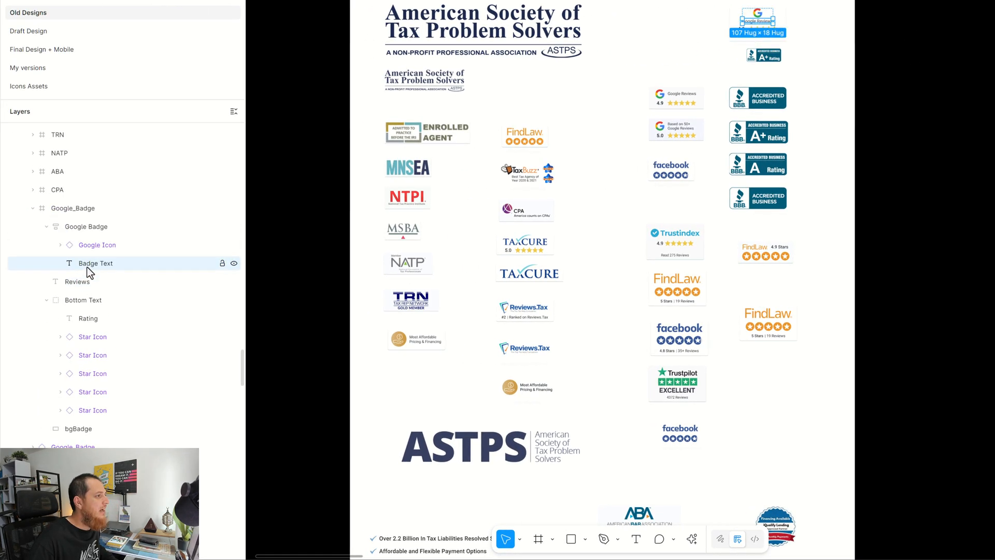
left_click(56, 188)
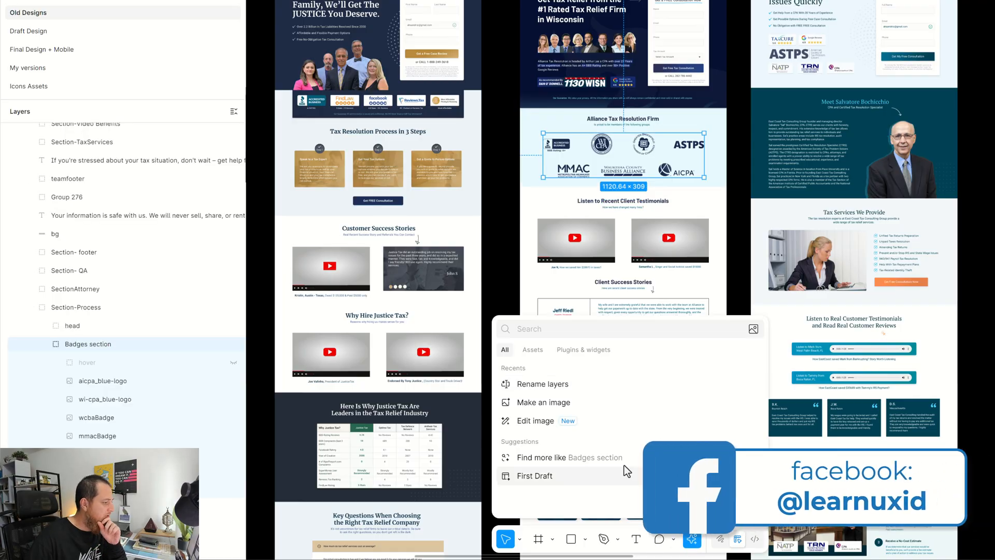
mouse_move(578, 383)
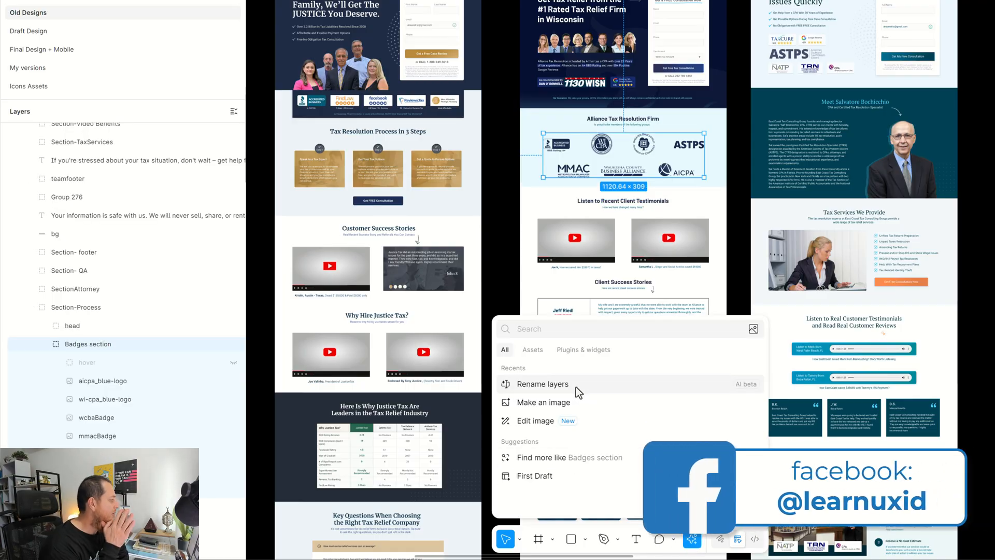
left_click(542, 384)
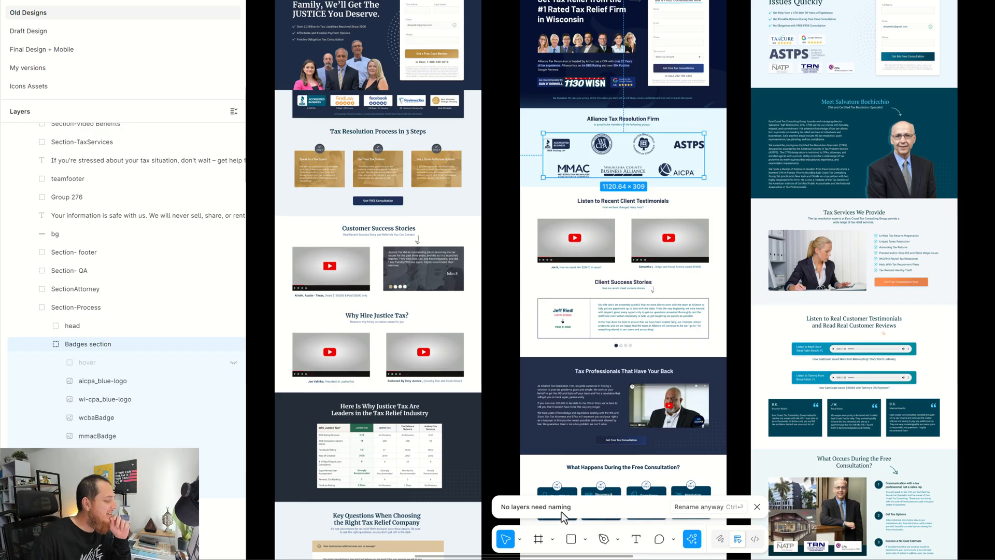
left_click(756, 507)
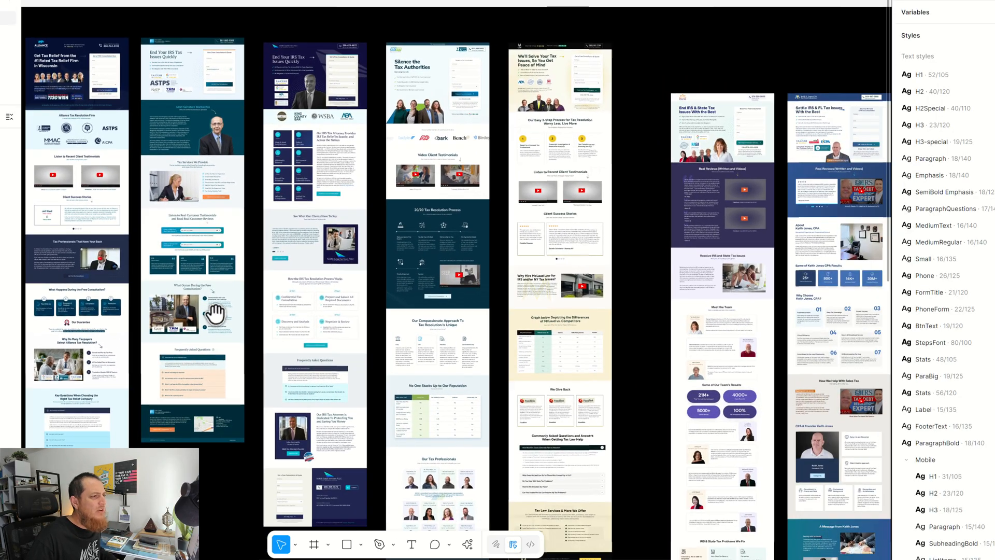
- Scroll to the Previous Designs frame and list its AI actions, scrolling through them
scroll("down", 3)
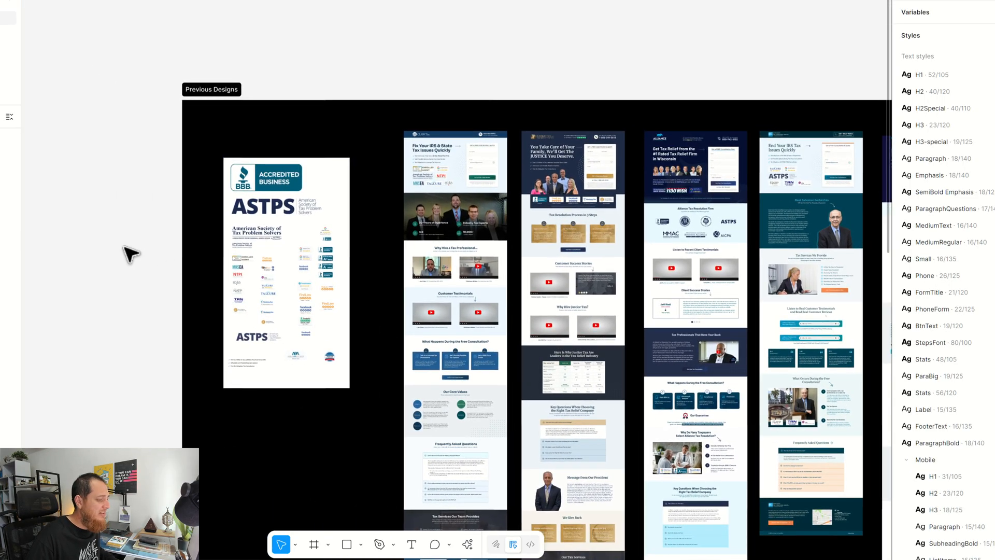
left_click(467, 544)
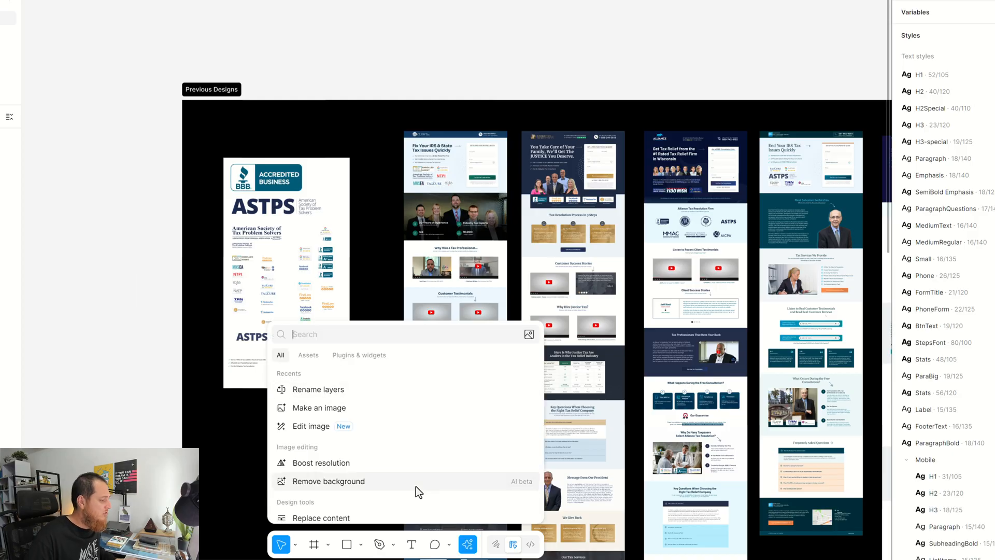
scroll("down", 3)
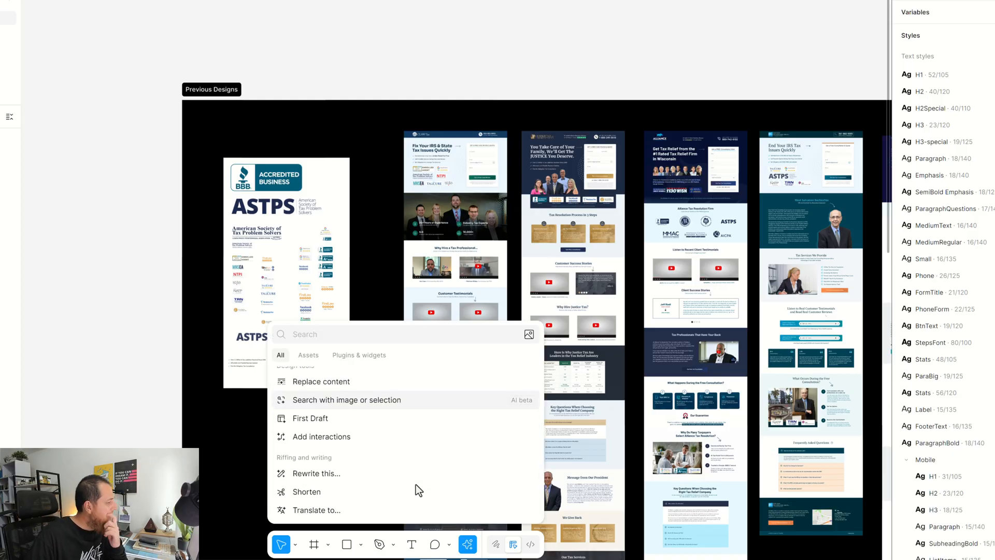
mouse_move(162, 304)
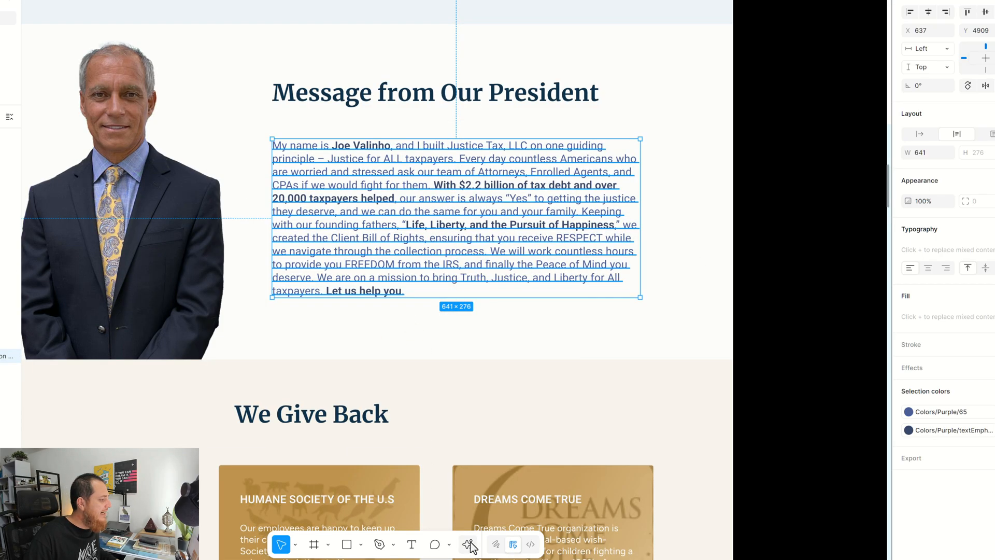
- Rewrite the president's message with the AI prompt 'Make it more persuasive'
left_click(468, 545)
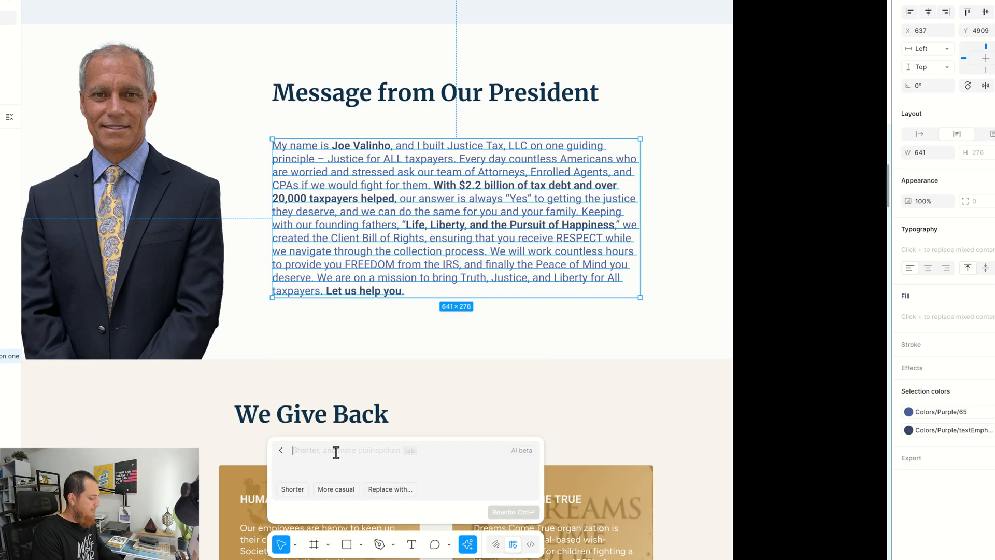
type("Make it")
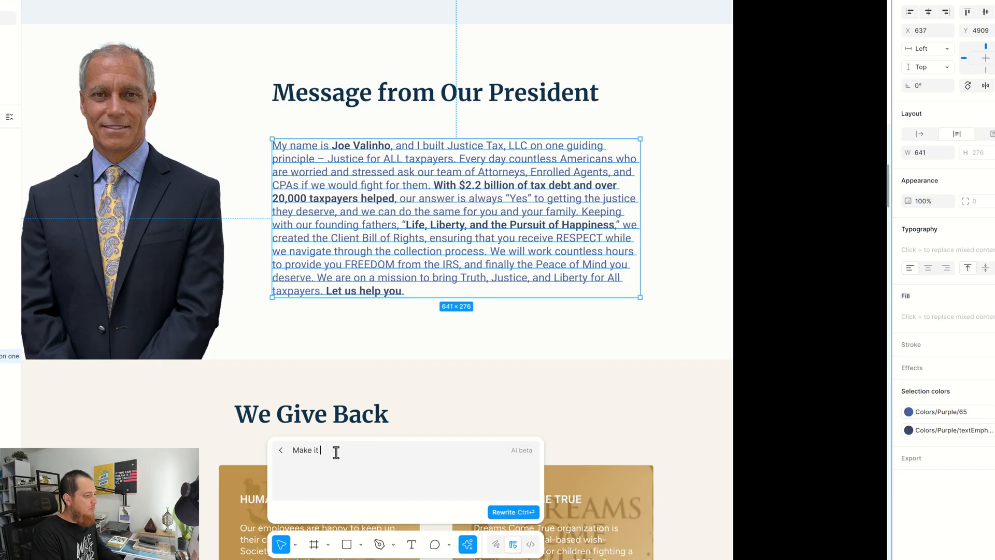
type("more persuasive and a")
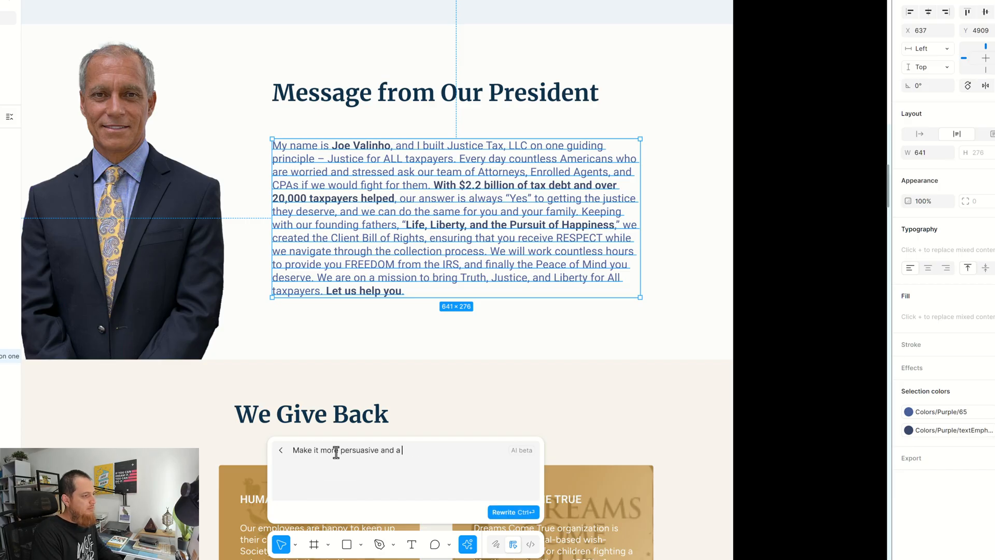
left_click(513, 512)
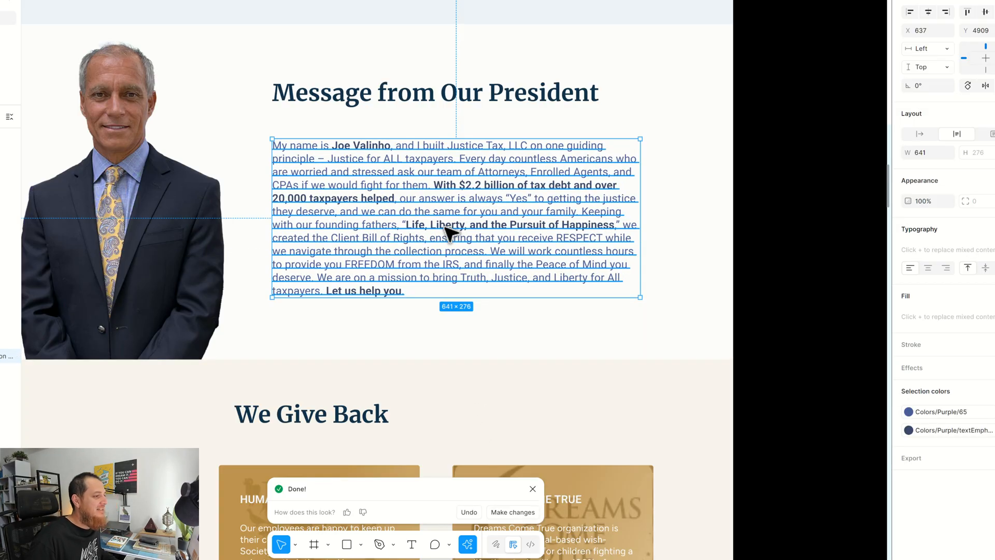
mouse_move(375, 239)
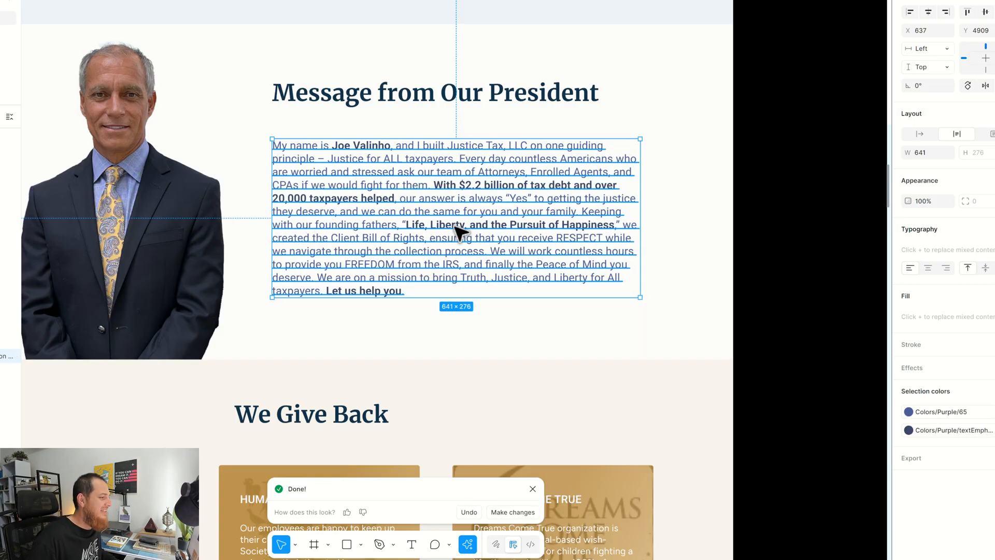
mouse_move(416, 274)
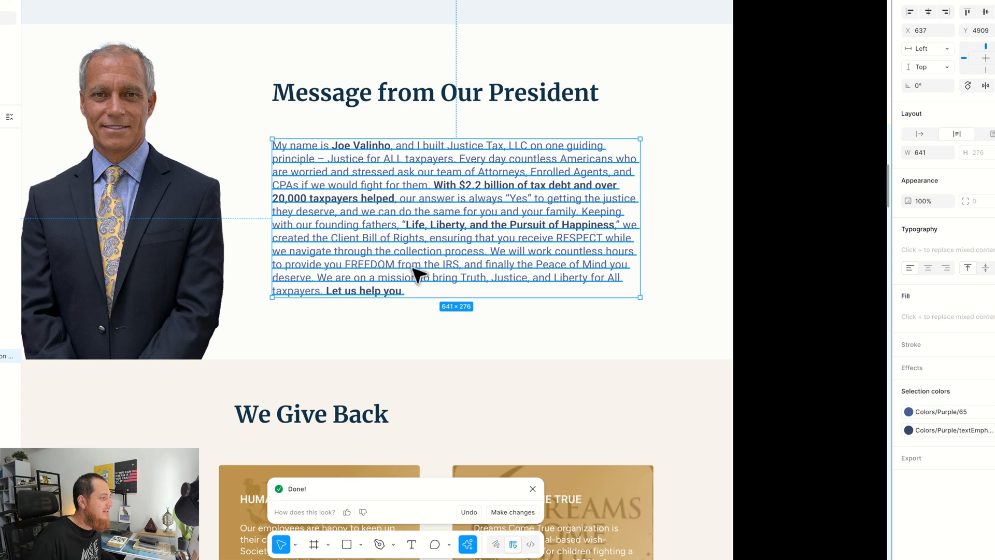
- Shorten the Humane Society card's description text with the AI Shorter rewrite
scroll("down", 3)
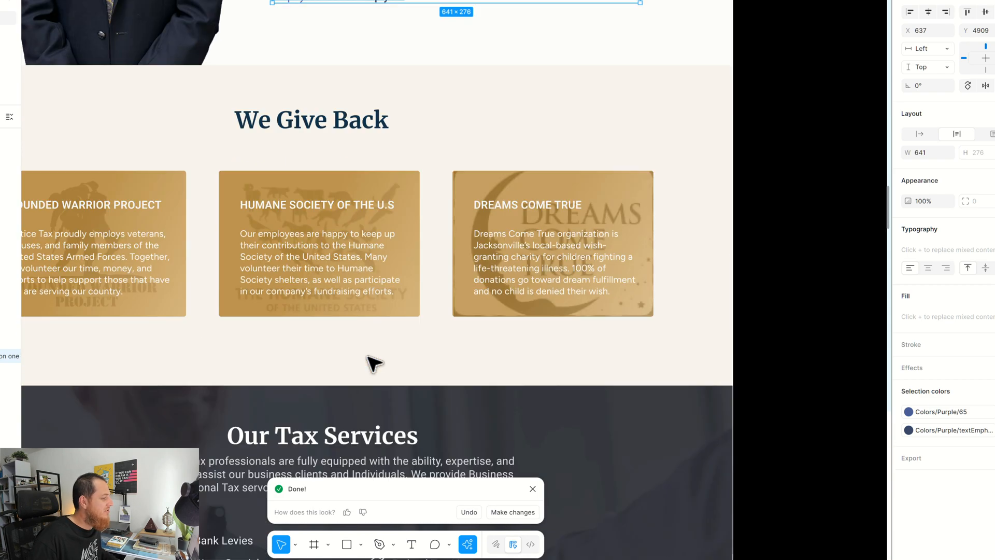
left_click(318, 263)
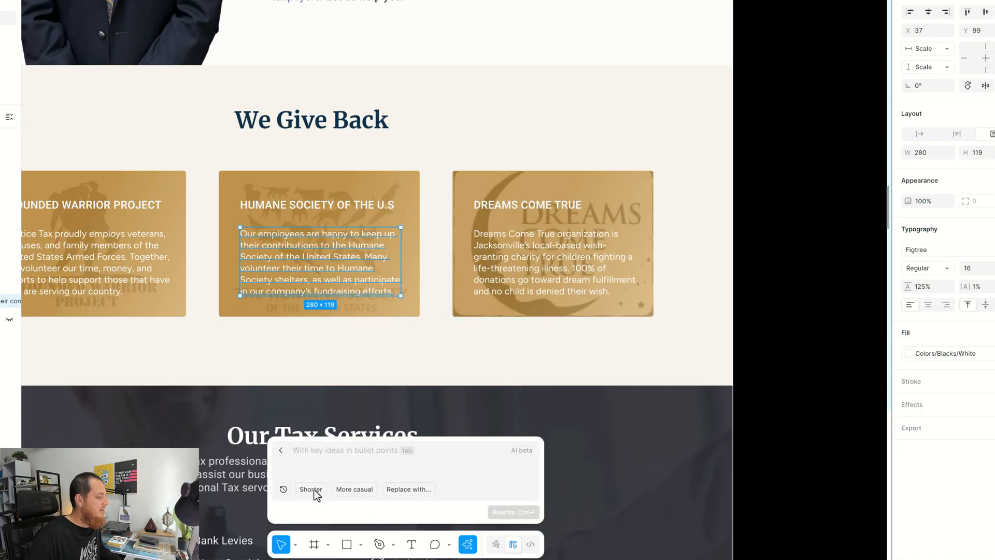
left_click(310, 488)
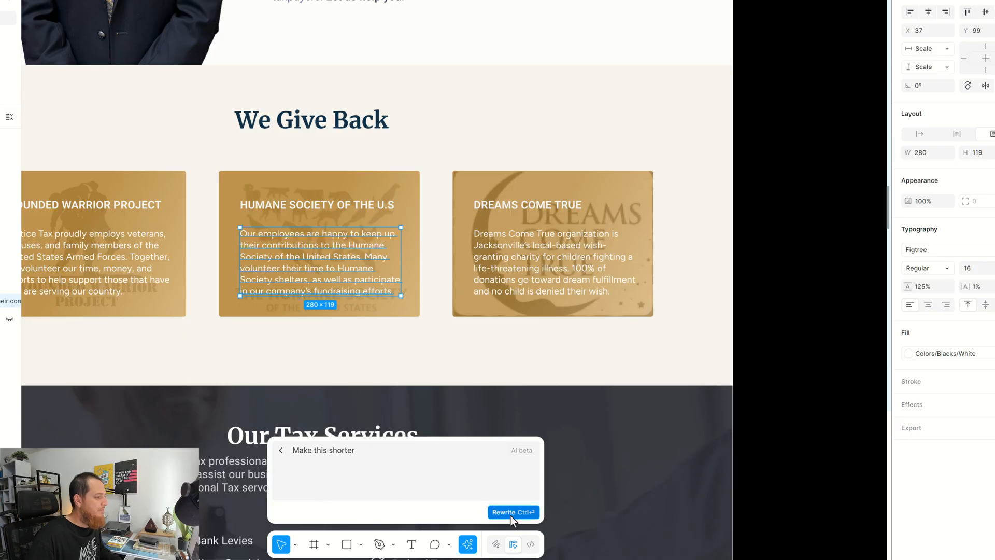
left_click(512, 513)
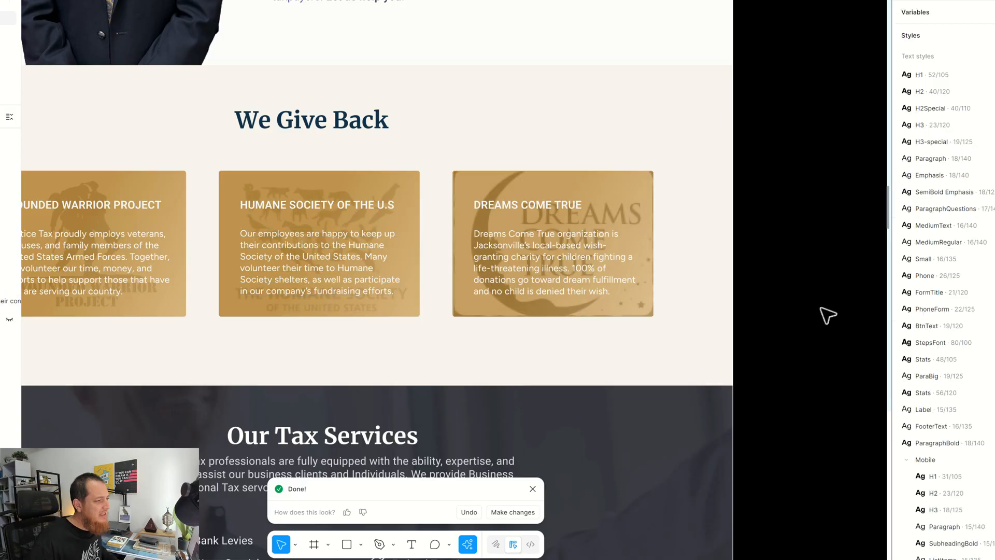
mouse_move(473, 513)
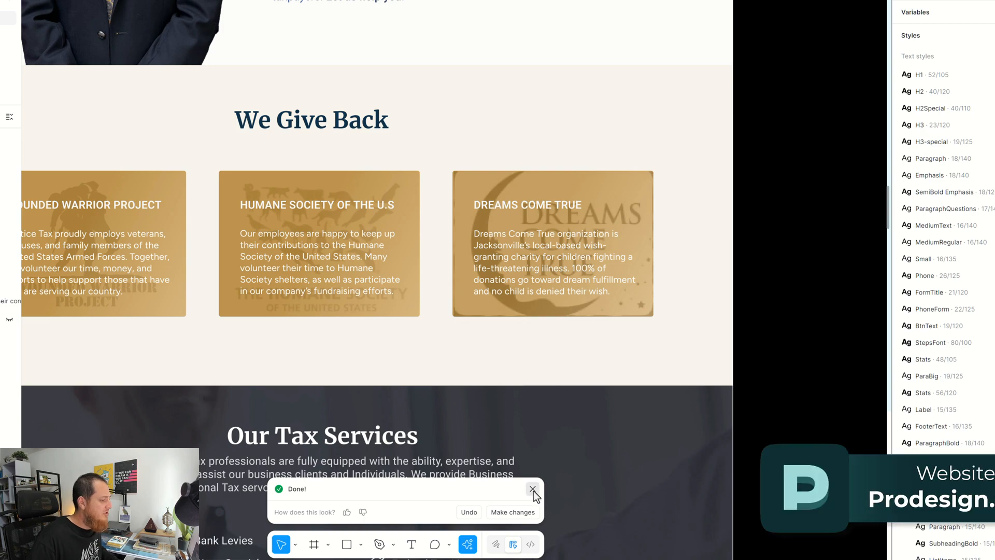
- Translate the Humane Society card's description into Urdu with the AI Translate action
left_click(532, 488)
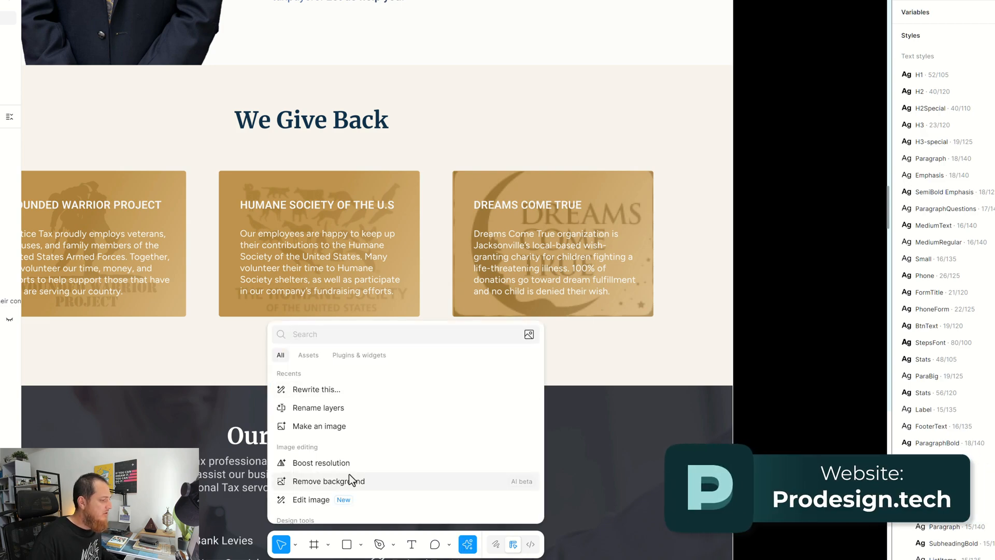
scroll("down", 3)
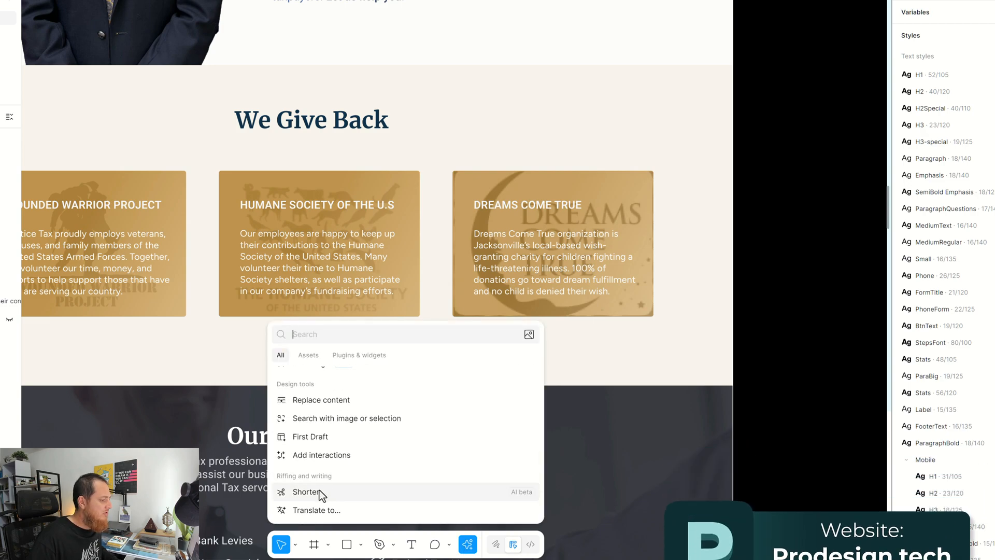
mouse_move(317, 510)
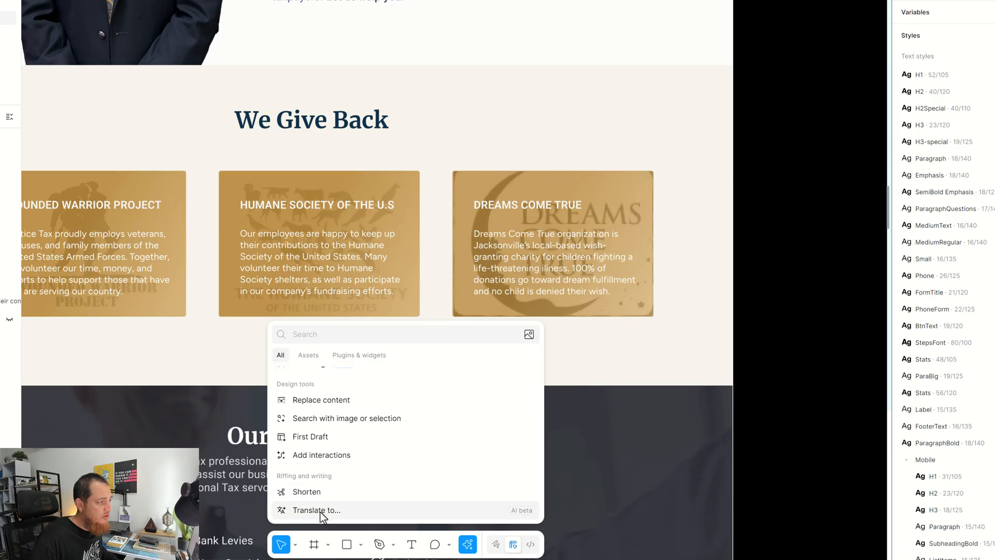
left_click(317, 260)
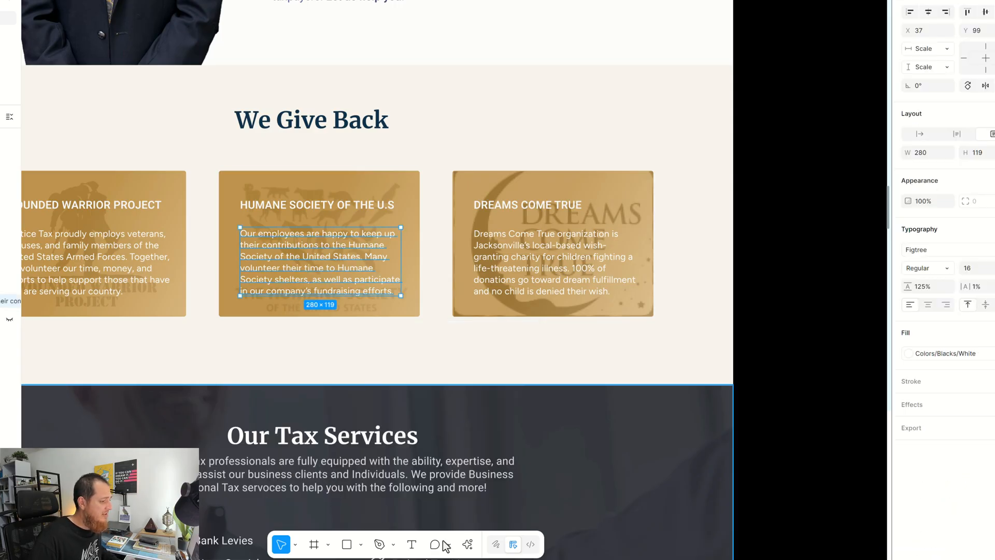
left_click(468, 544)
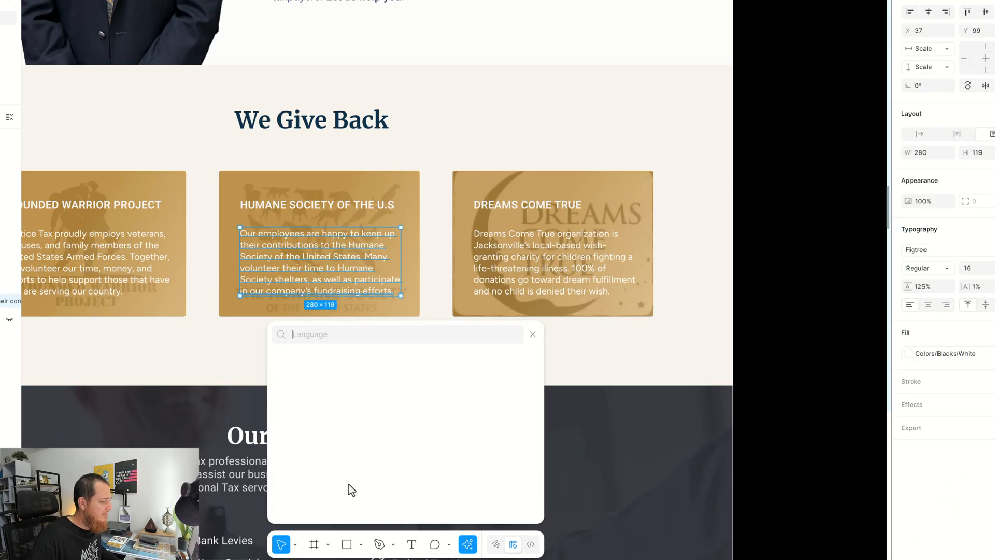
left_click(401, 334)
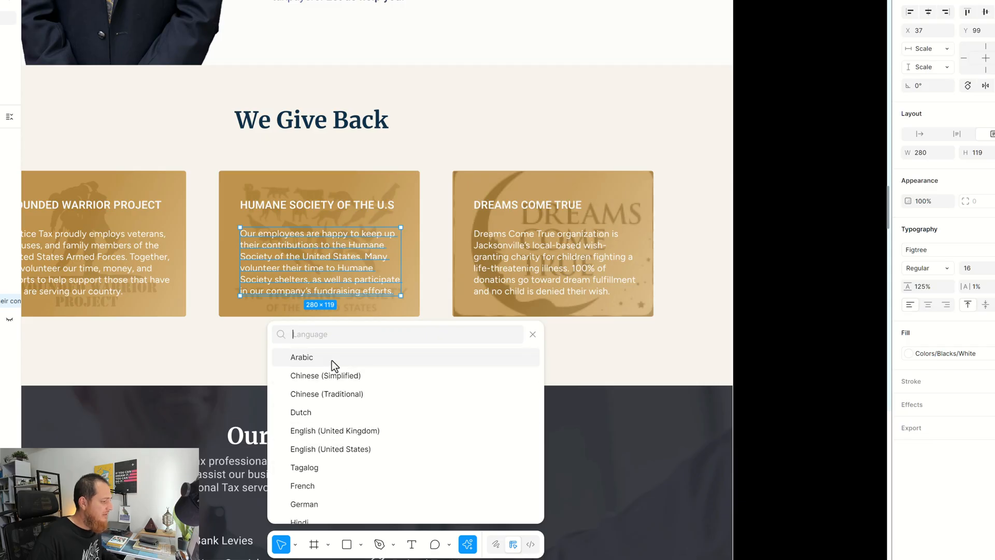
type("urd")
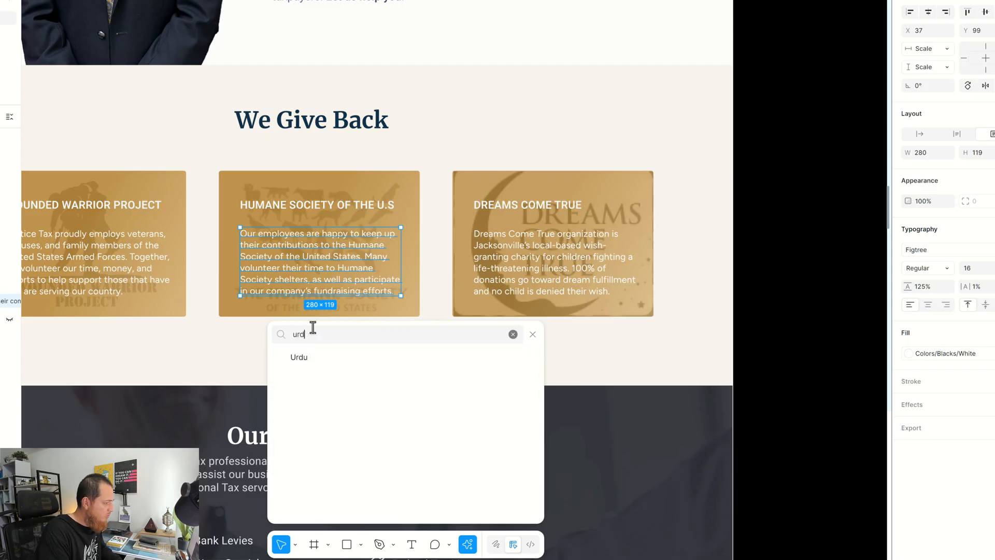
left_click(298, 357)
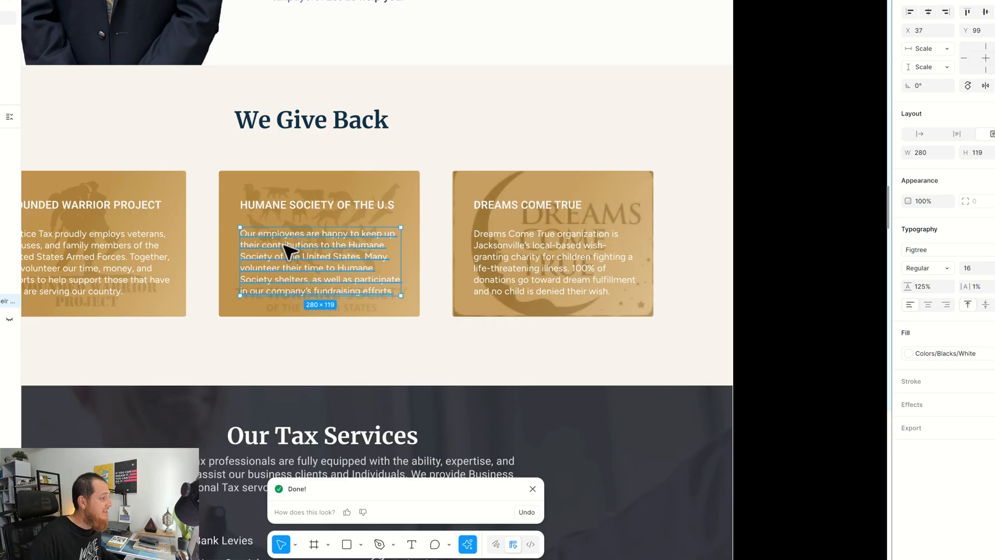
- Show the AI actions list over the We Give Back section after dismissing the card's context menu
right_click(286, 254)
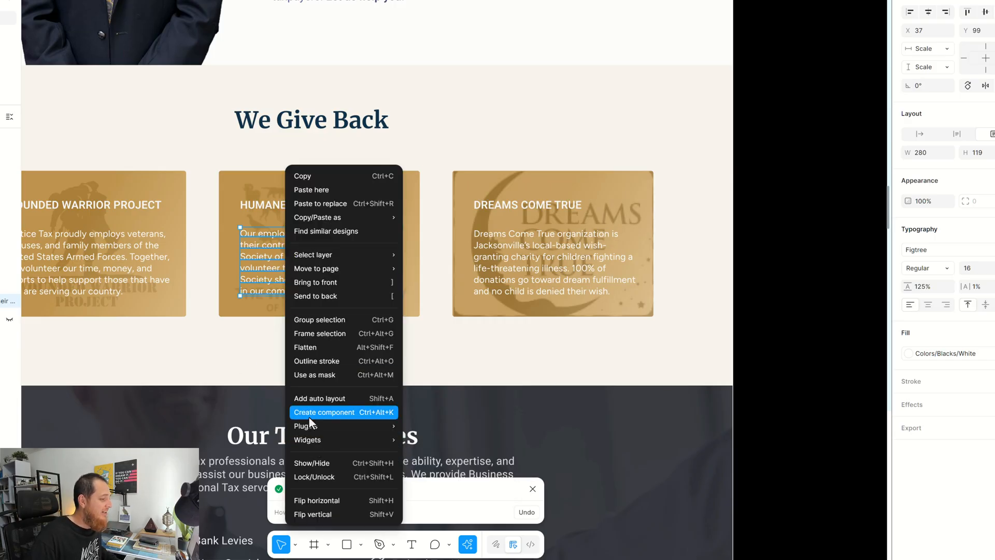
left_click(324, 412)
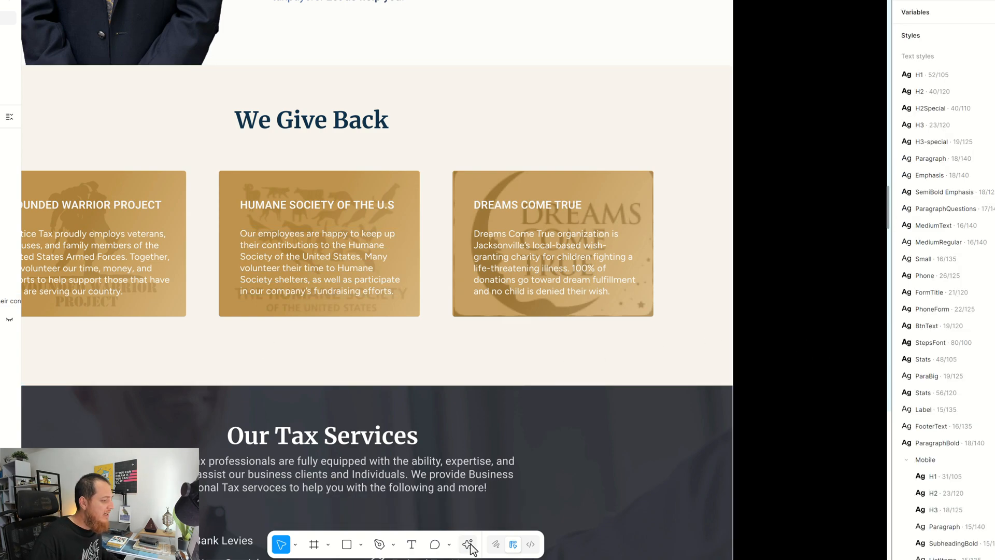
left_click(468, 544)
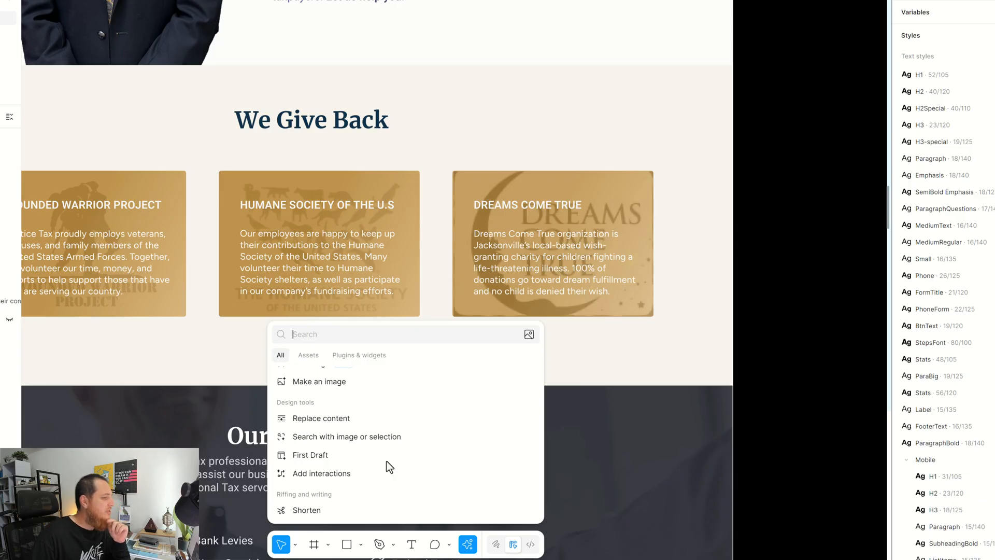
mouse_move(346, 422)
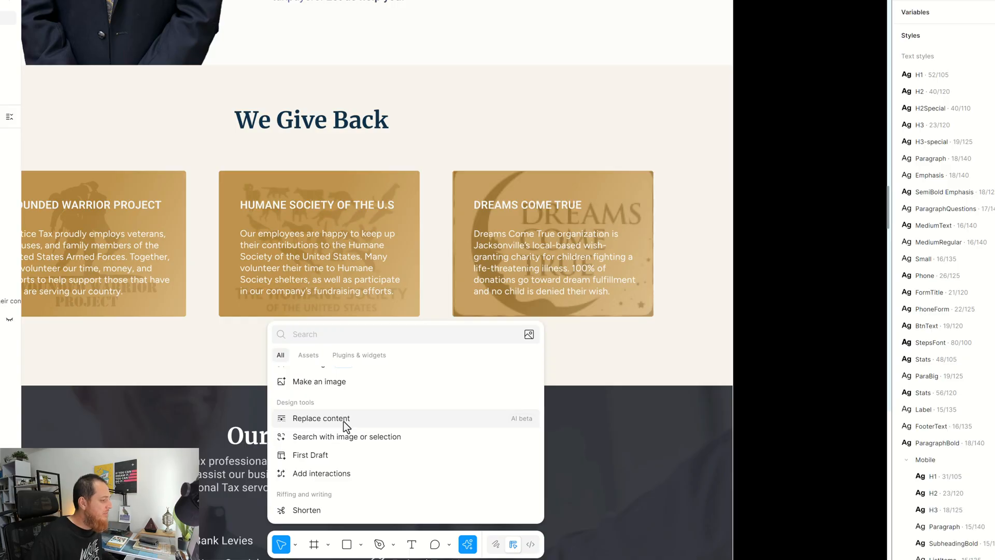
- Run Replace content asking for a map image of the footer address location and a better design
left_click(322, 418)
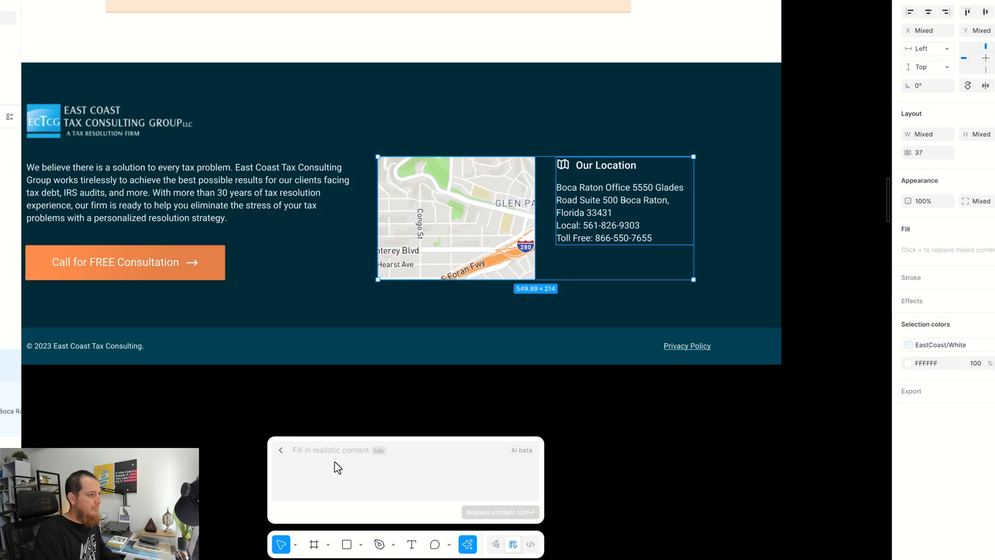
type("Get an")
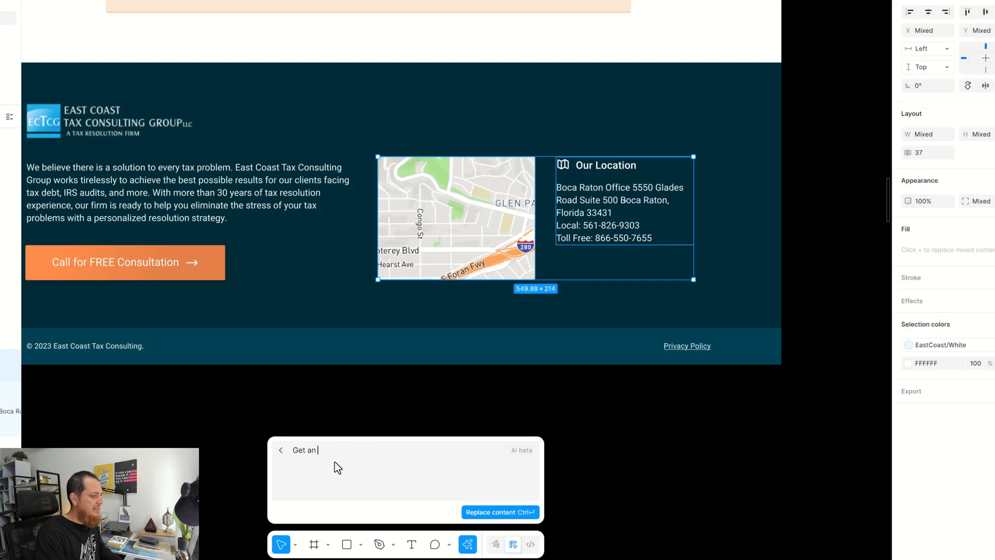
type("map image for the address location on the right and")
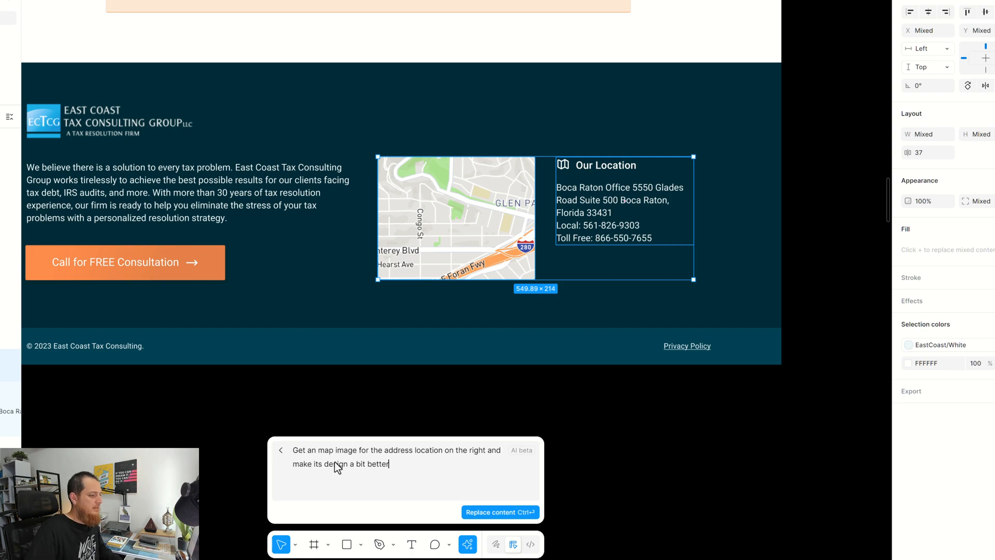
left_click(499, 512)
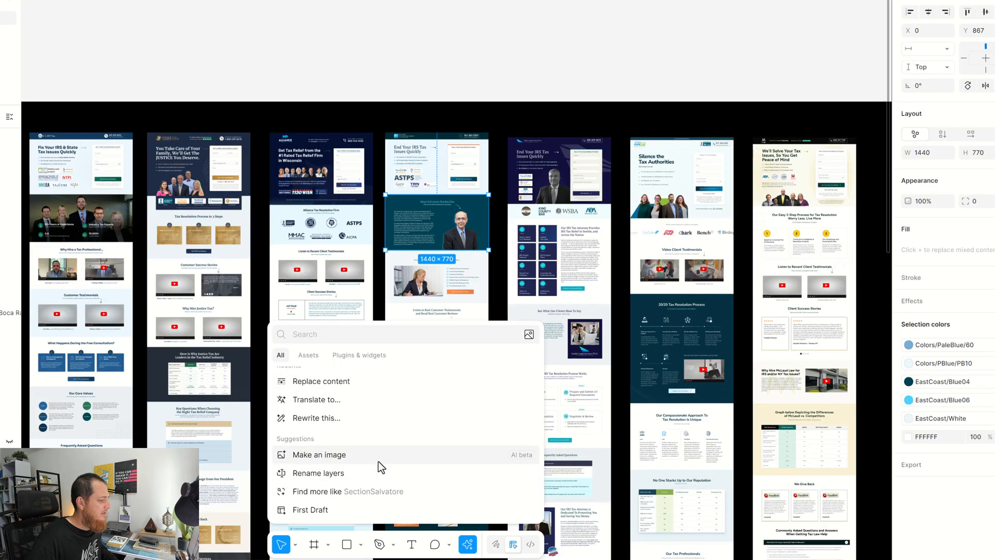
- Create a new blank design file from the Figma home screen
left_click(318, 455)
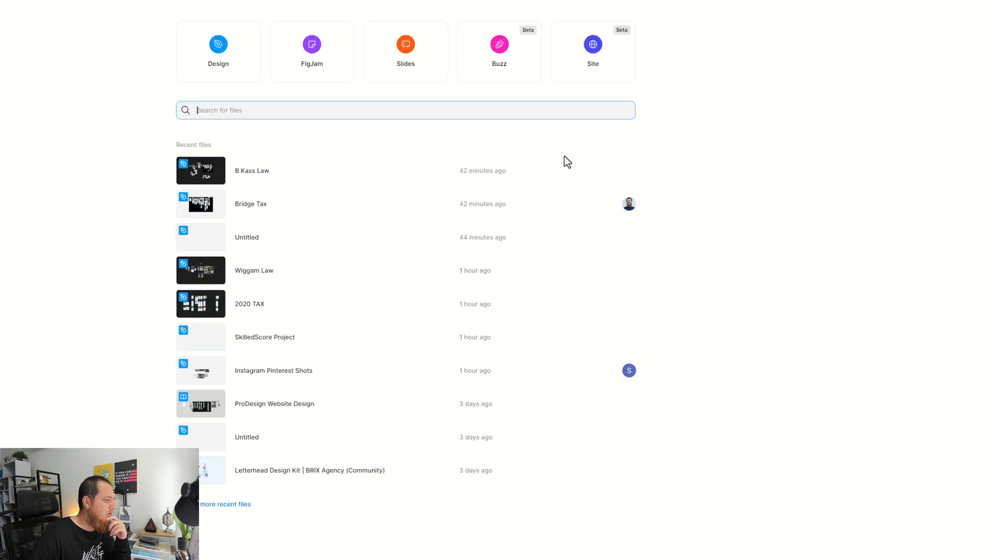
left_click(218, 51)
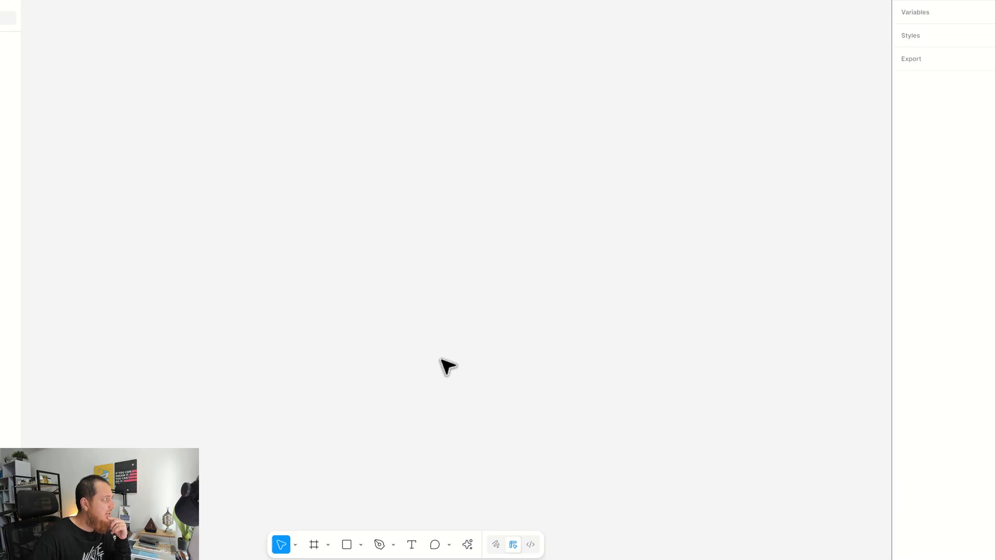
- Generate a Zero Hunger app wireframe with phone-verified login, member profiles, 3 onboarding screens and food donations
left_click(467, 544)
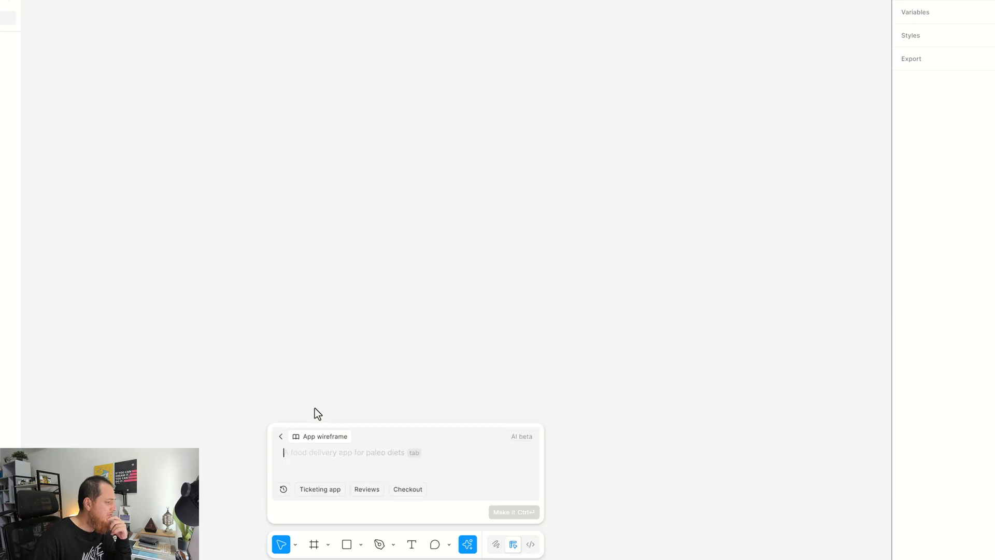
type("A zero hunger app for")
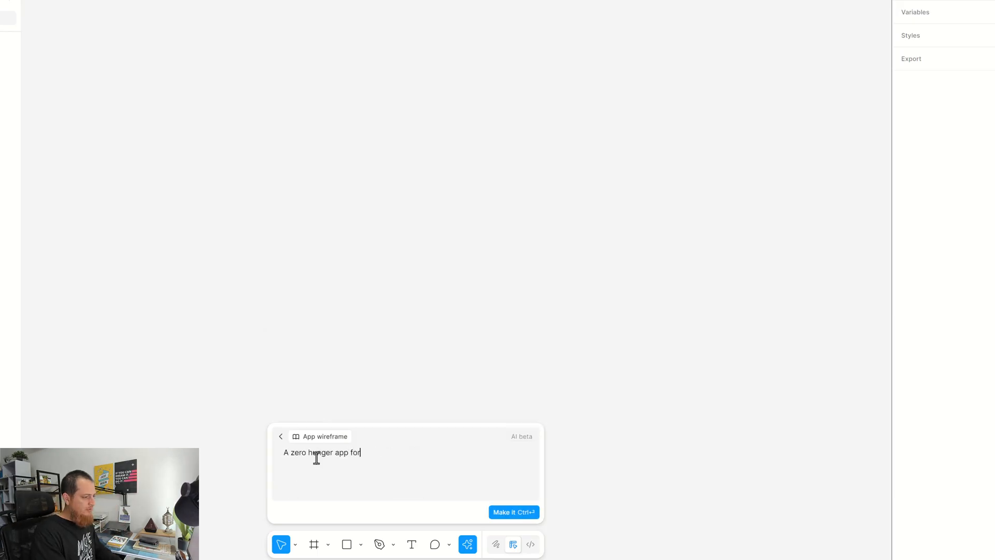
type("British people so nobody sleeps hungry. It will have a login and signup screen where")
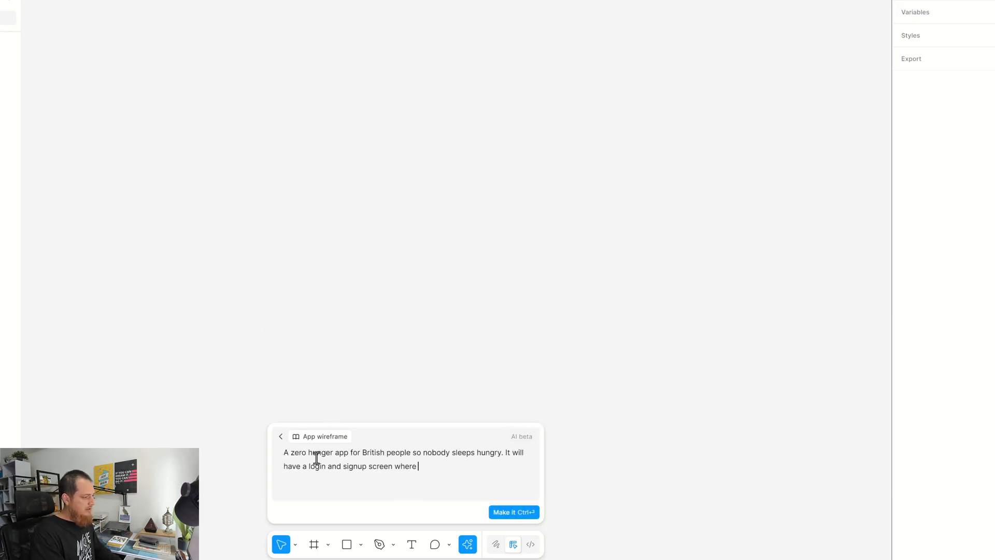
type("phone number verification is required. It can help you find free food with map and listings. It will have a")
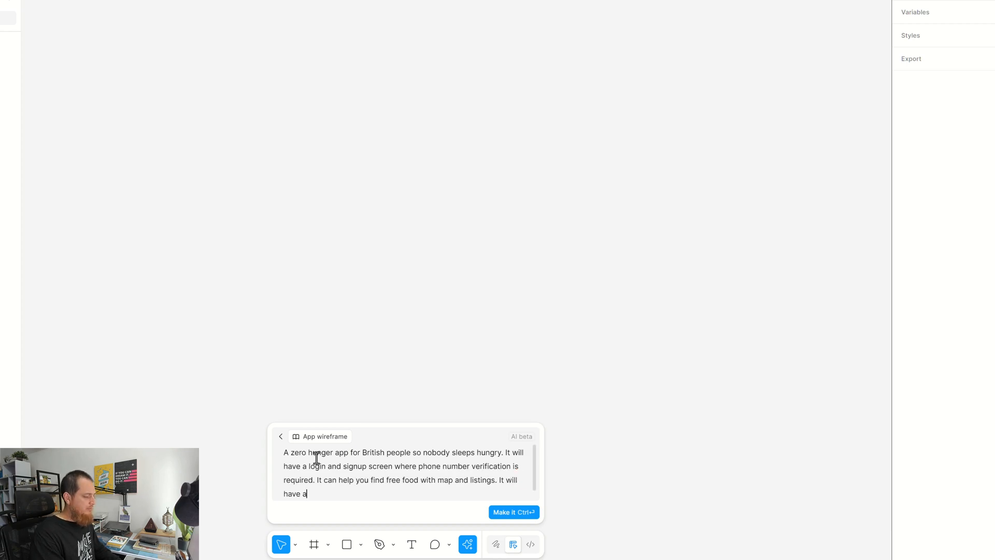
type("profile for e")
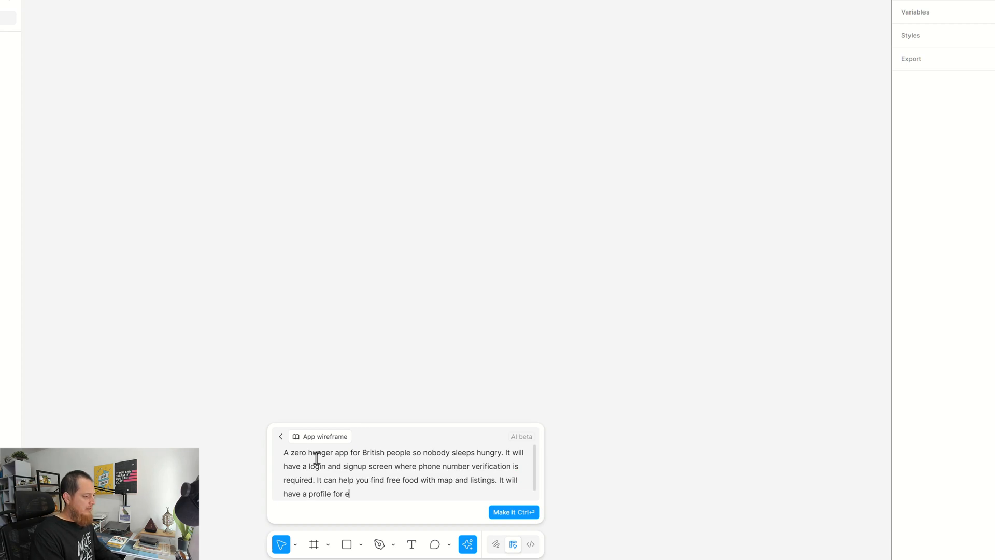
type("very member.")
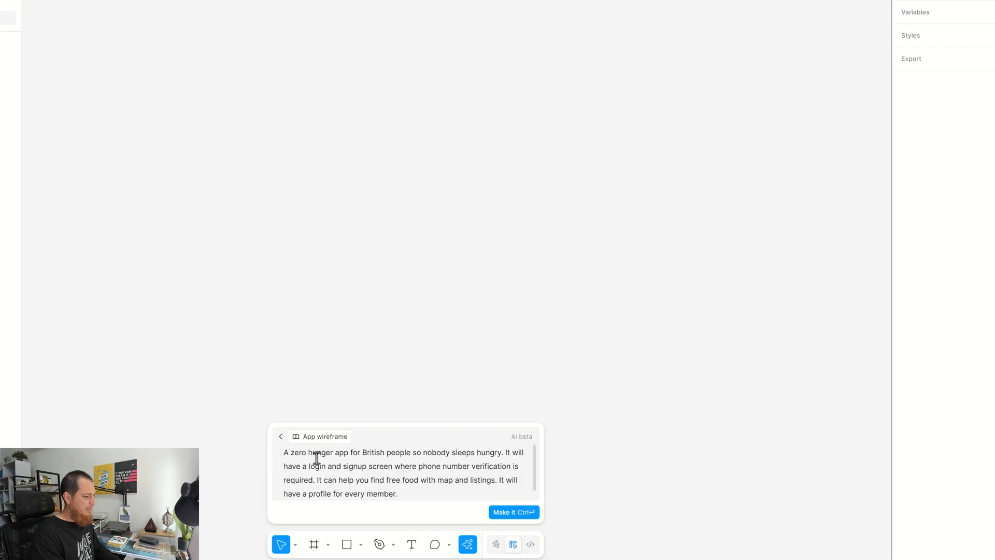
type("It will have 3 onboarding screens and donator can dontate food and fix time to pickup. Let's create the basic w")
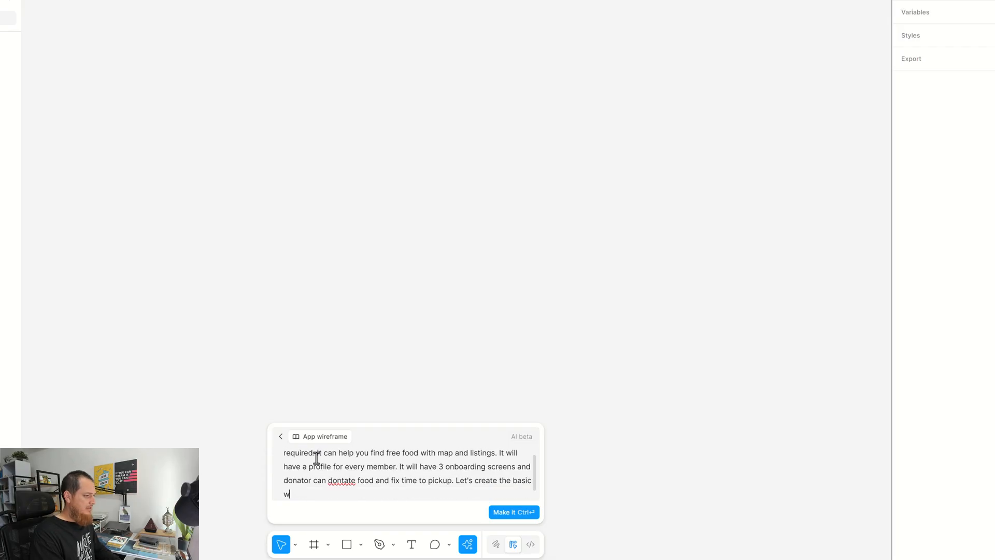
left_click(514, 512)
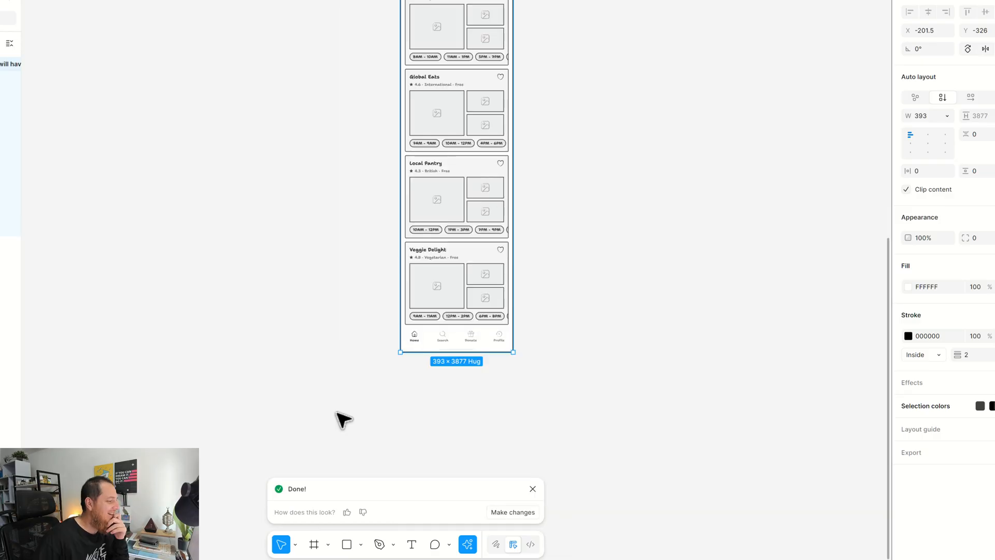
scroll("up", 3)
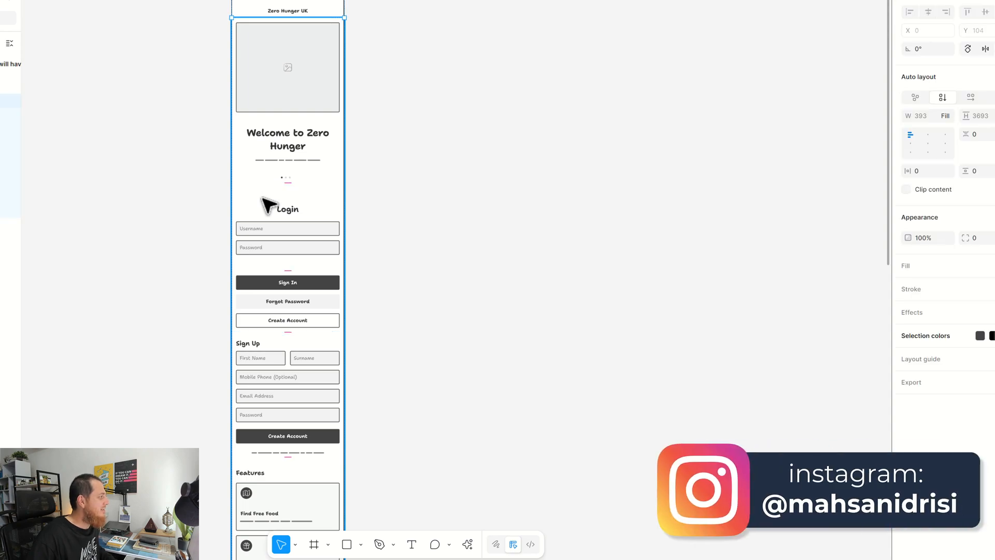
scroll("down", 3)
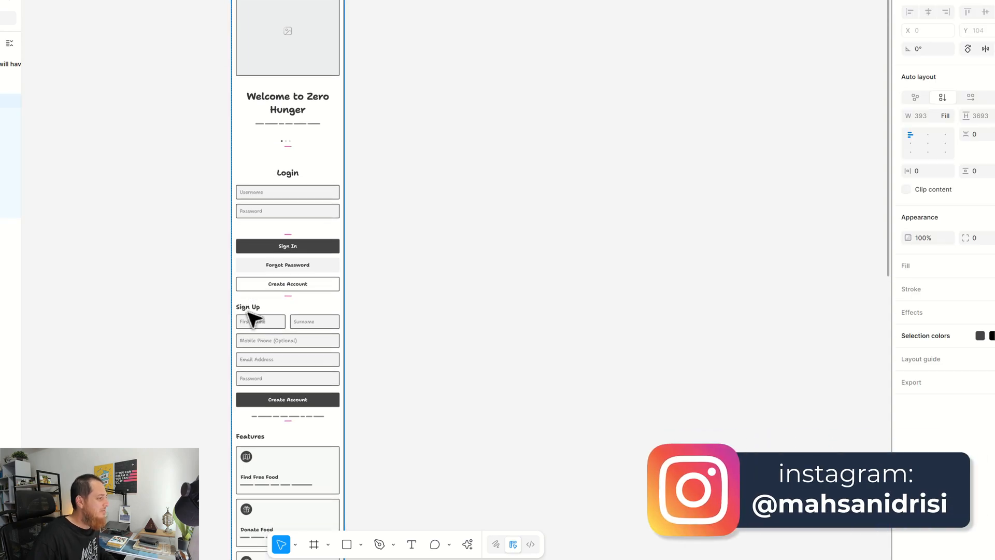
scroll("down", 3)
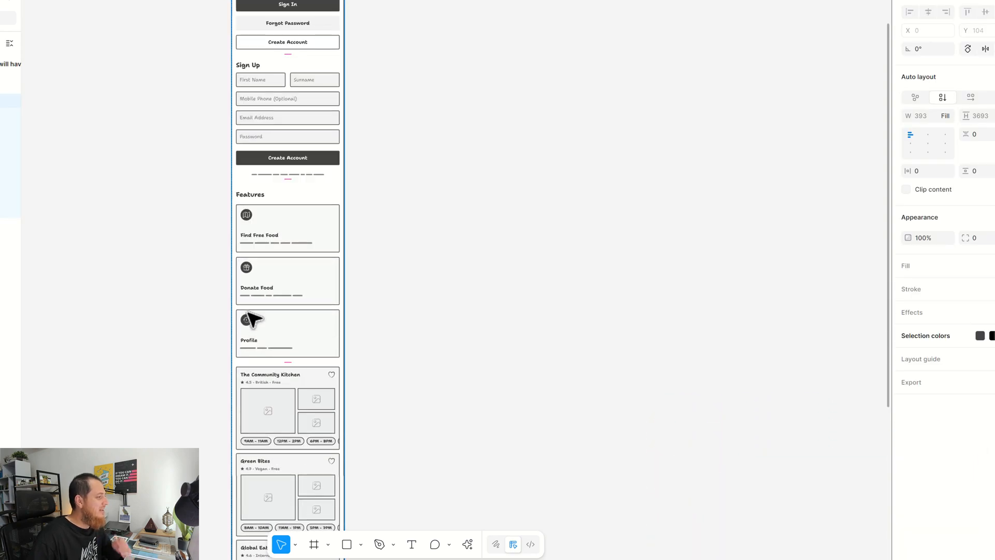
scroll("down", 3)
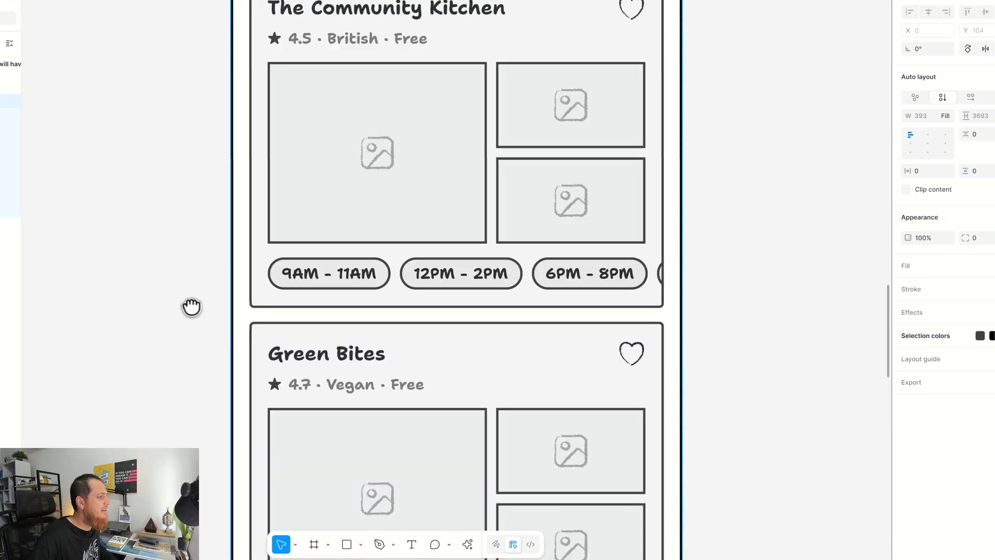
mouse_move(138, 276)
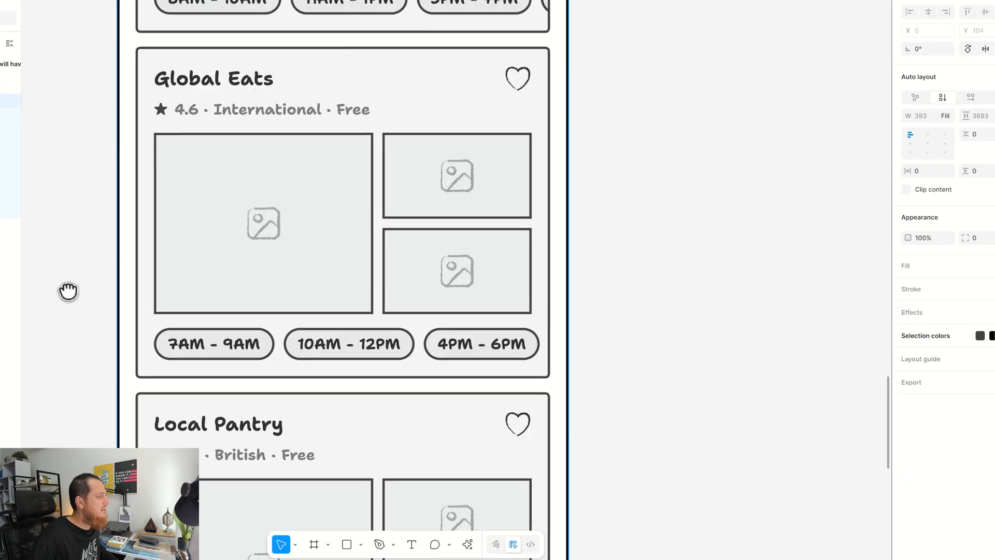
scroll("down", 3)
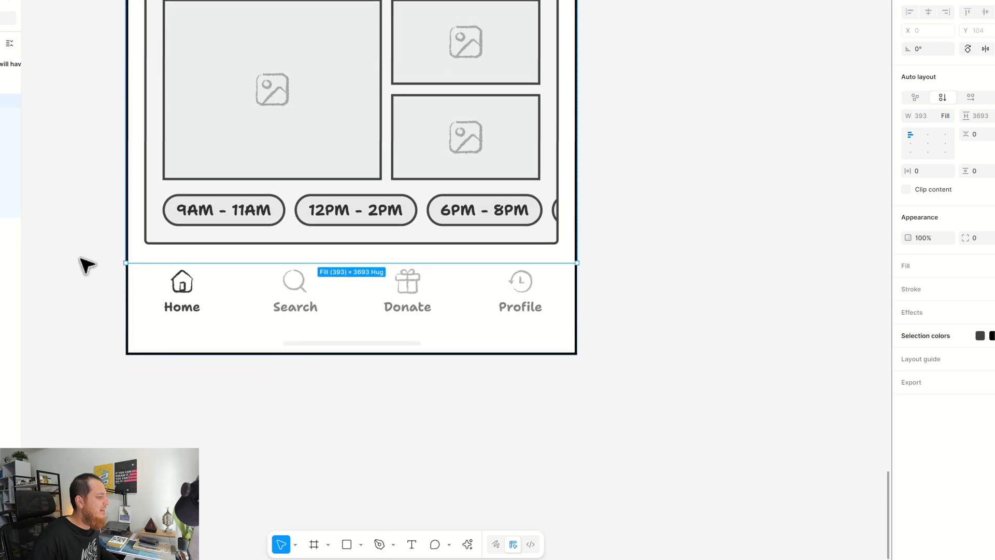
left_click(713, 318)
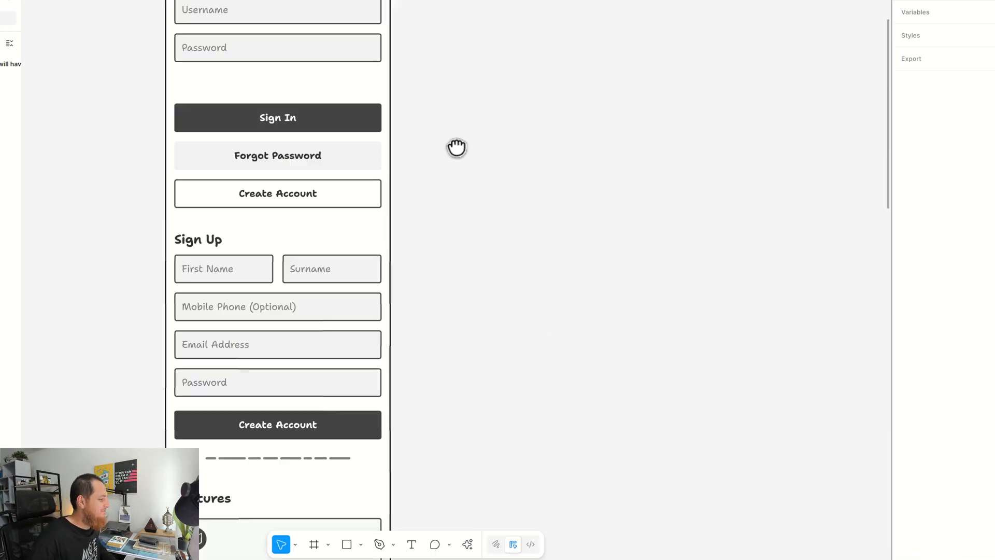
scroll("down", 3)
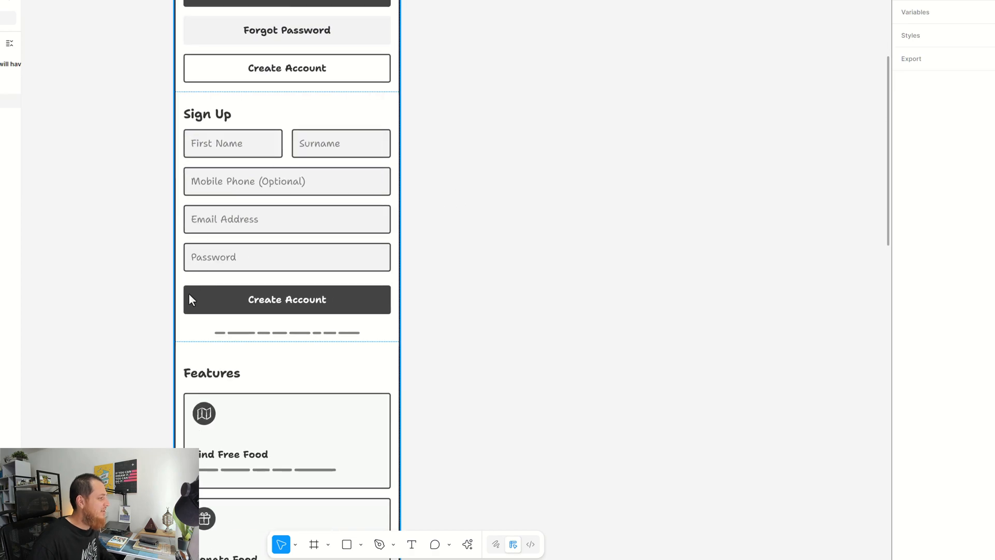
scroll("down", 3)
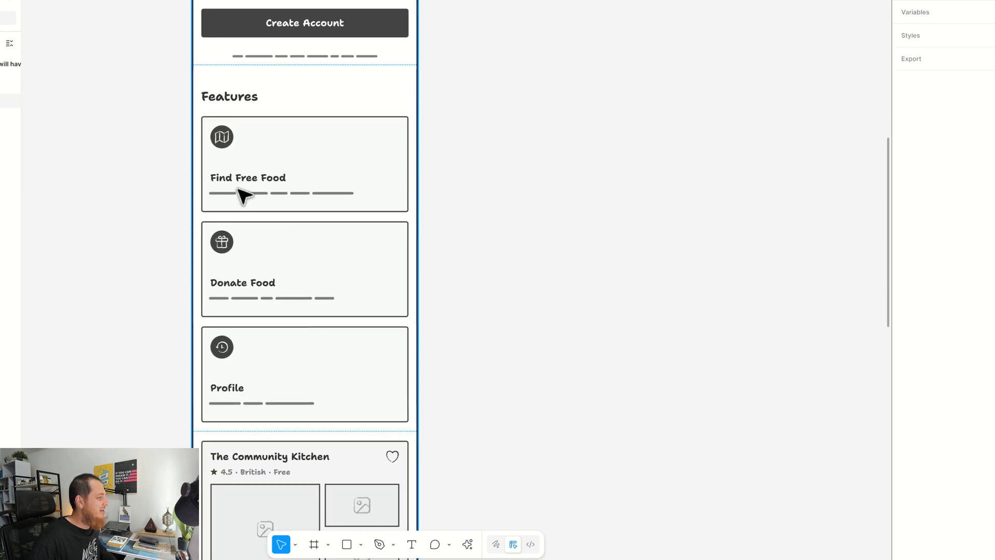
mouse_move(247, 368)
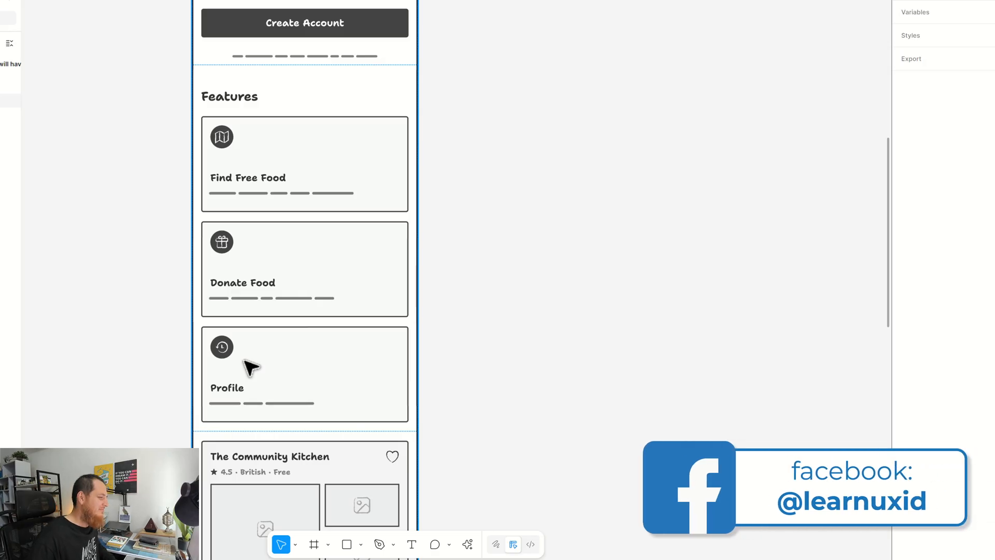
scroll("down", 3)
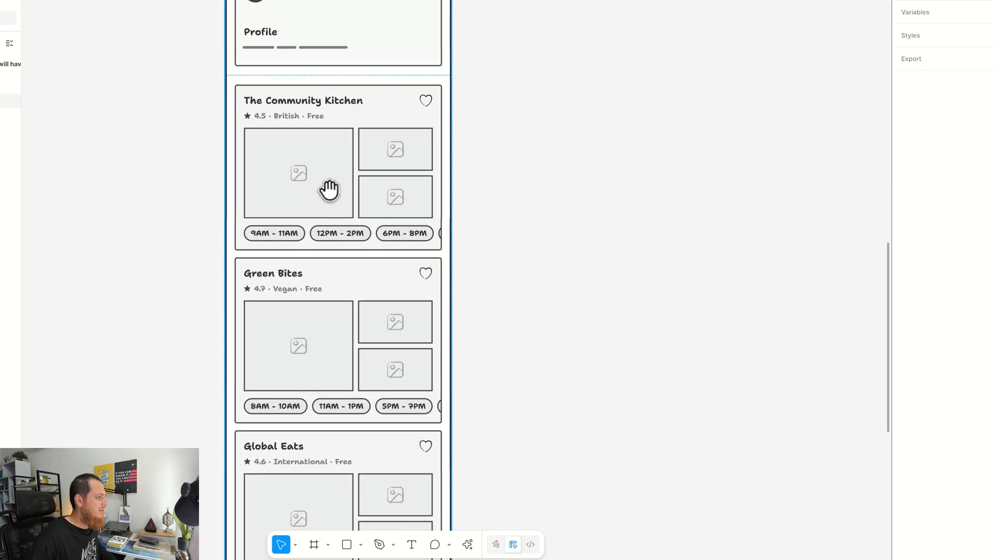
mouse_move(597, 263)
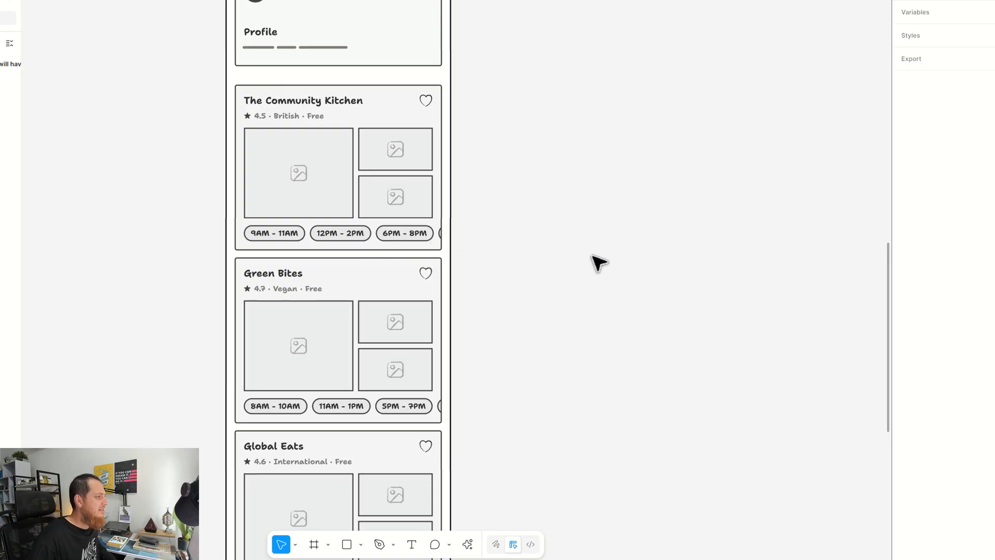
scroll("down", 3)
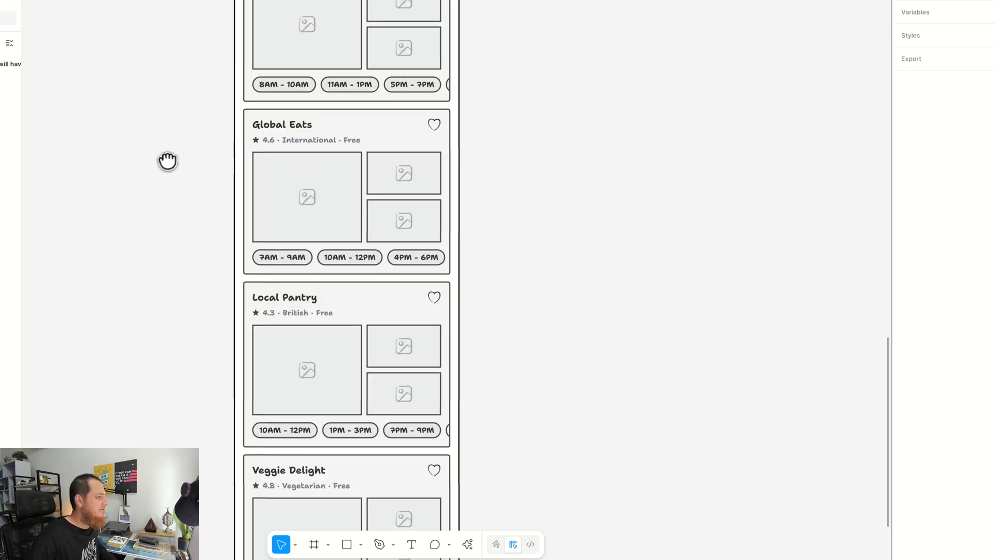
scroll("down", 3)
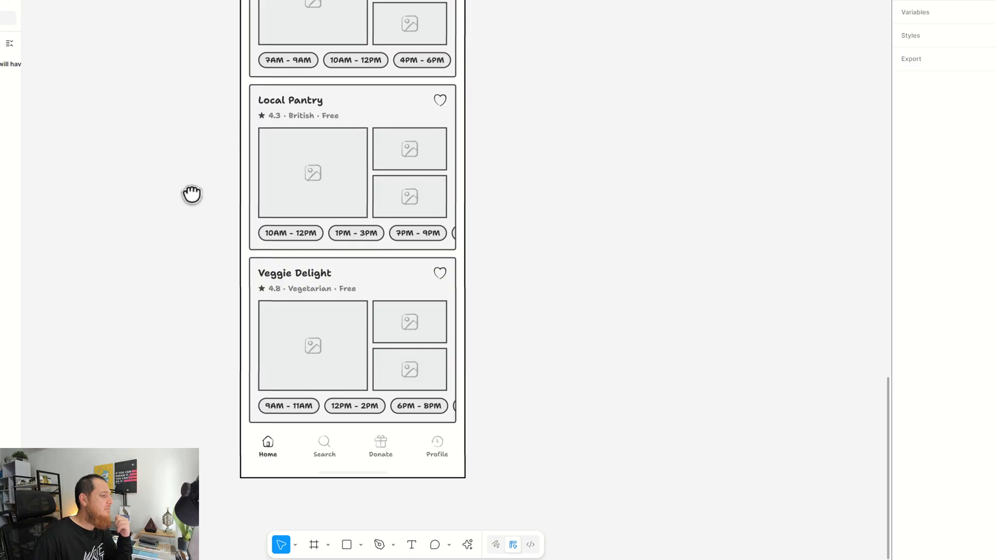
mouse_move(726, 284)
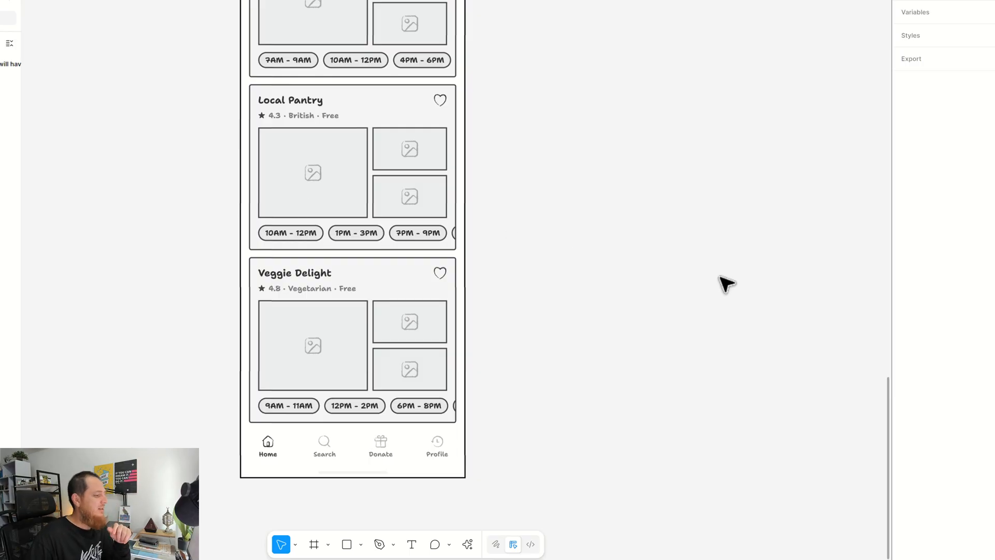
- Generate a Basic app screen for a food recipe app with sharing, library, filters, saved recipes and profile
left_click(467, 545)
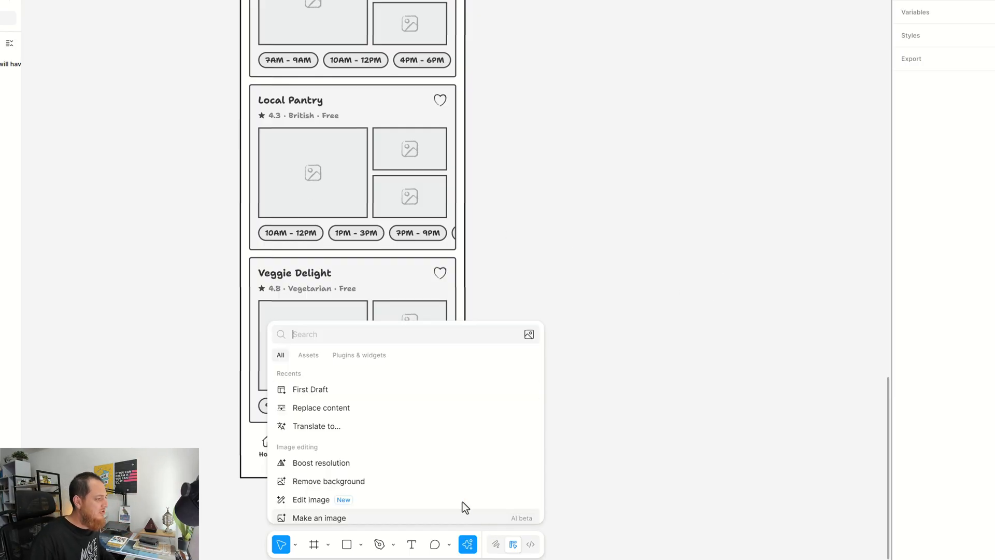
scroll("down", 3)
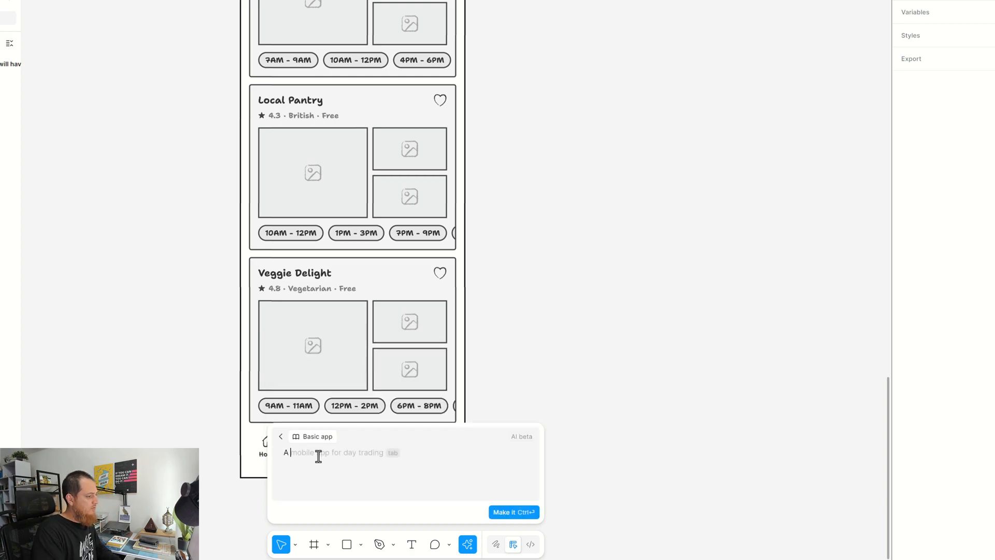
type("A food re")
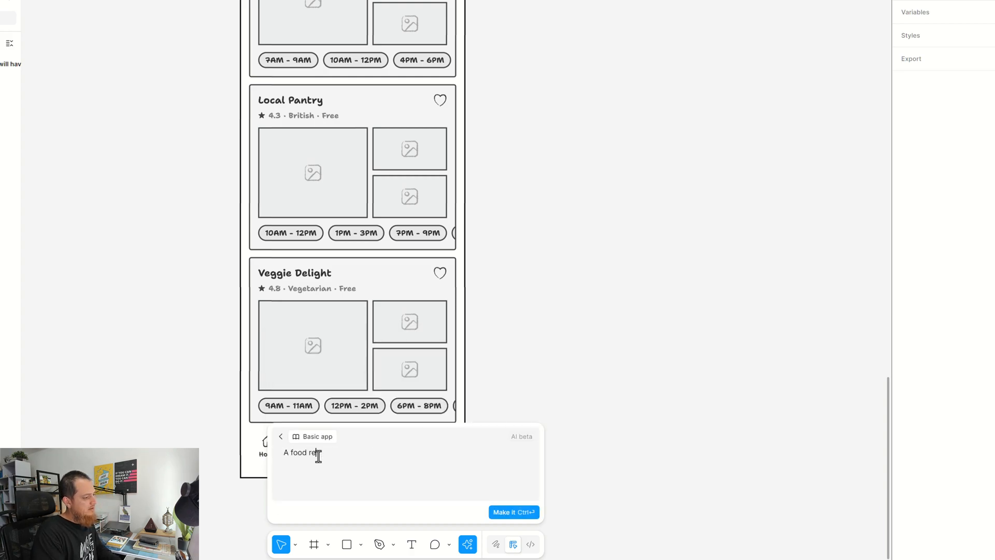
type("cipe app for healthy indivuals showing all the allregies and")
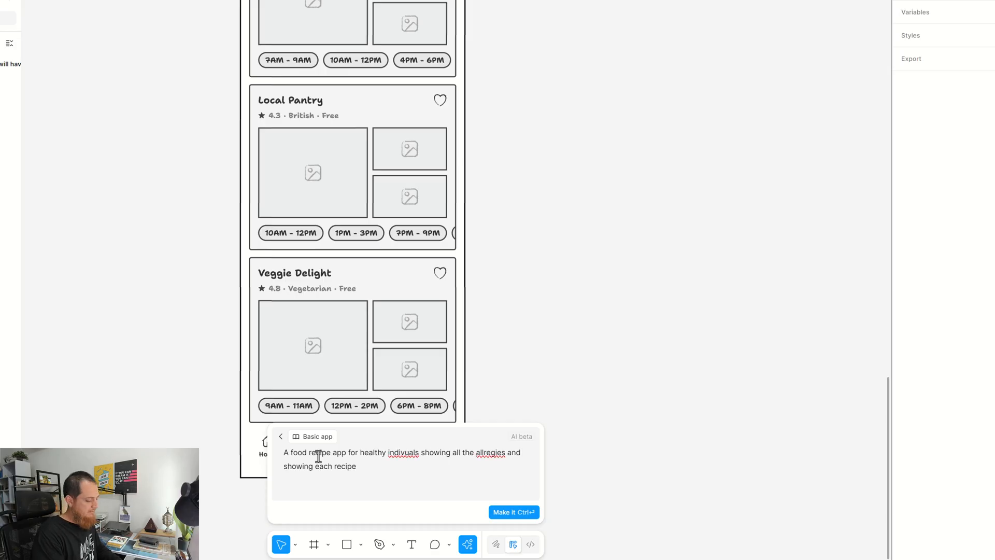
type("where you can share it and save it in your library. There would be 6 screens for this app. Login, signup, find recipe")
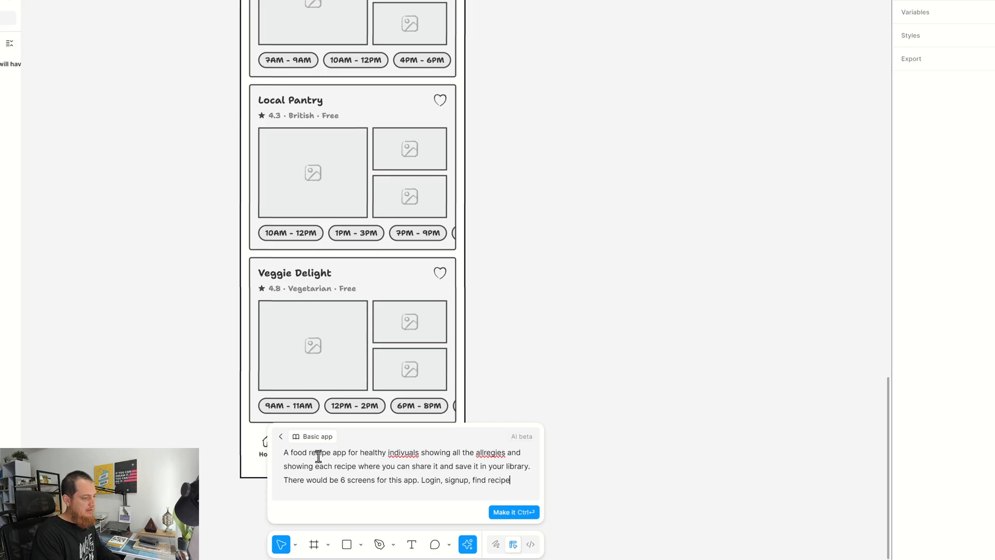
type("with filters, saved recipes, profile")
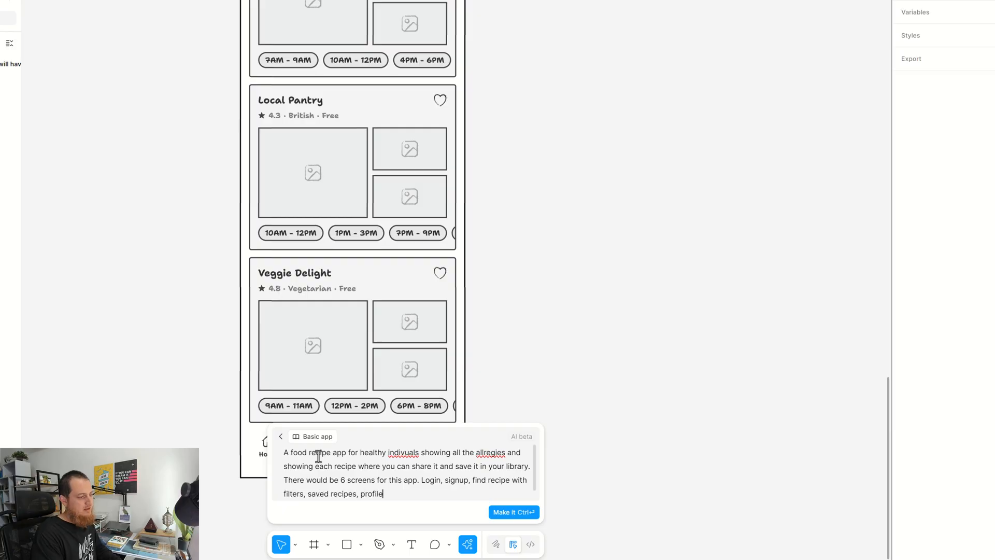
type("and advanced search with allergies filter")
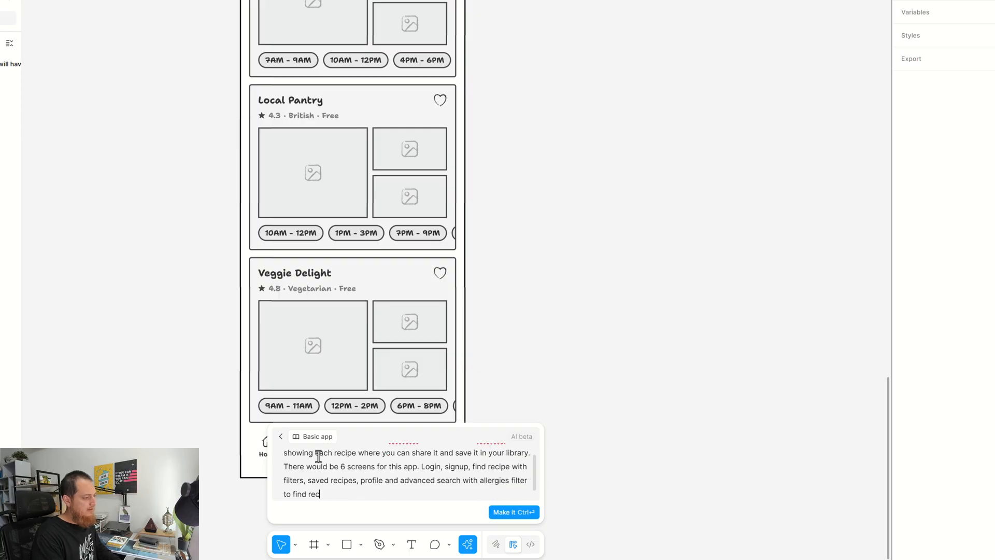
left_click(513, 512)
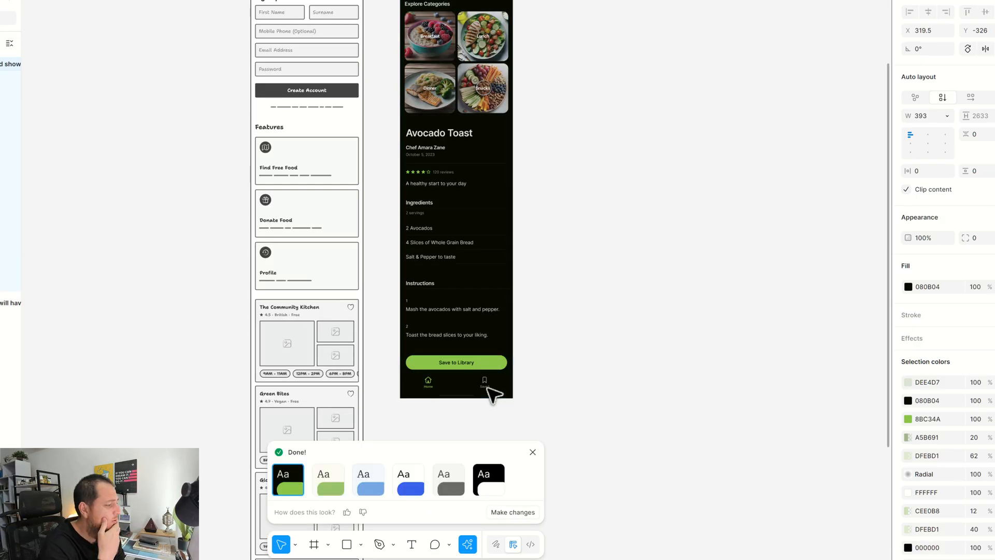
left_click(484, 383)
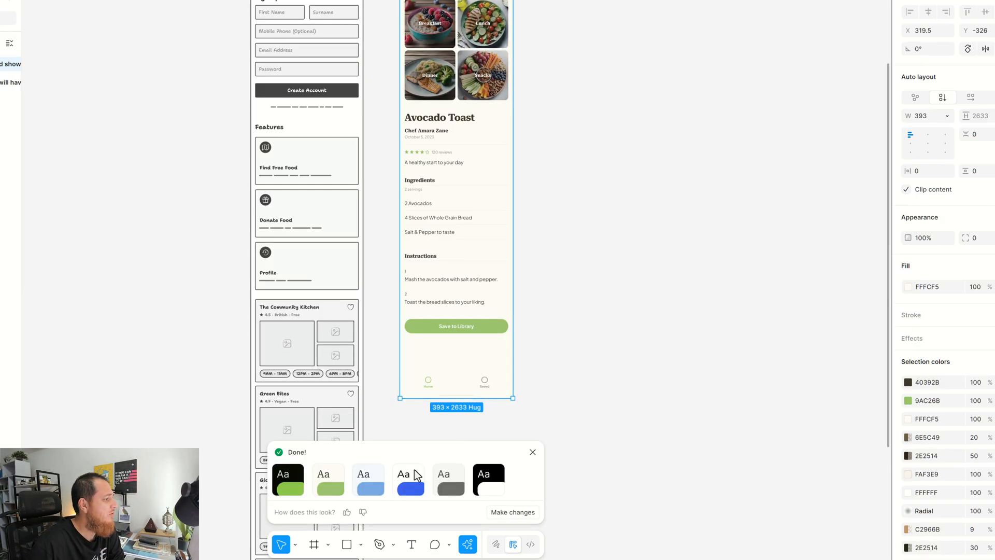
scroll("up", 3)
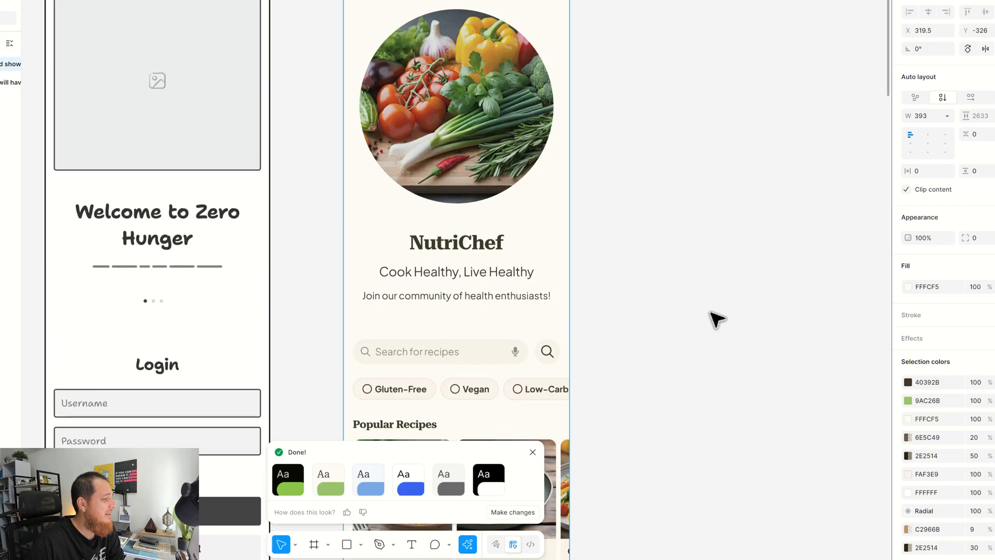
scroll("down", 3)
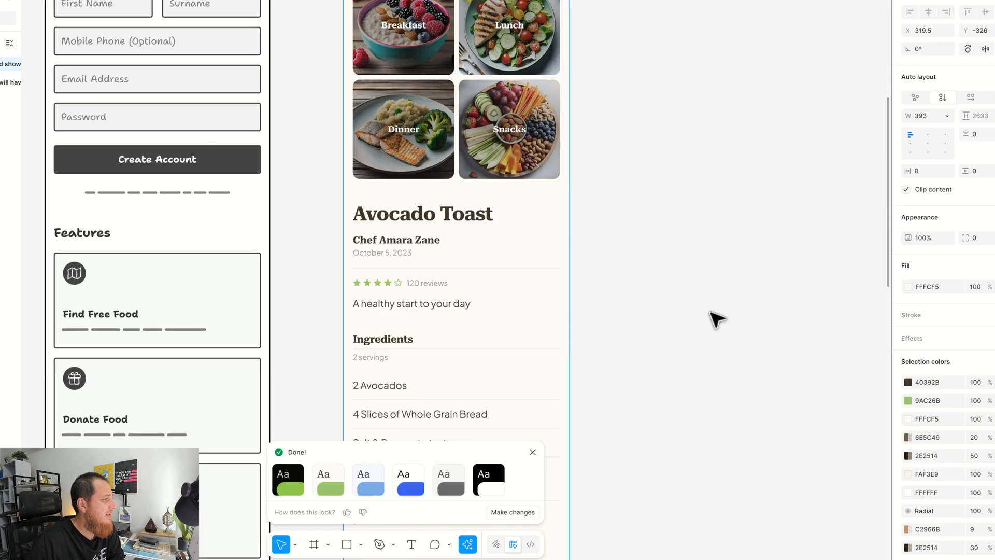
scroll("down", 3)
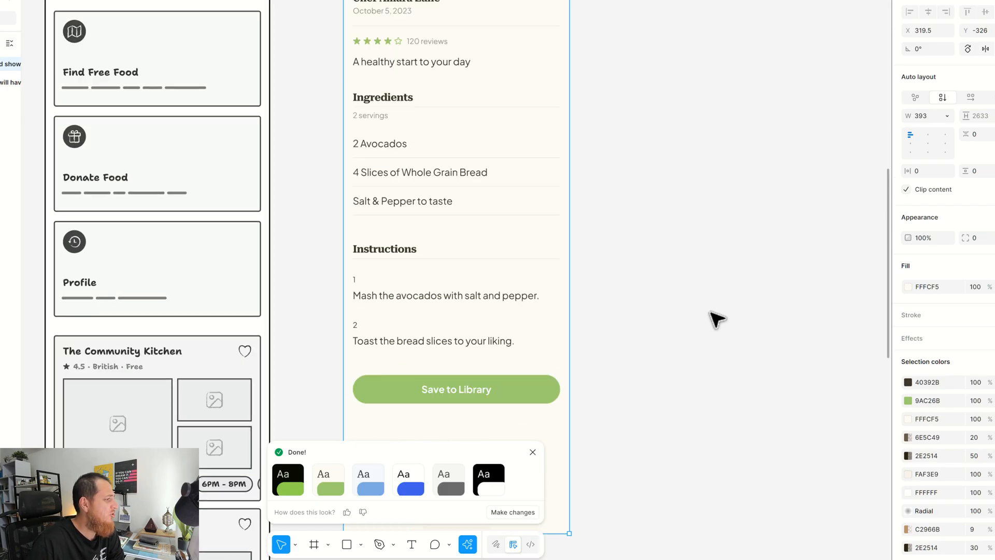
scroll("up", 3)
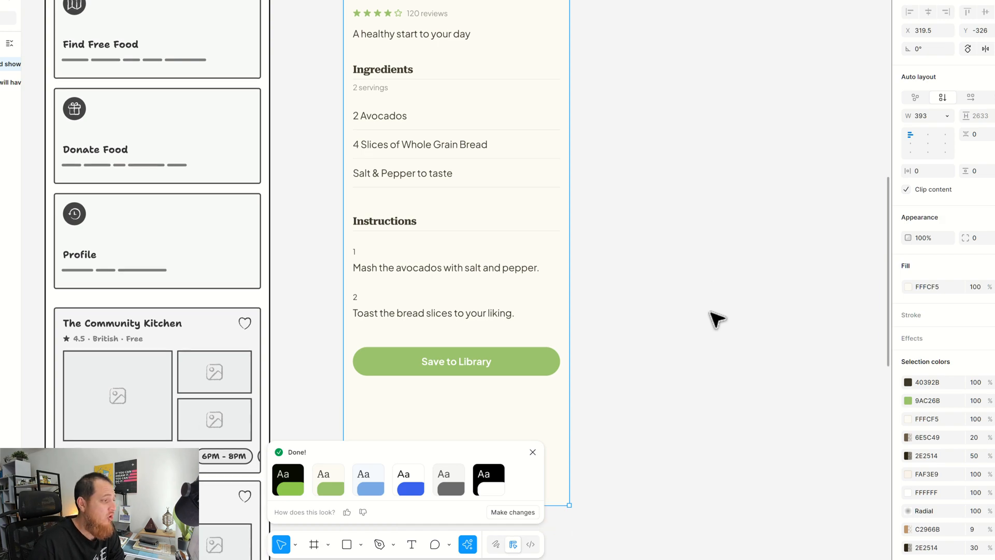
scroll("down", 3)
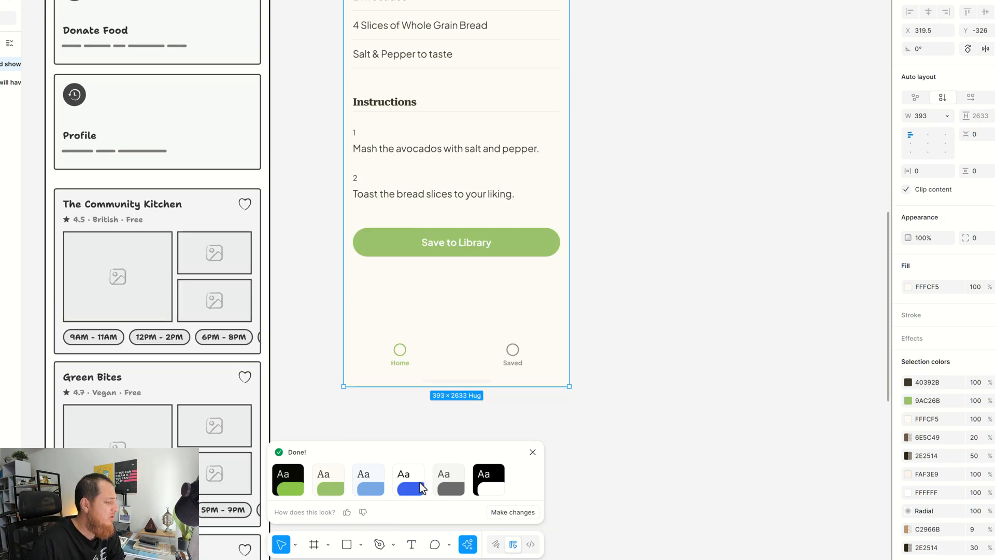
mouse_move(625, 405)
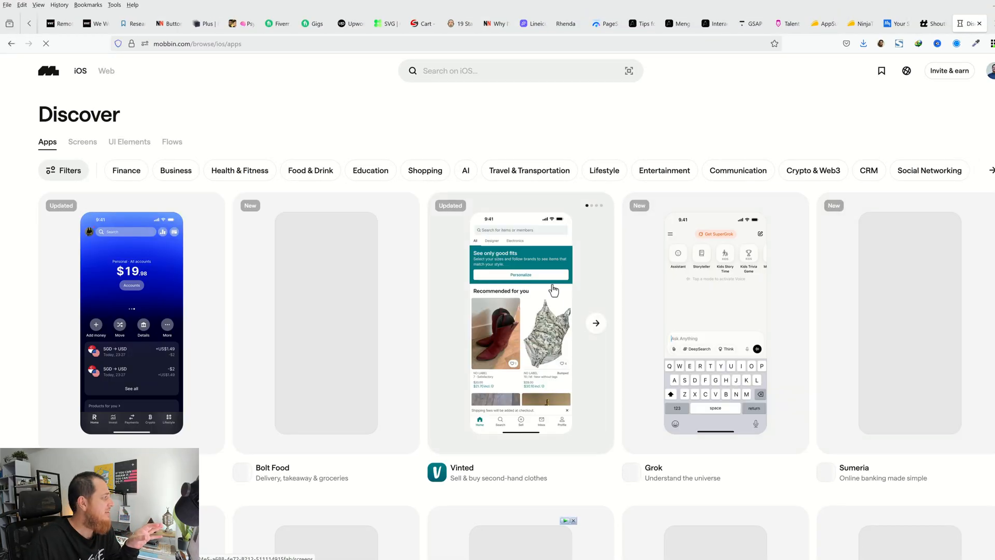
- Search Mobbin for 'food' and view the Kitchen Stories app's screens, then return to Figma
left_click(517, 70)
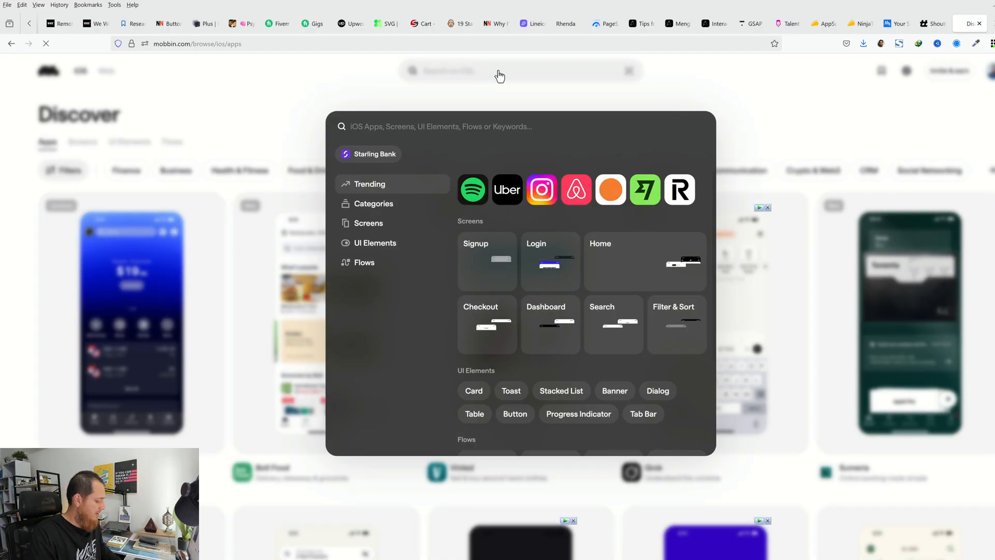
type("health")
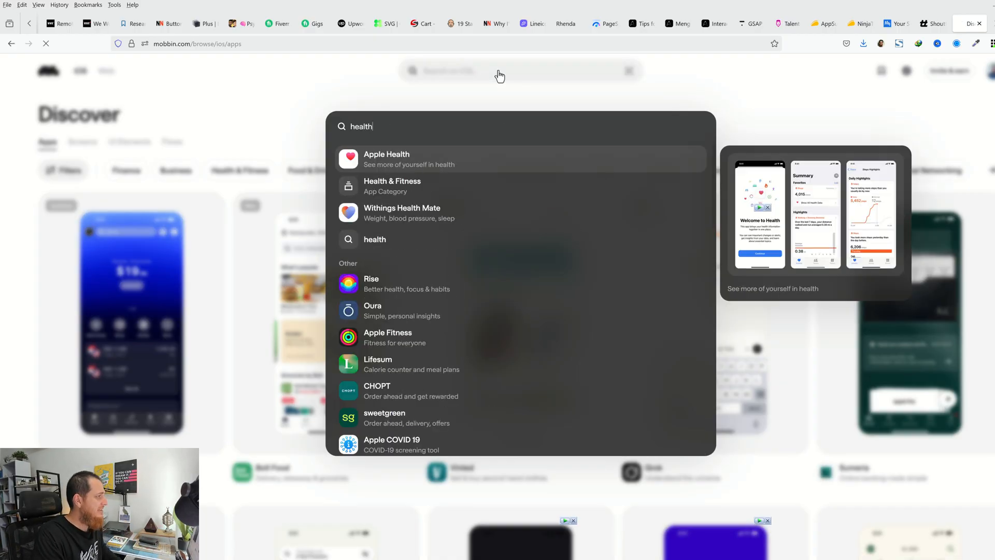
key("Backspace")
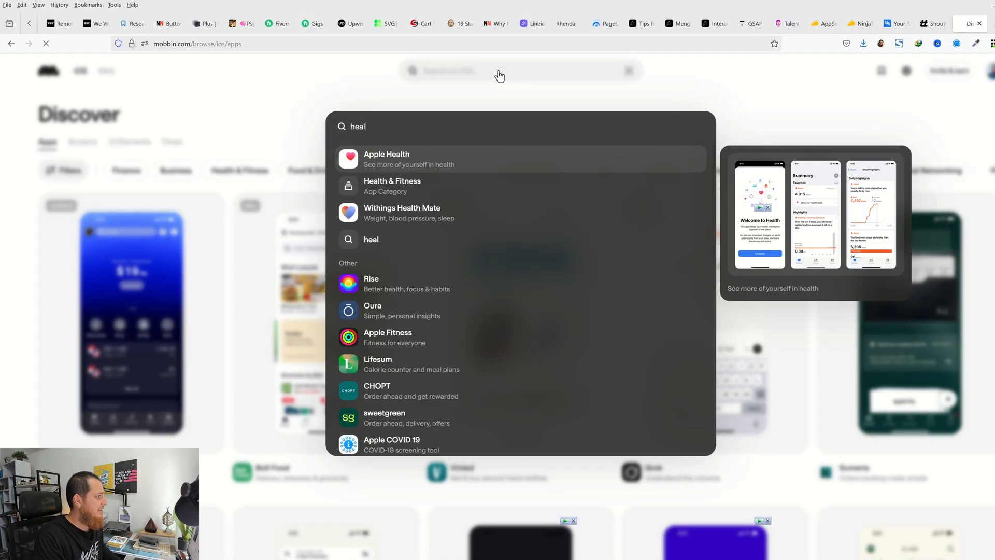
type("food")
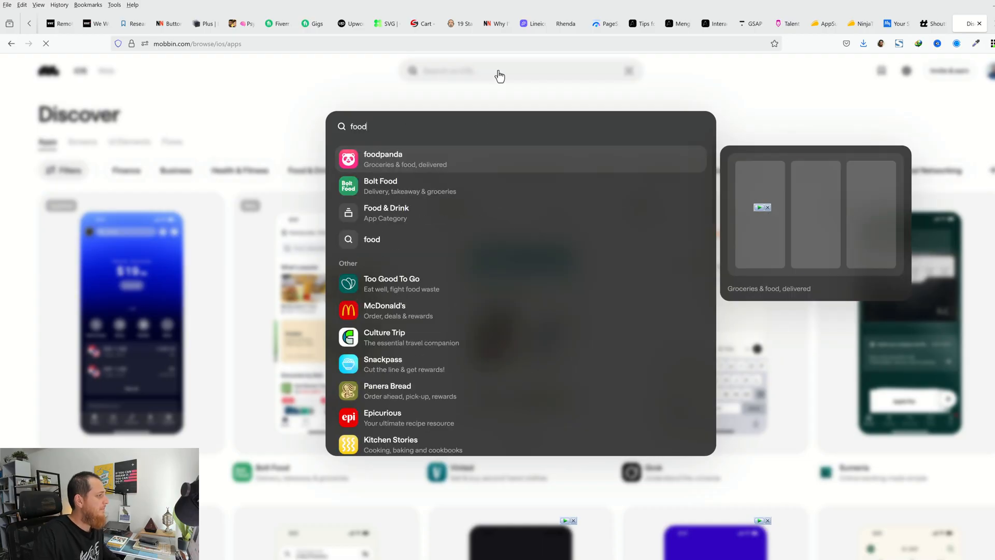
mouse_move(384, 258)
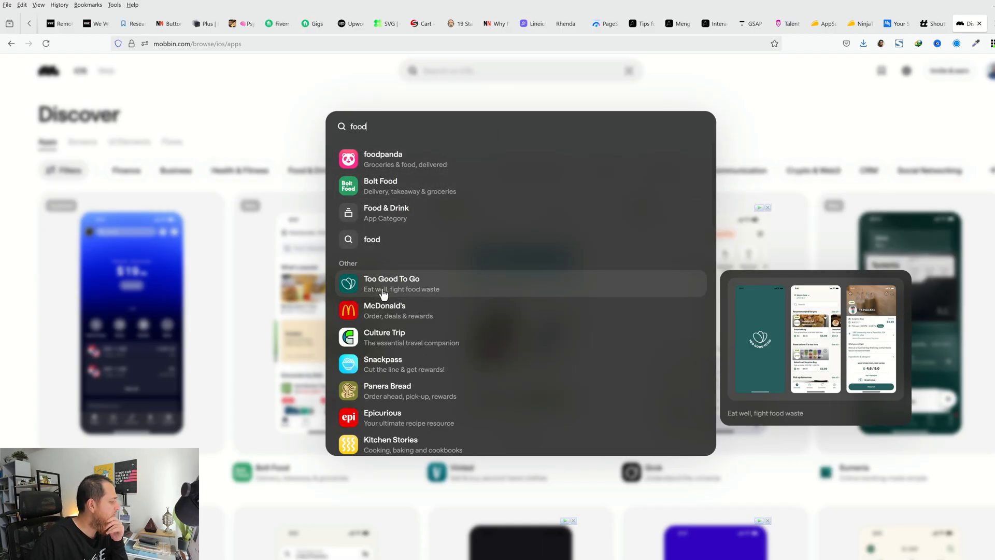
mouse_move(391, 445)
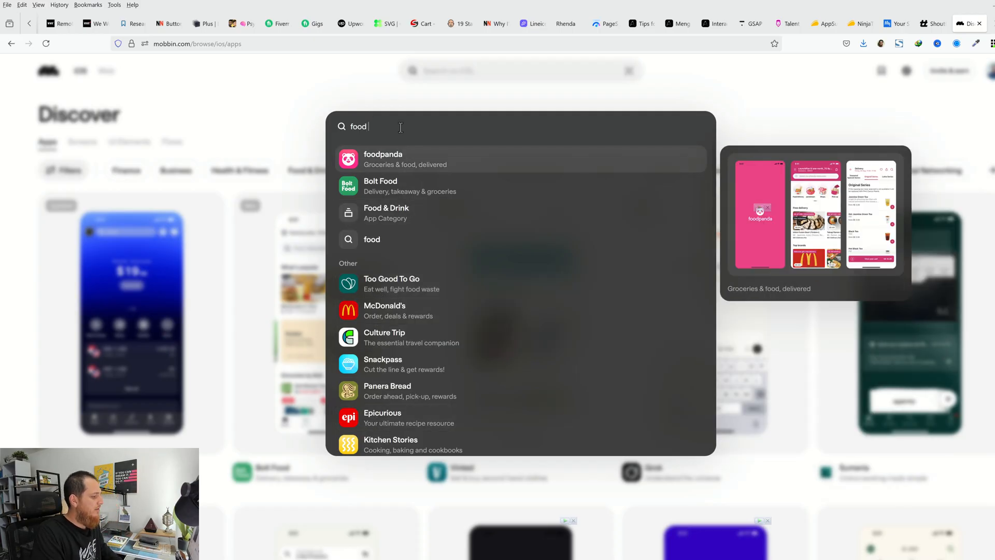
mouse_move(391, 444)
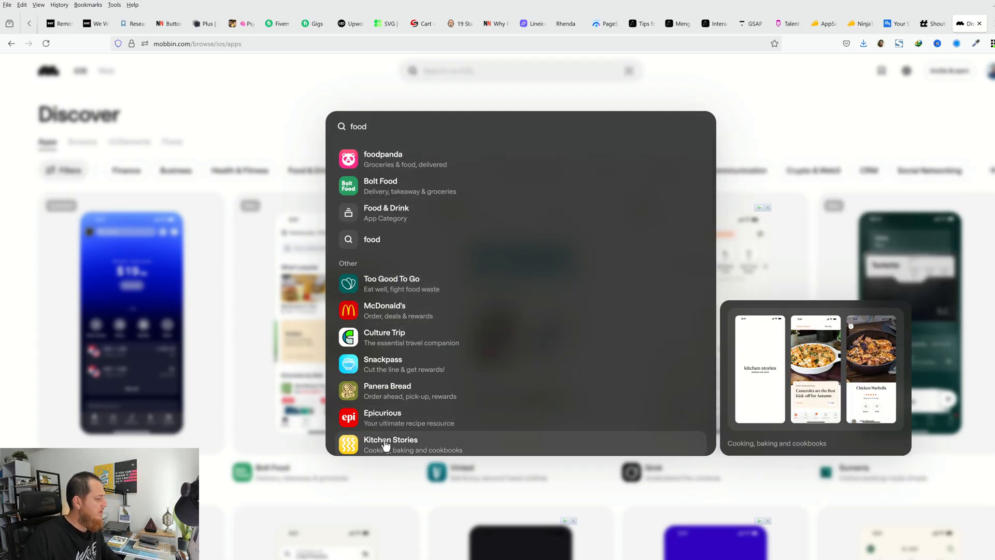
left_click(390, 445)
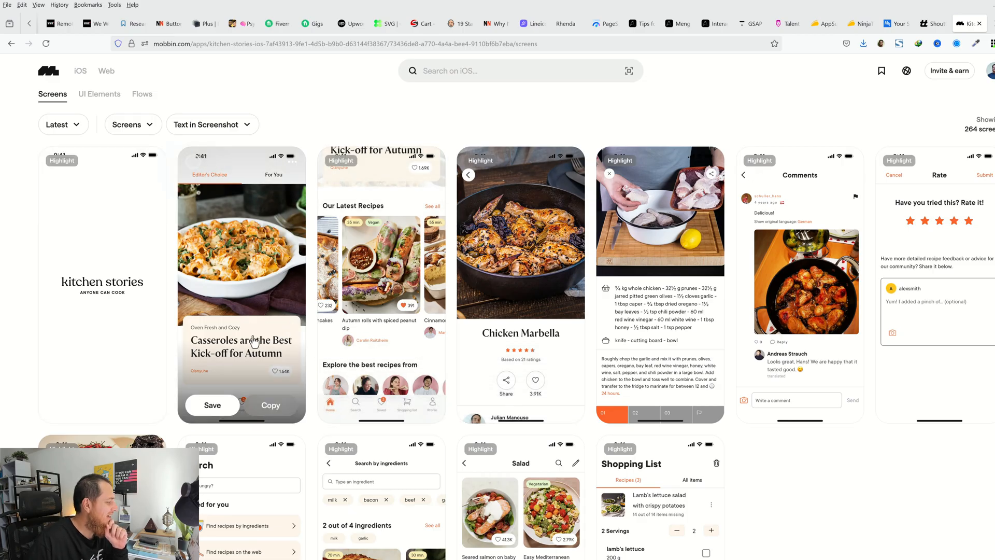
left_click(882, 10)
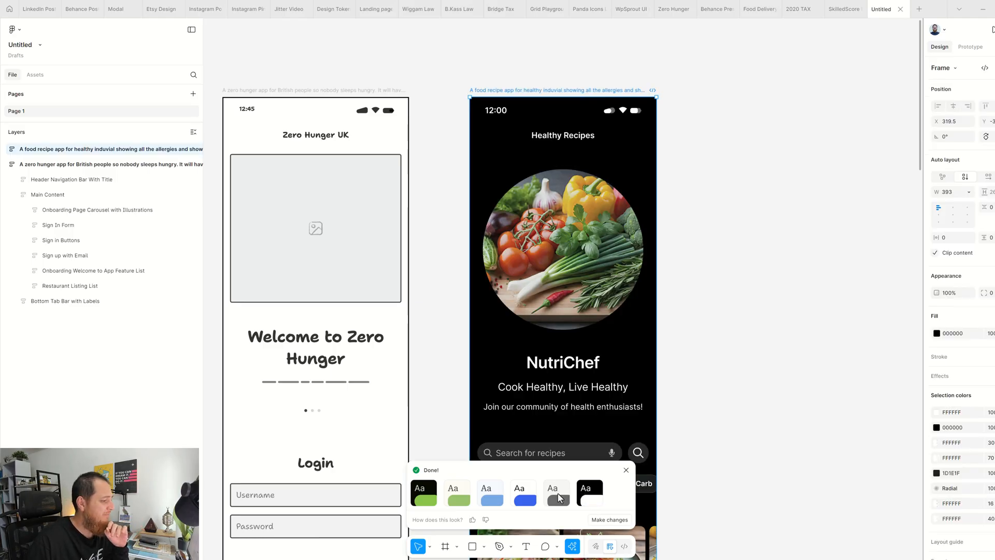
- Browse the AI actions list over the NutriChef and Zero Hunger screens
scroll("down", 3)
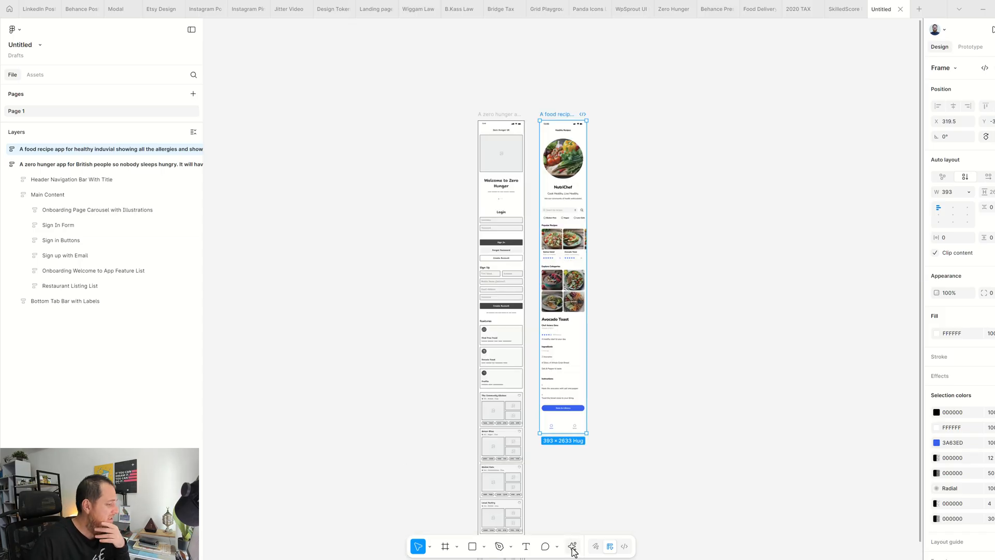
left_click(571, 546)
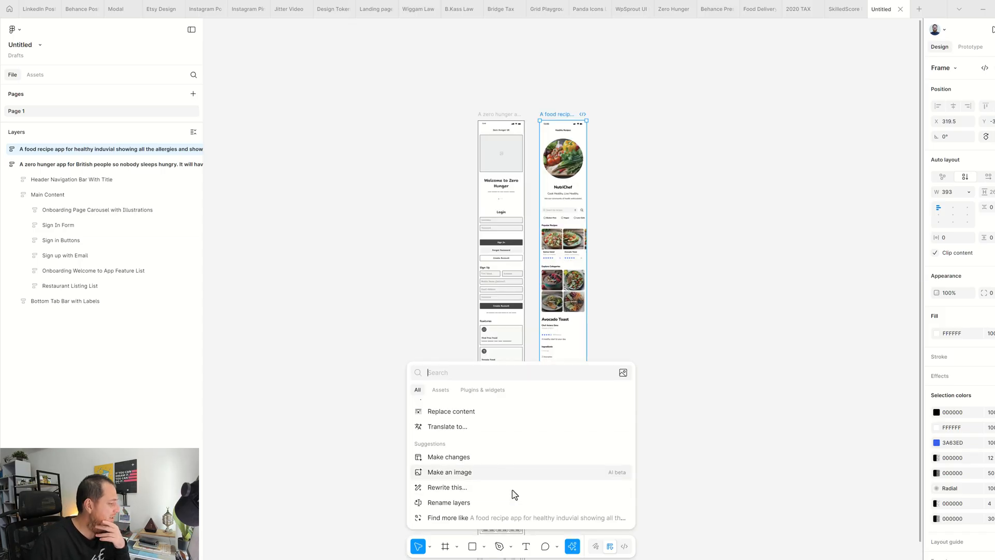
mouse_move(464, 519)
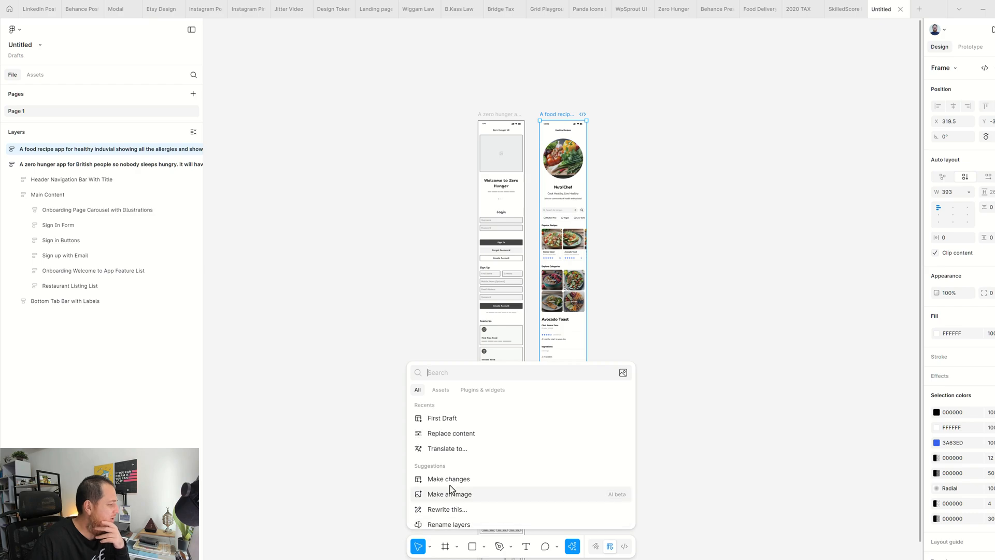
mouse_move(447, 448)
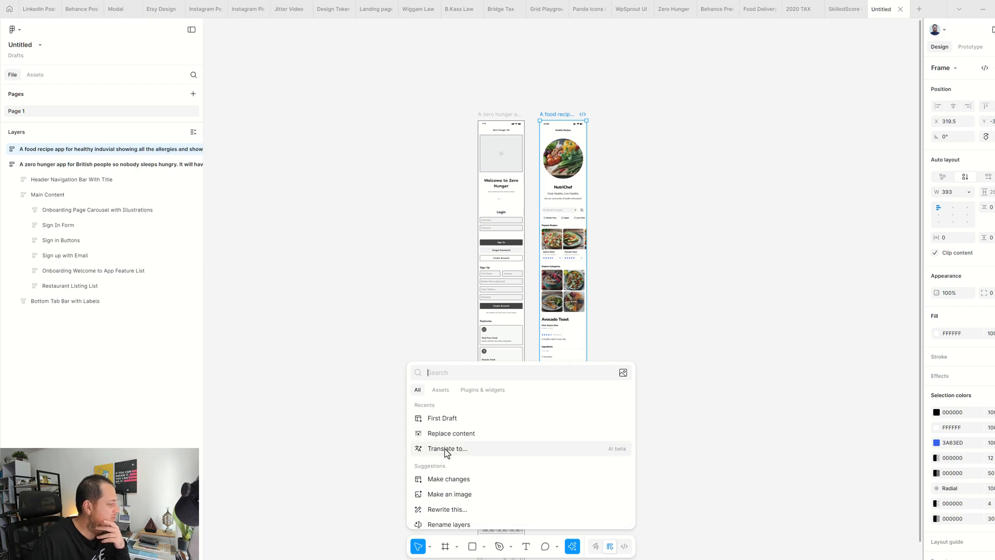
mouse_move(441, 418)
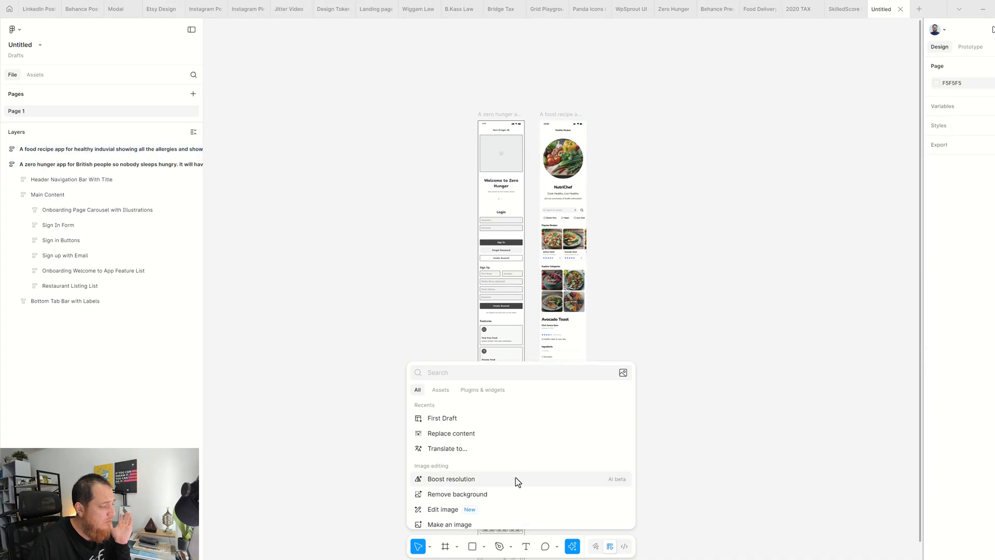
scroll("down", 3)
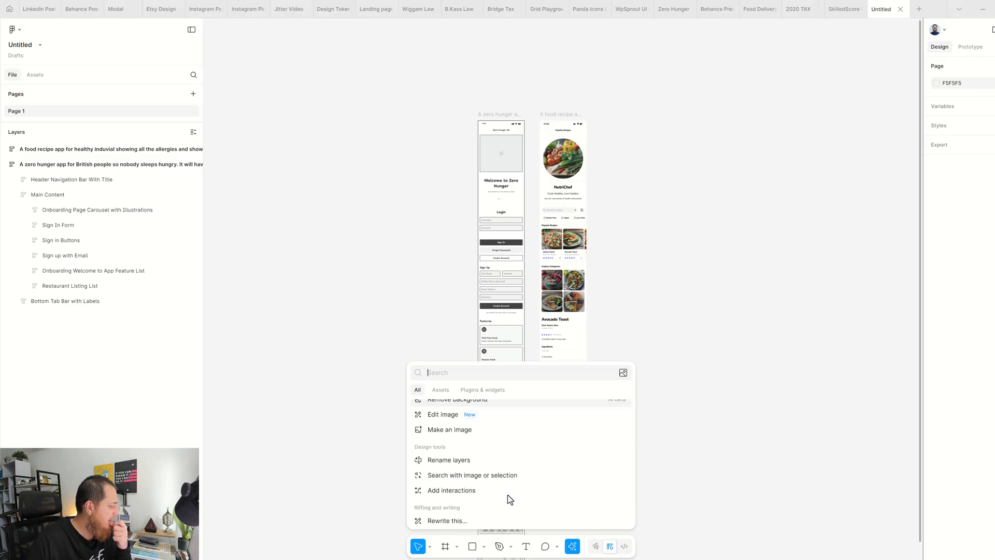
scroll("up", 3)
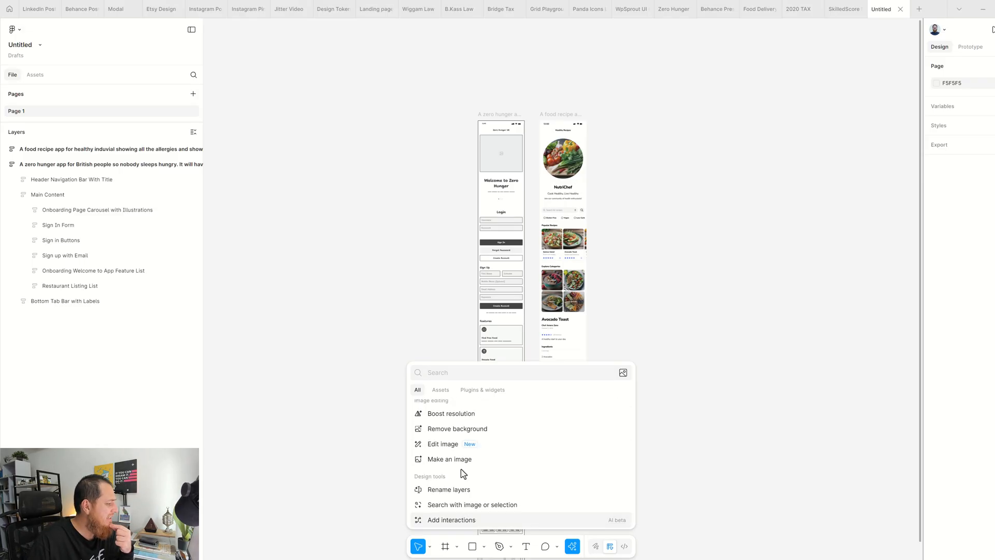
scroll("down", 3)
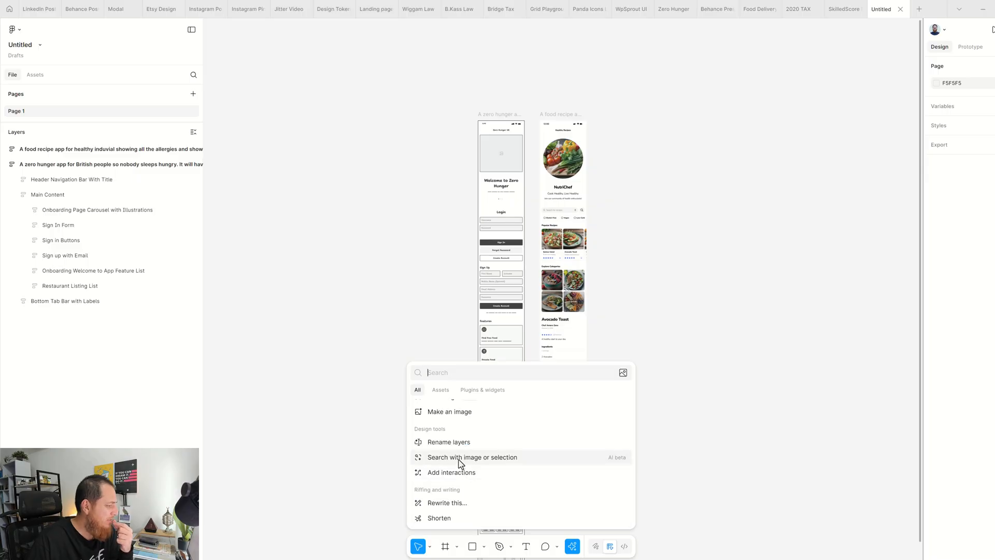
- Run Find more like on the quinoa salad photo and browse its Community results
left_click(551, 239)
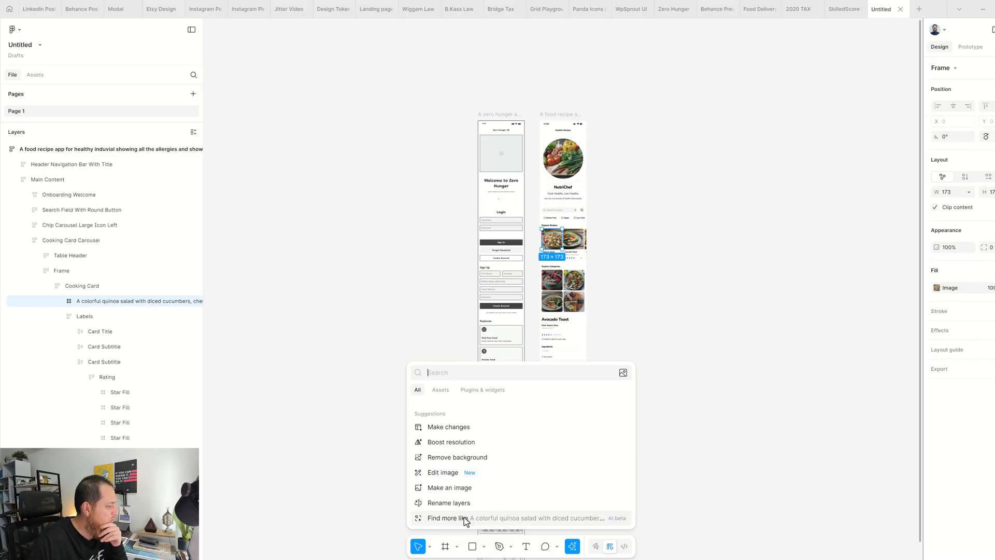
left_click(446, 518)
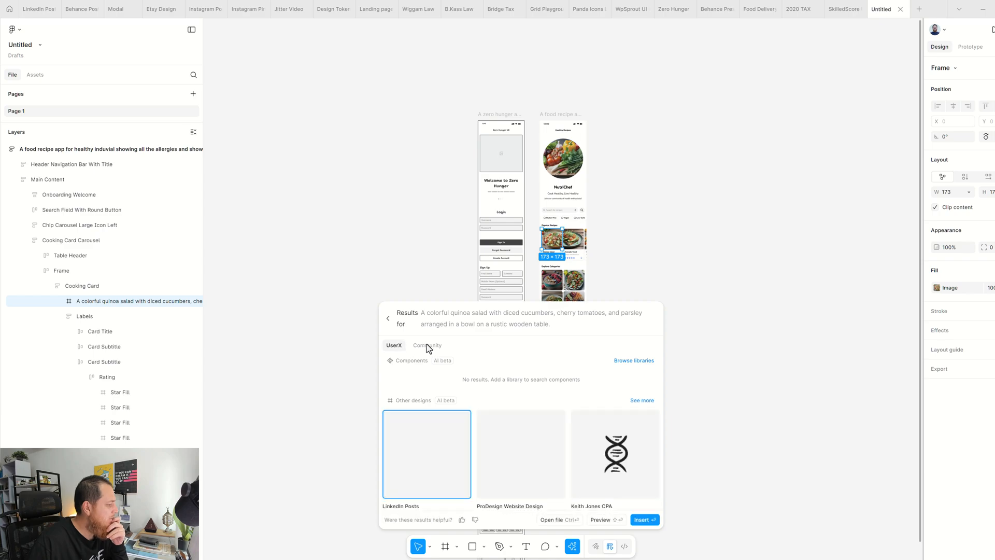
left_click(427, 345)
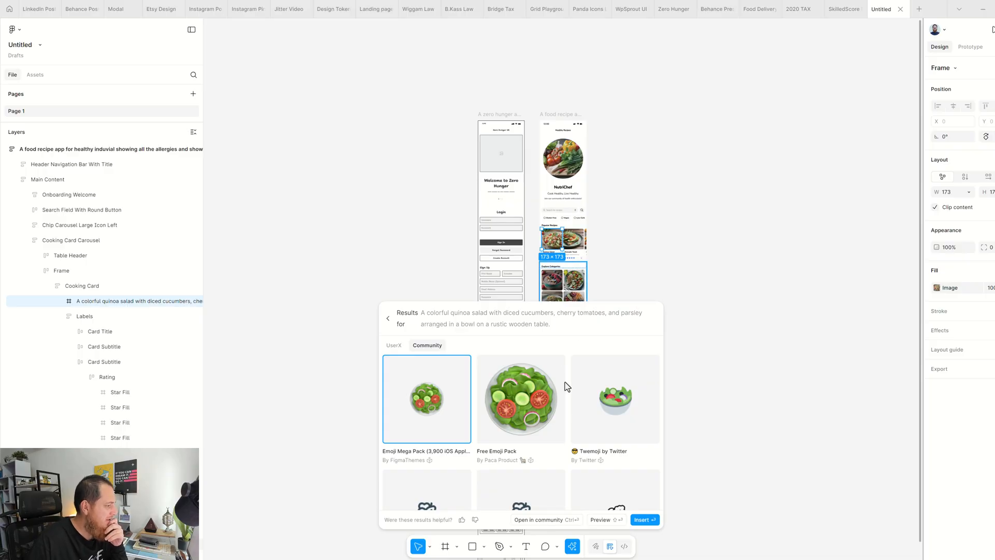
scroll("down", 3)
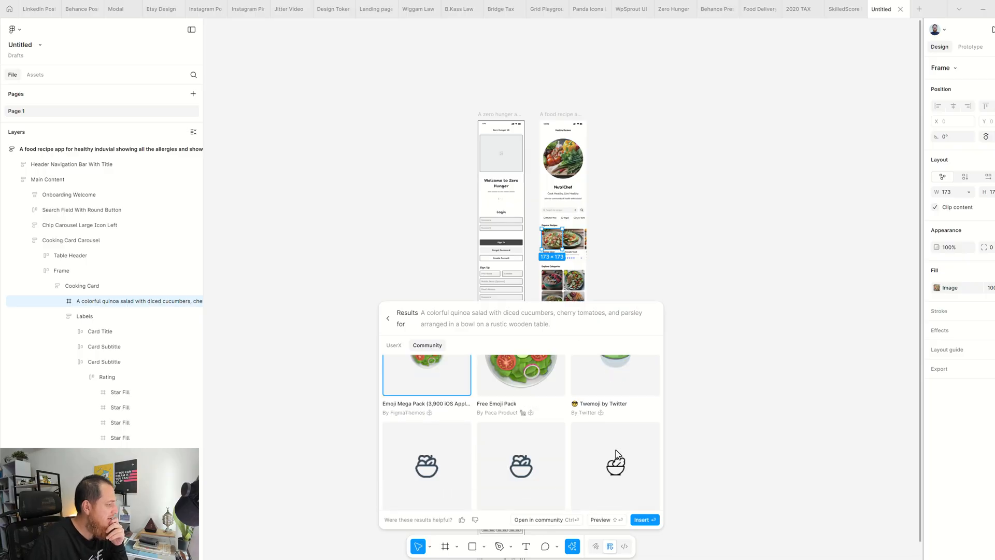